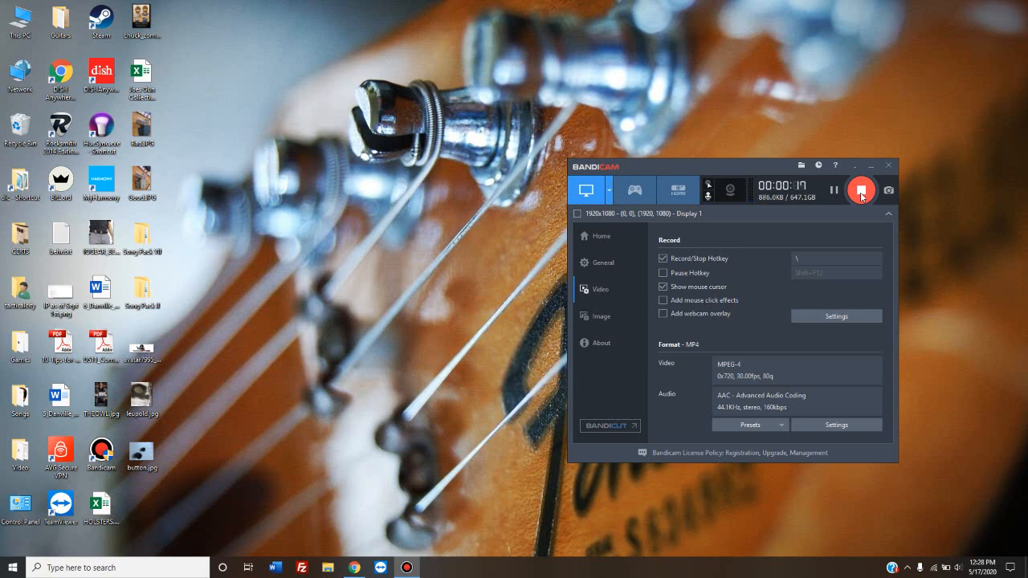
# - Bring the Chrome window with the CustomsForge 'How to use Custom DLCs in RS2014' topic to the front at the top
pyautogui.click(860, 190)
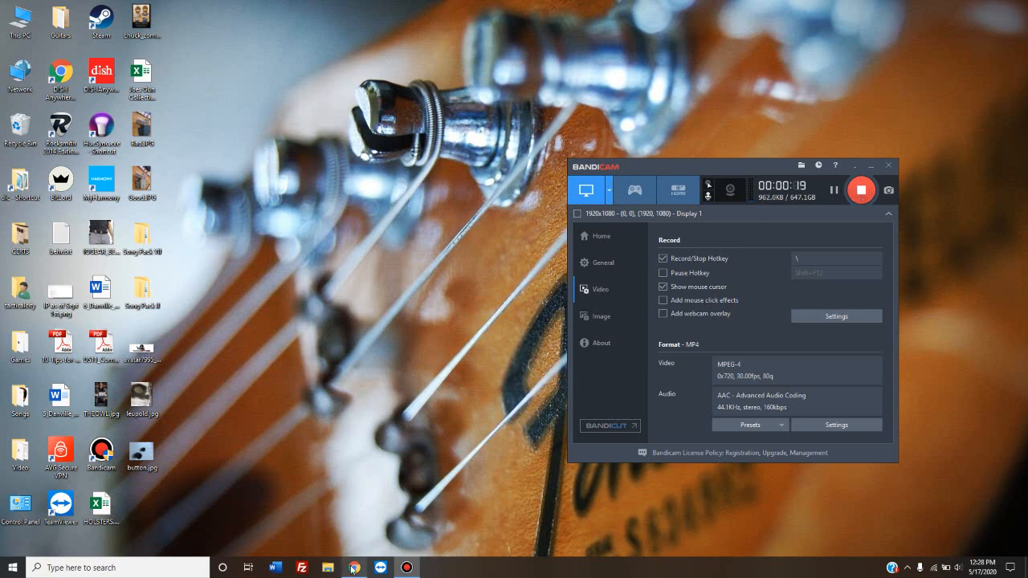
pyautogui.click(354, 568)
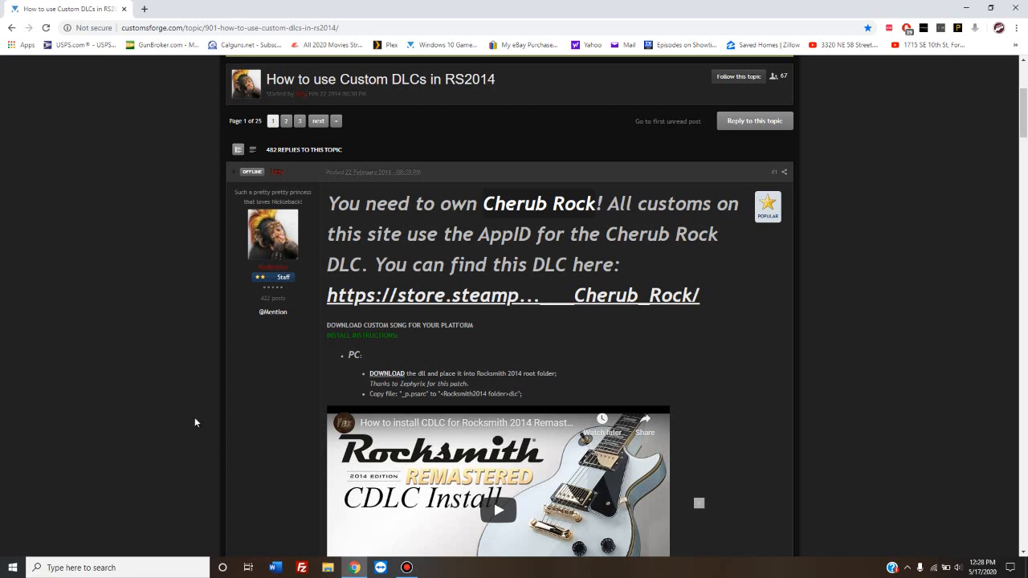
pyautogui.scroll(3)
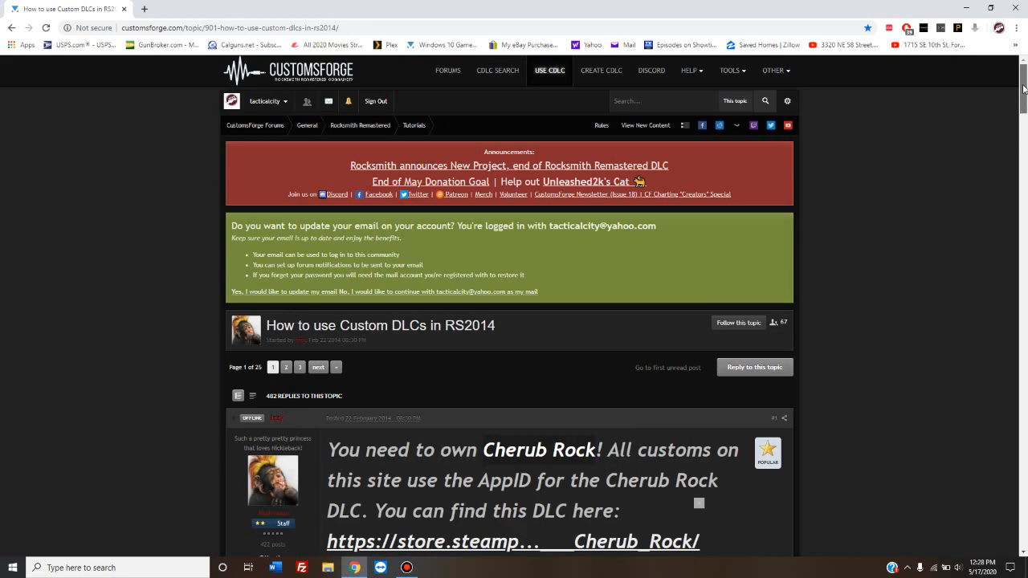
pyautogui.moveTo(333, 80)
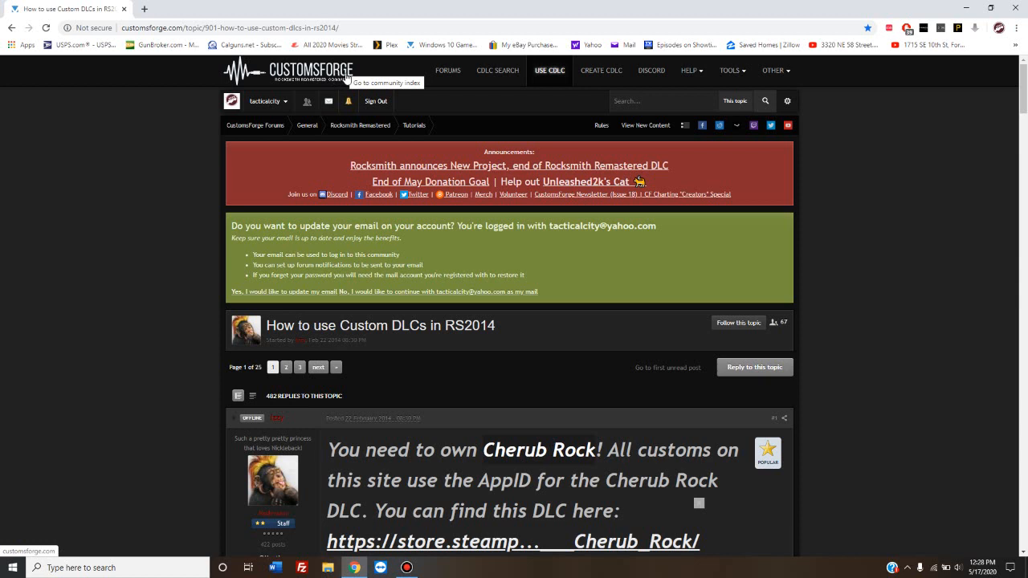
pyautogui.moveTo(359, 73)
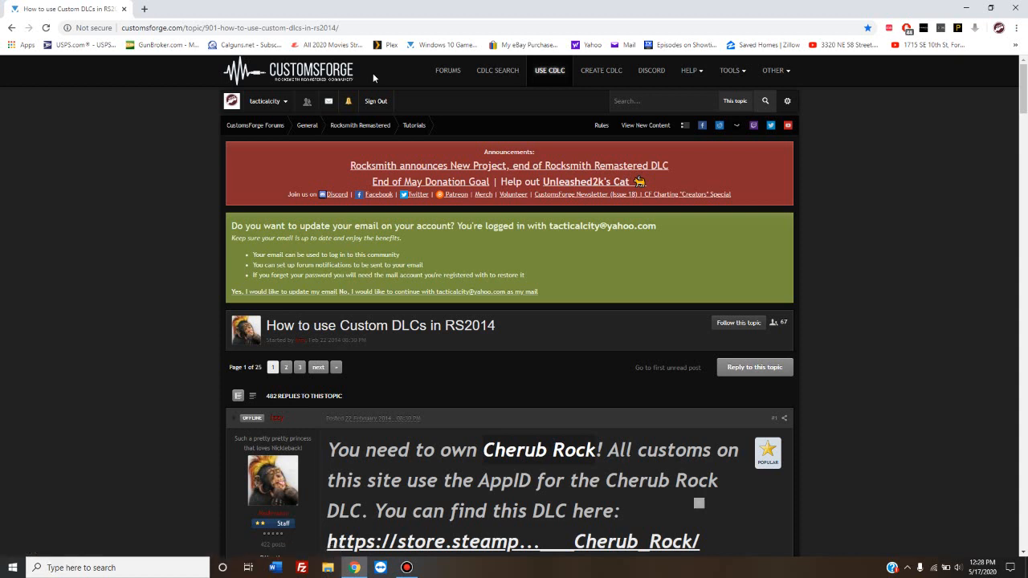
pyautogui.moveTo(393, 81)
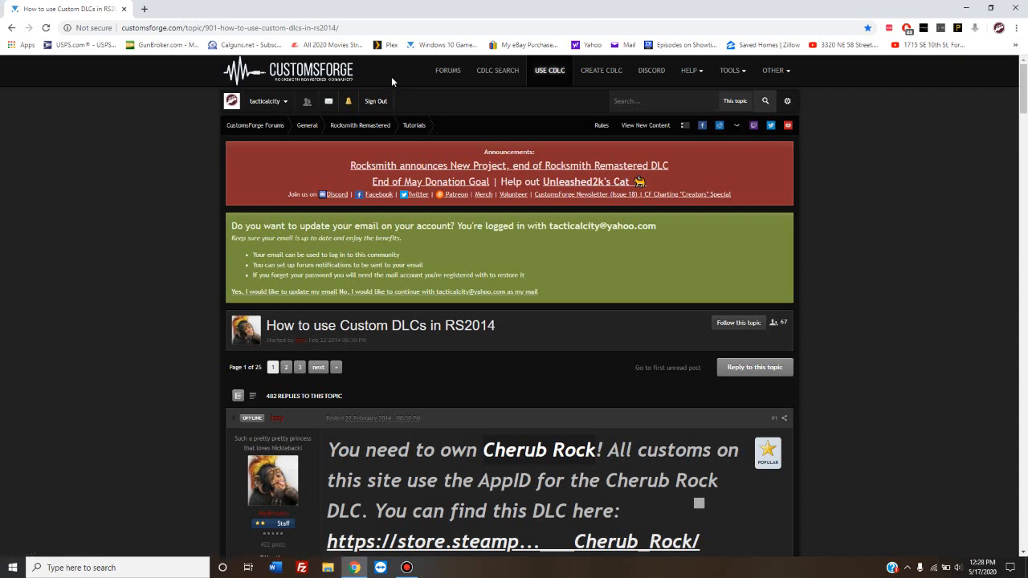
pyautogui.moveTo(553, 294)
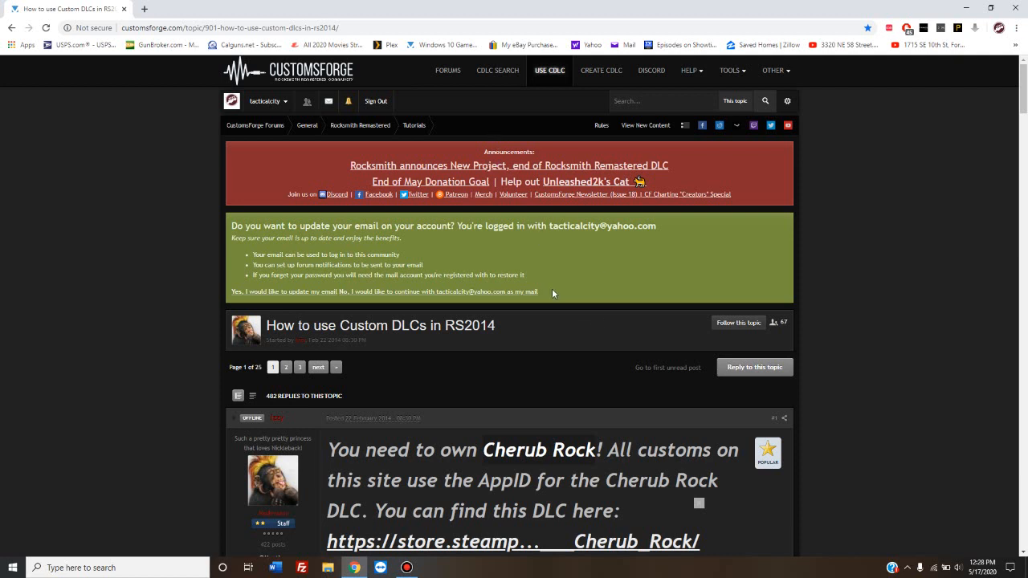
pyautogui.moveTo(550, 70)
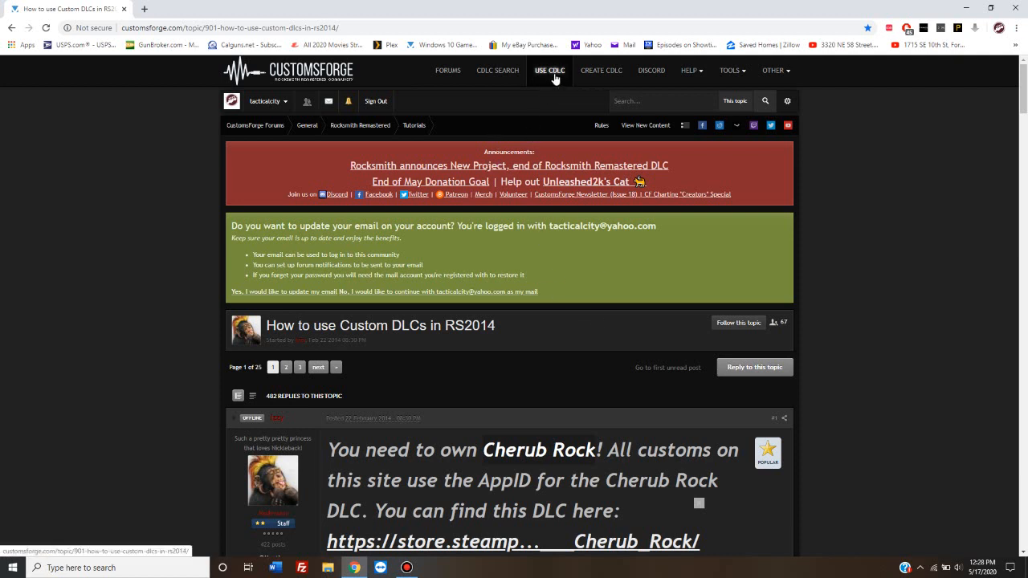
pyautogui.moveTo(548, 100)
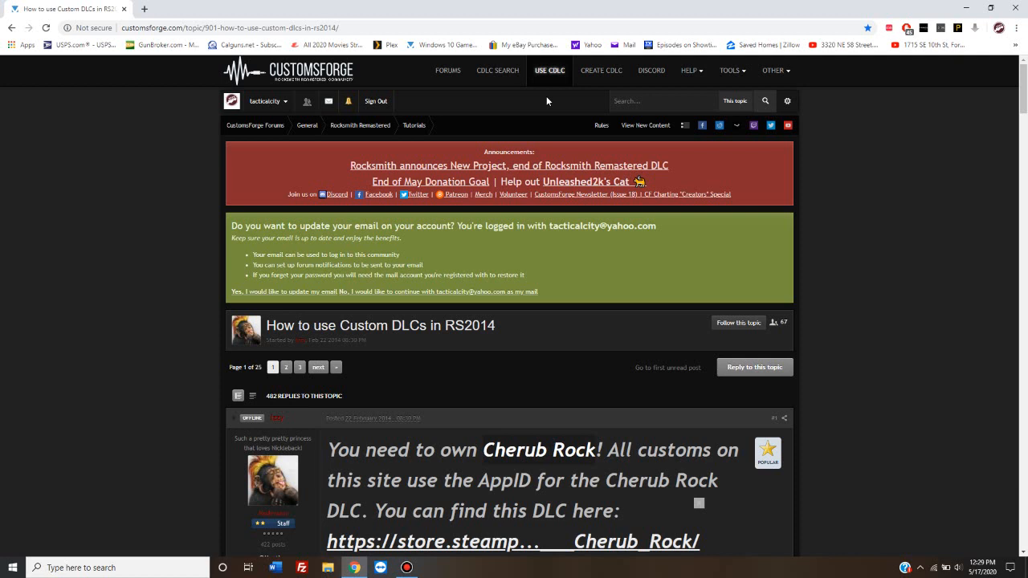
pyautogui.moveTo(497, 70)
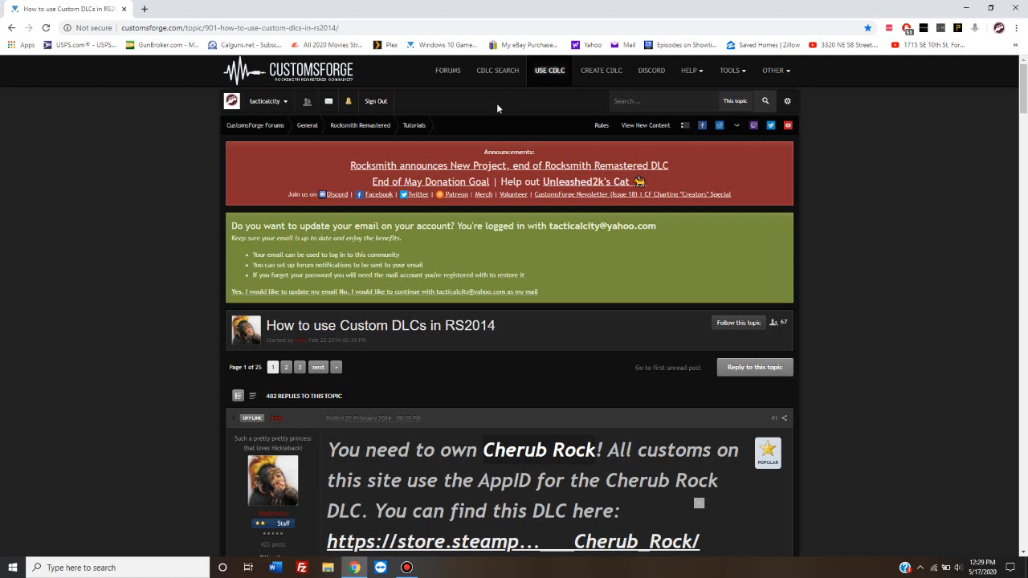
pyautogui.moveTo(469, 163)
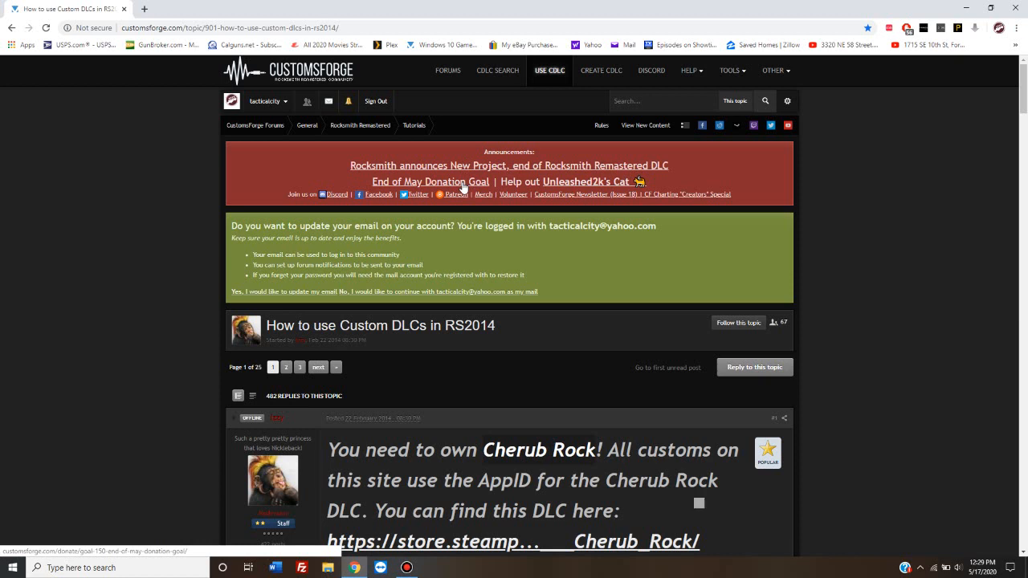
pyautogui.moveTo(522, 119)
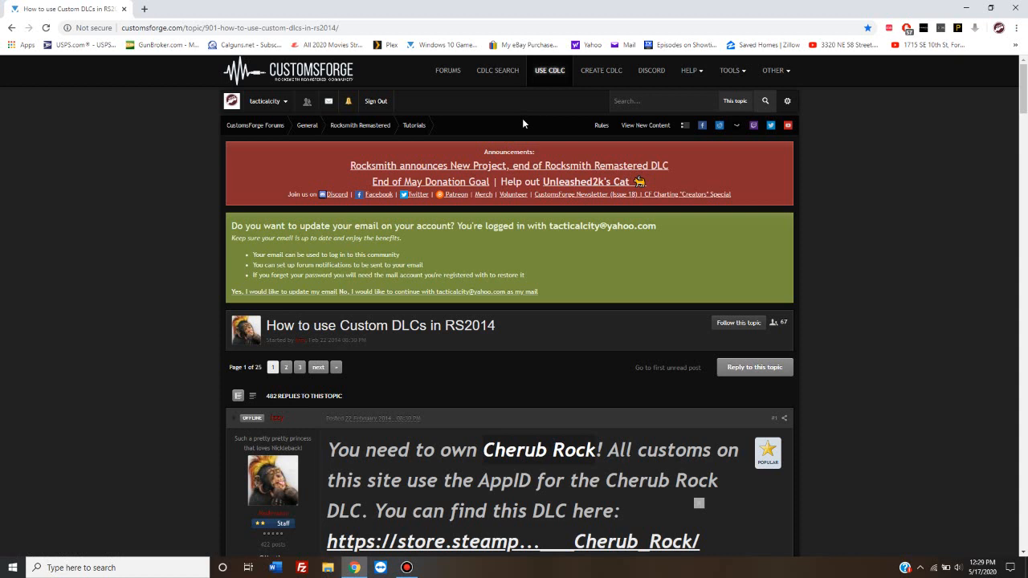
pyautogui.moveTo(1023, 94)
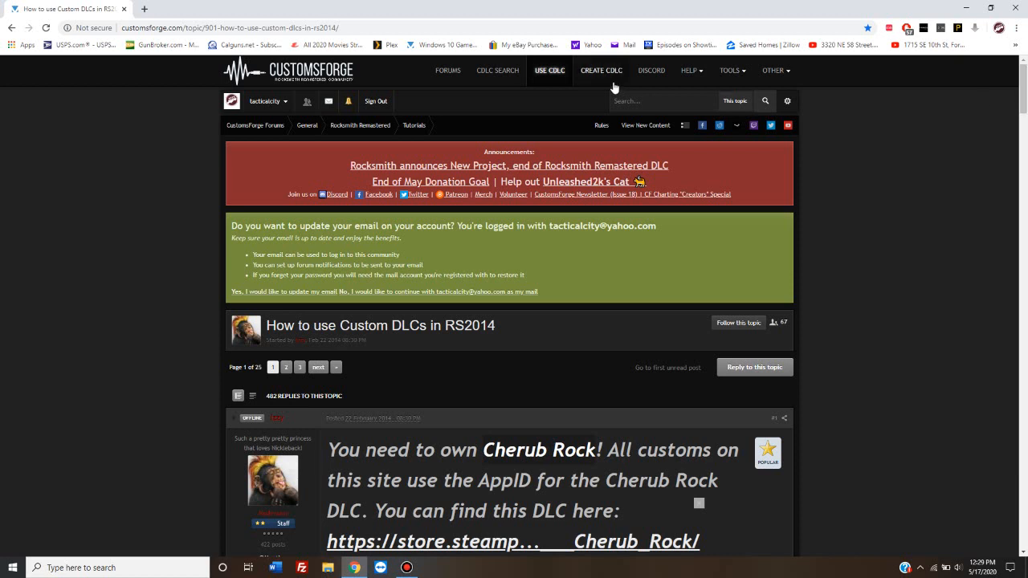
pyautogui.moveTo(385, 83)
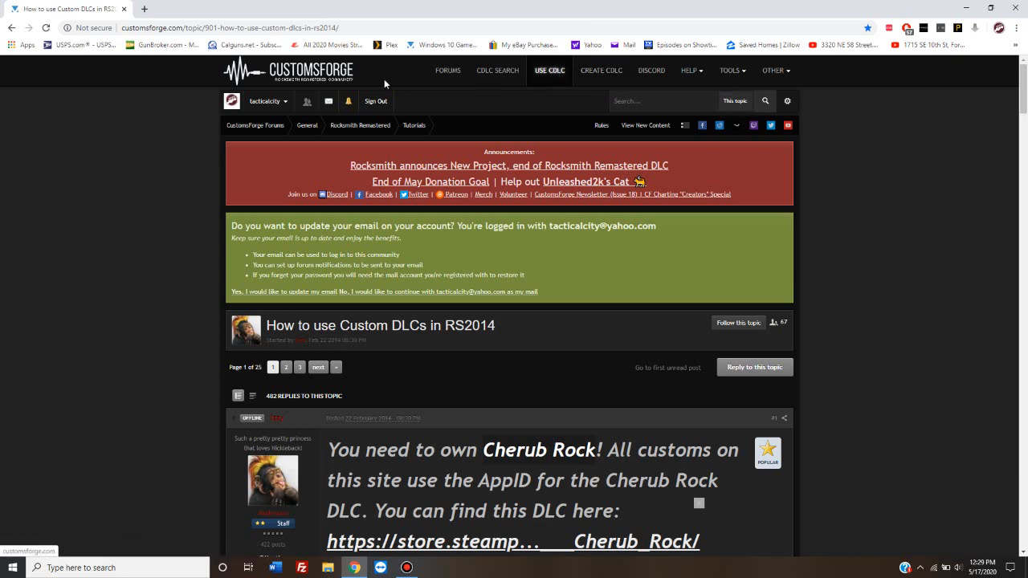
pyautogui.moveTo(550, 121)
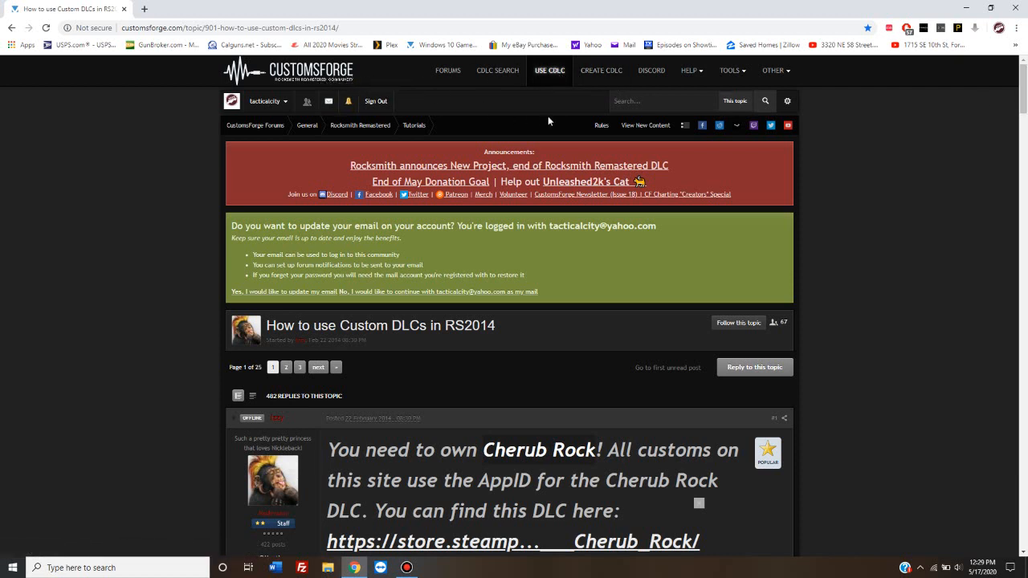
pyautogui.moveTo(550, 71)
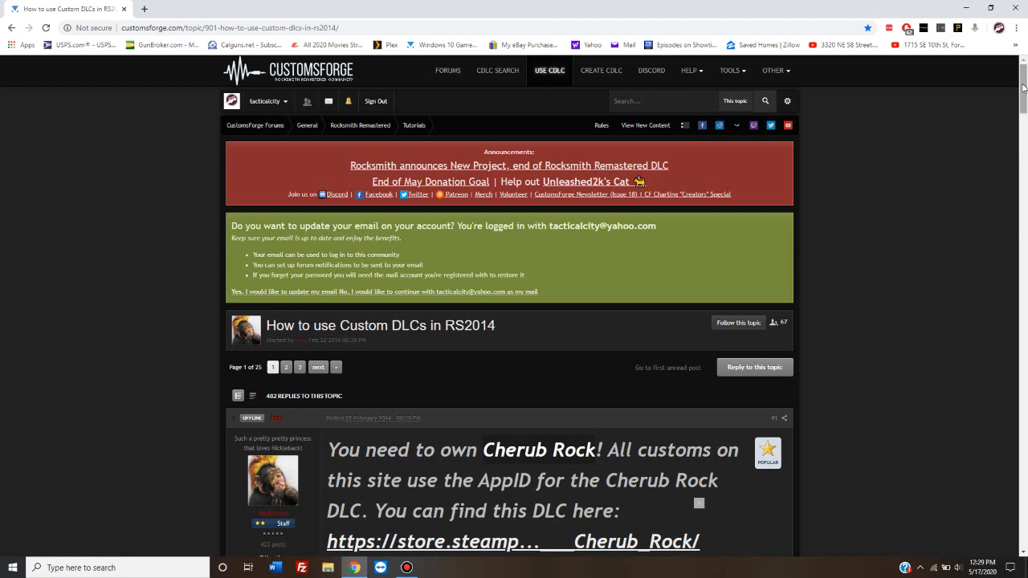
# - Scroll the topic down to the first post's Cherub Rock note and PC install steps
pyautogui.scroll(-3)
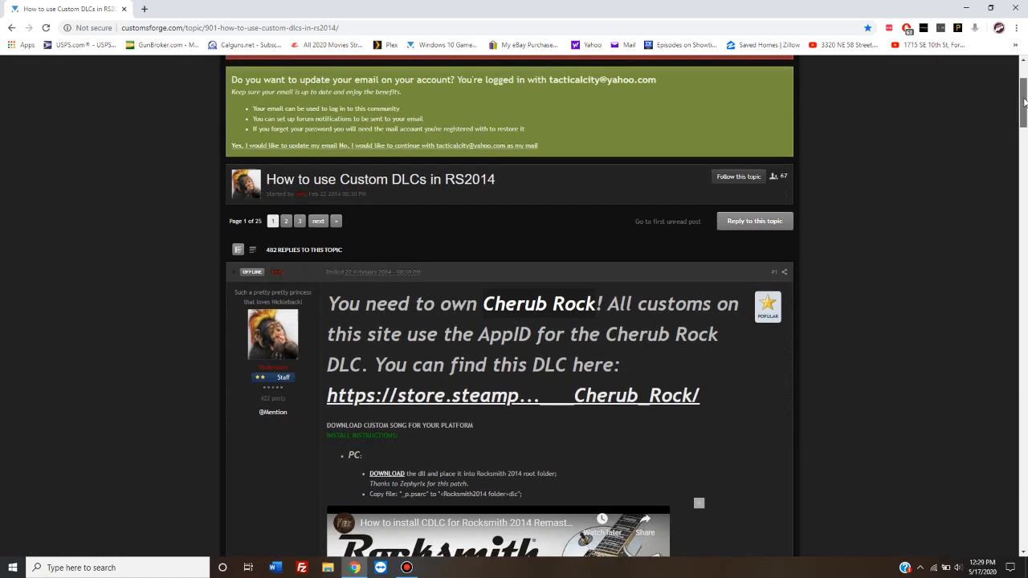
pyautogui.scroll(-3)
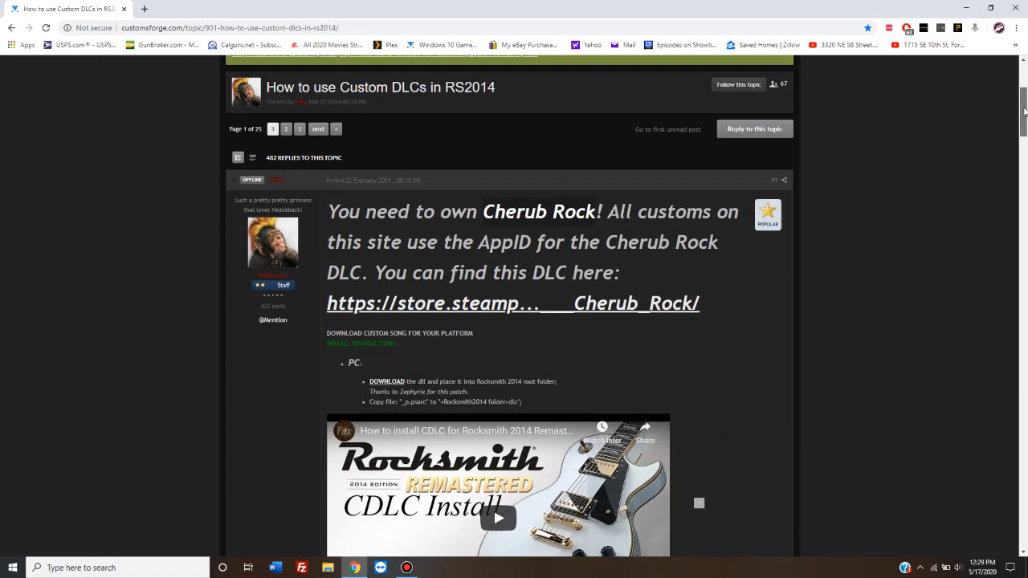
pyautogui.scroll(-3)
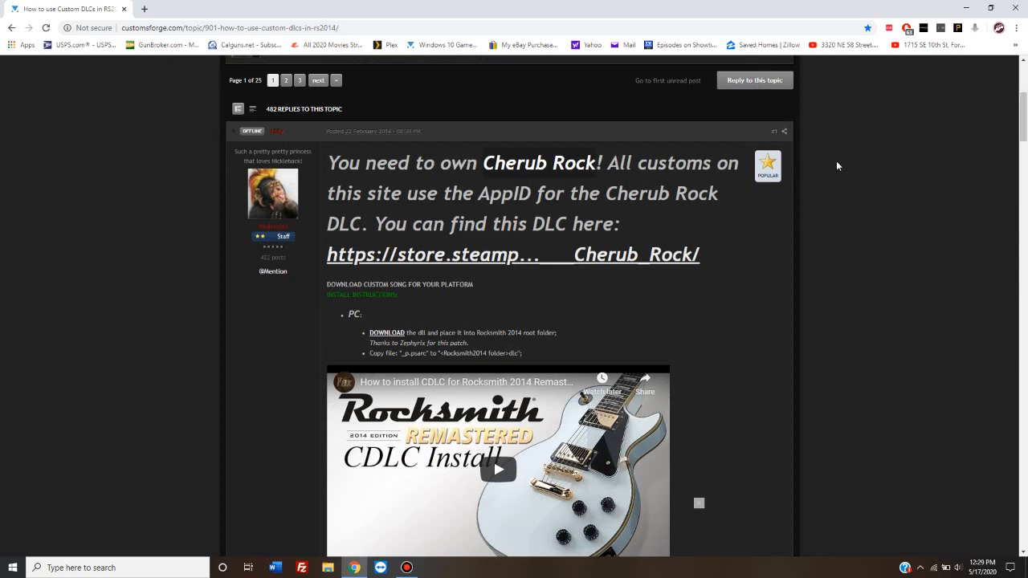
pyautogui.moveTo(546, 187)
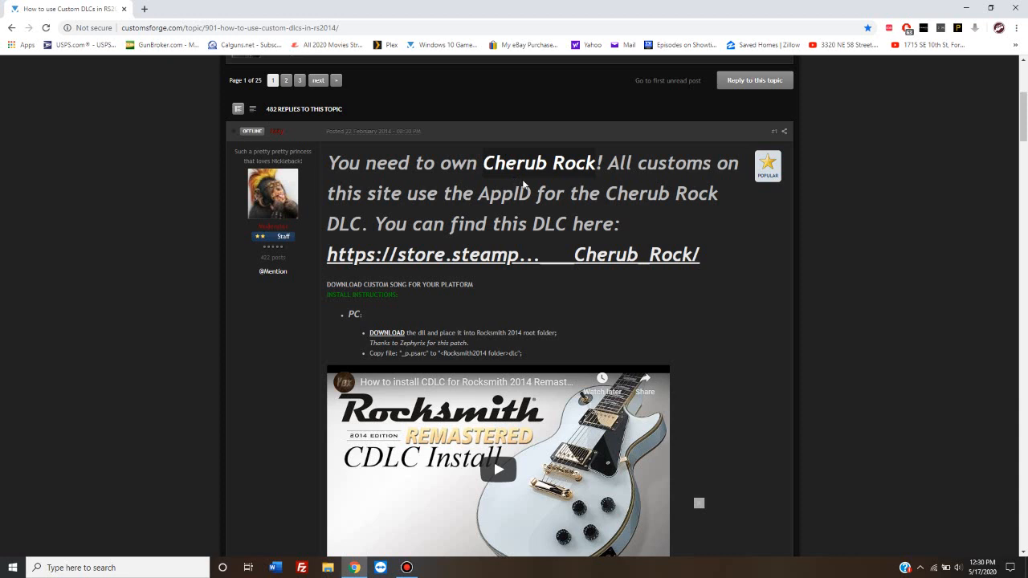
pyautogui.moveTo(539, 180)
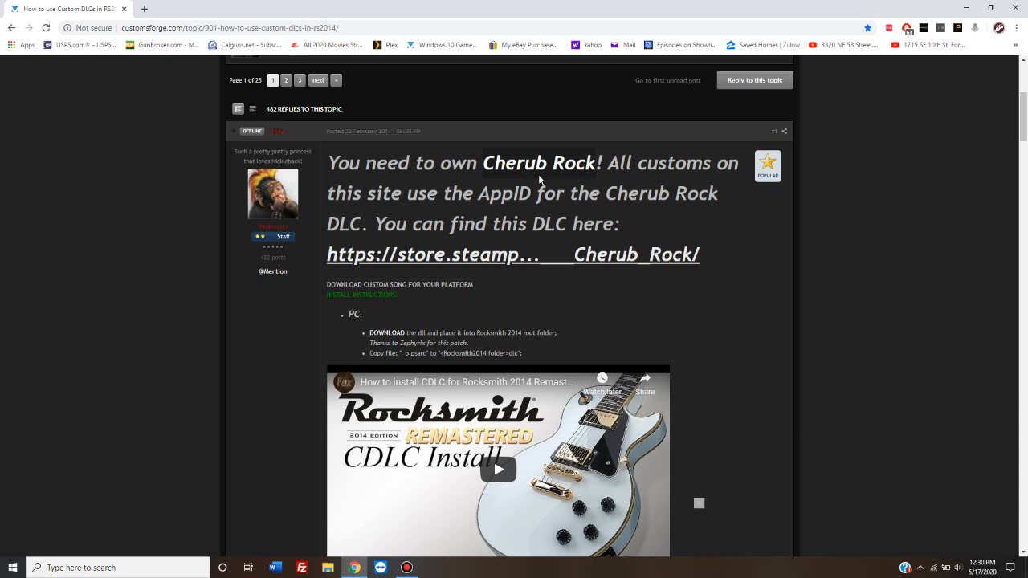
pyautogui.moveTo(574, 180)
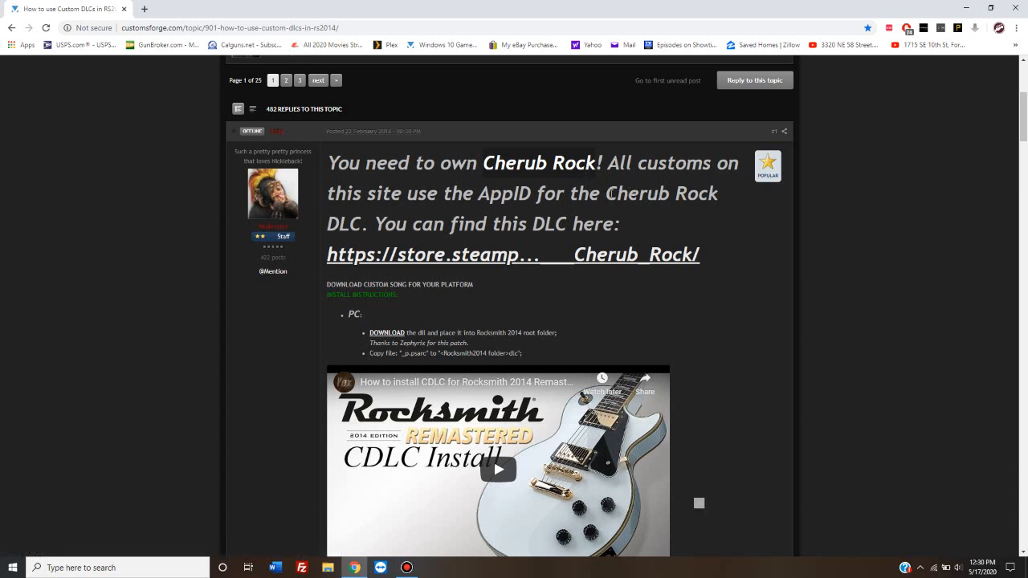
pyautogui.moveTo(655, 217)
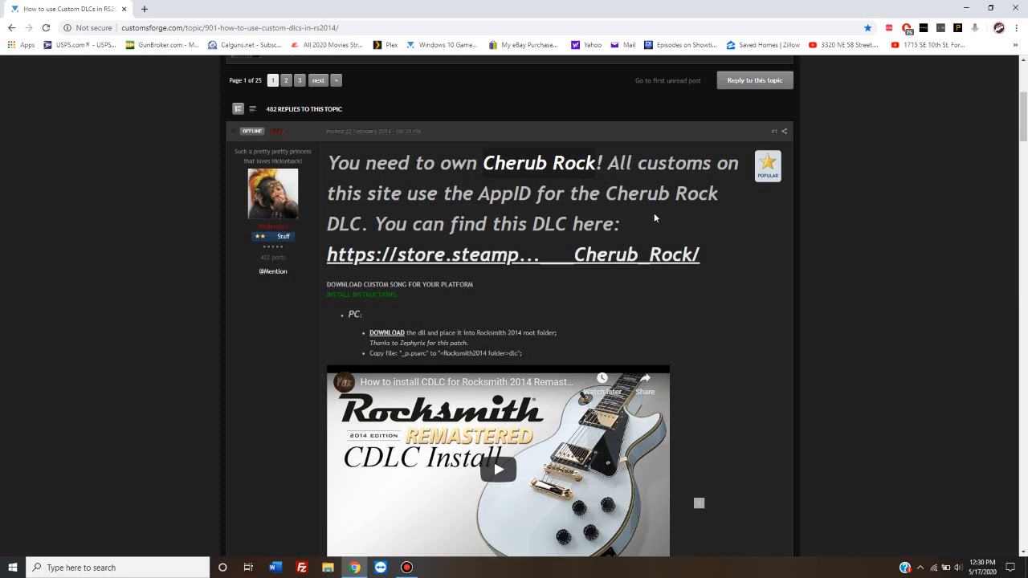
pyautogui.moveTo(593, 169)
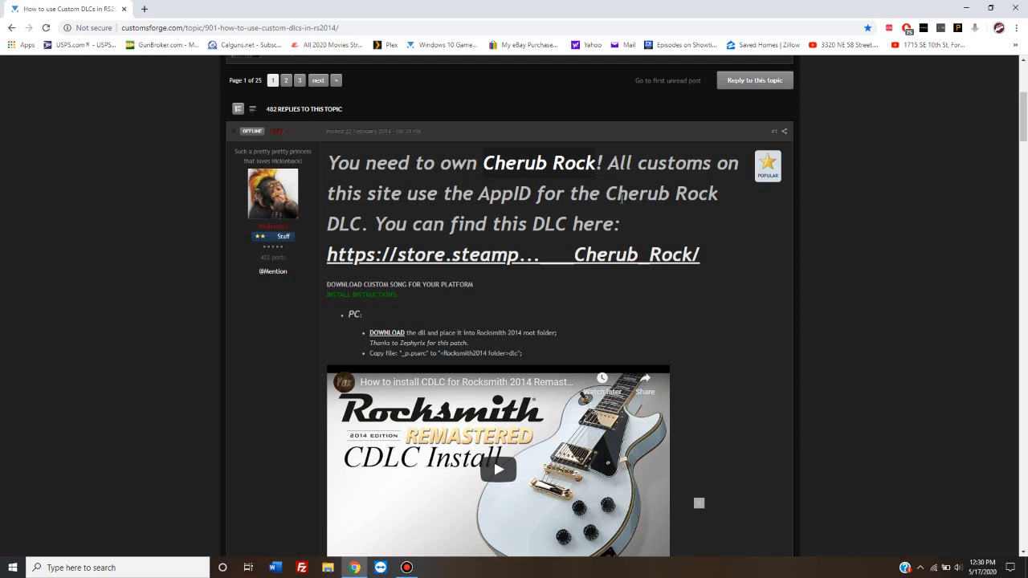
pyautogui.moveTo(841, 202)
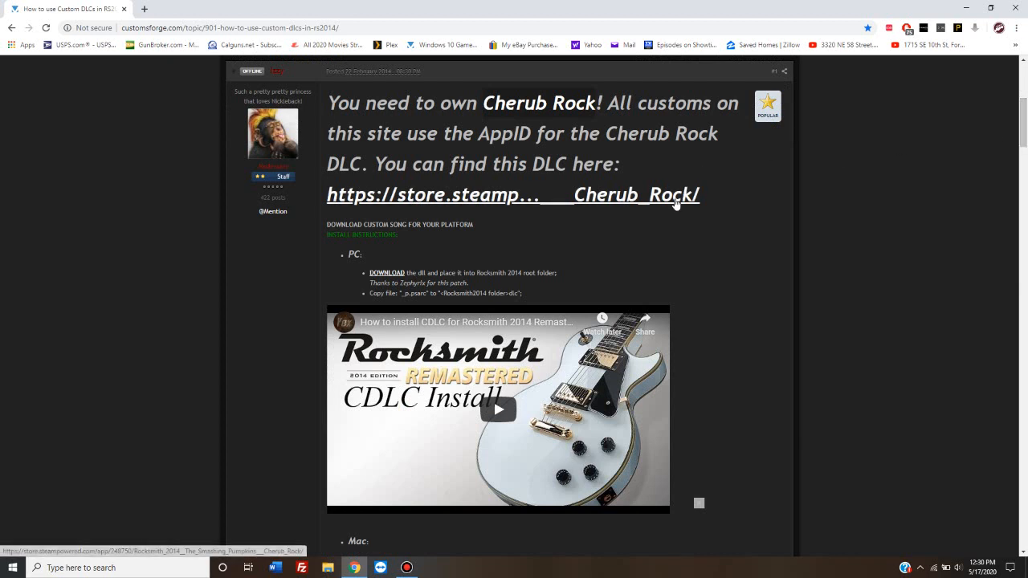
pyautogui.moveTo(674, 199)
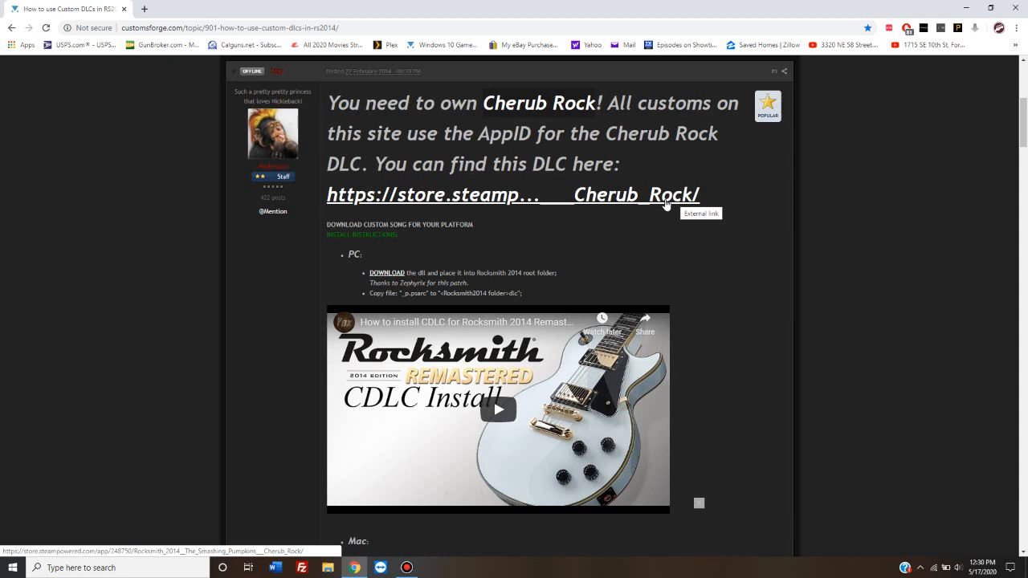
pyautogui.moveTo(629, 228)
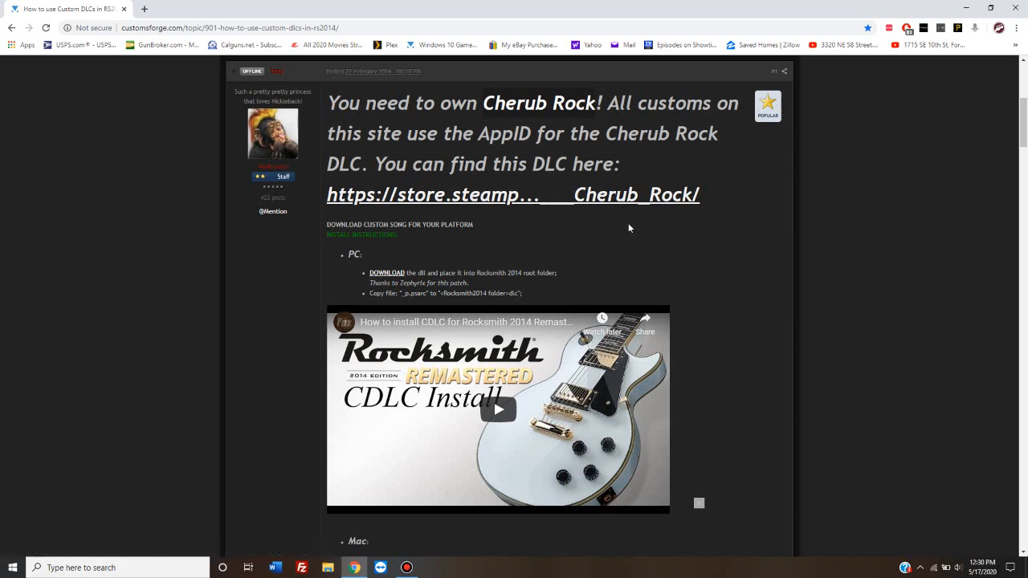
pyautogui.moveTo(587, 208)
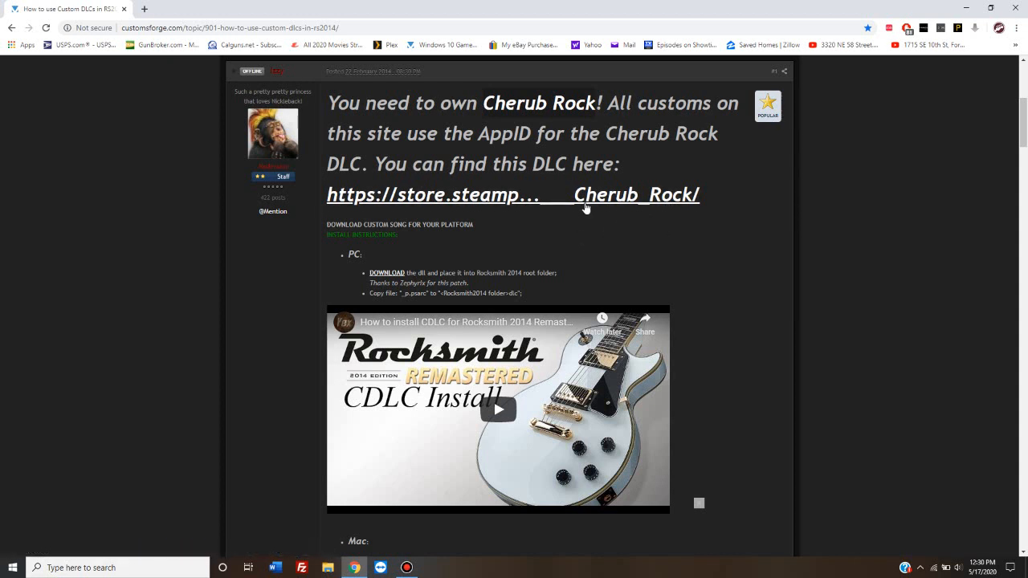
pyautogui.moveTo(586, 207)
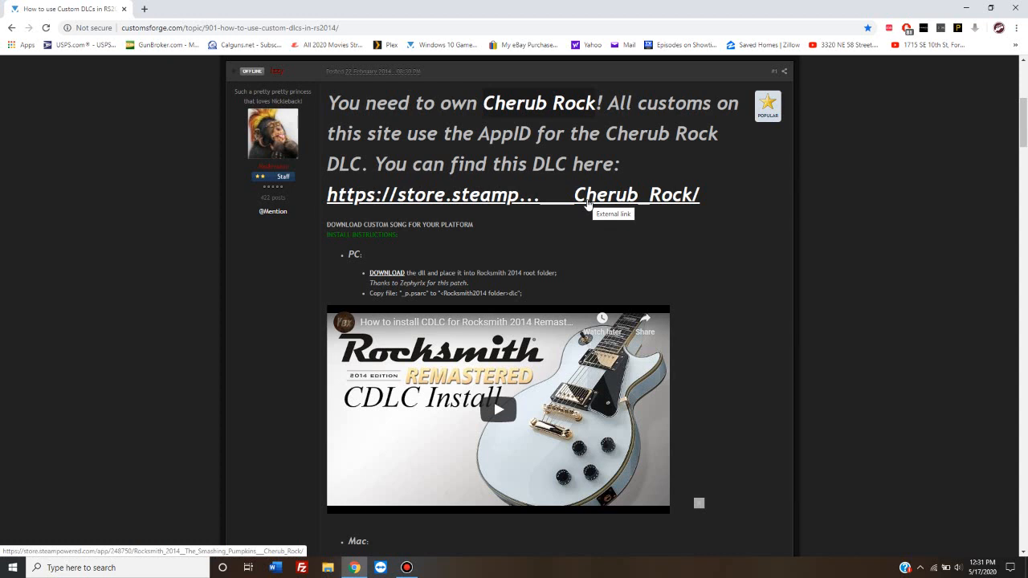
pyautogui.moveTo(415, 265)
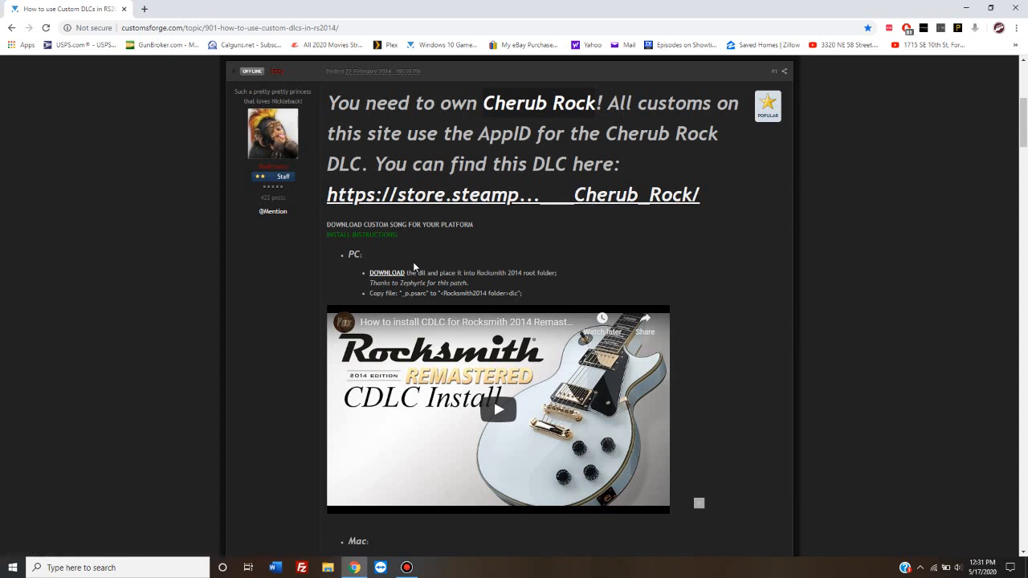
pyautogui.moveTo(387, 273)
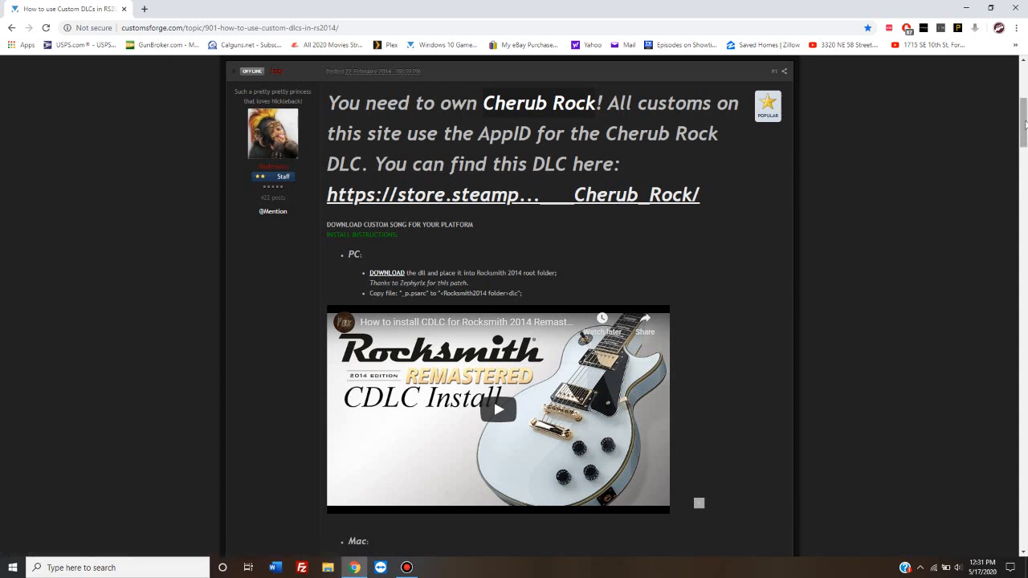
# - Follow the PC instructions' DOWNLOAD link to the D3DX9_42.dll page on Google Drive
pyautogui.scroll(-3)
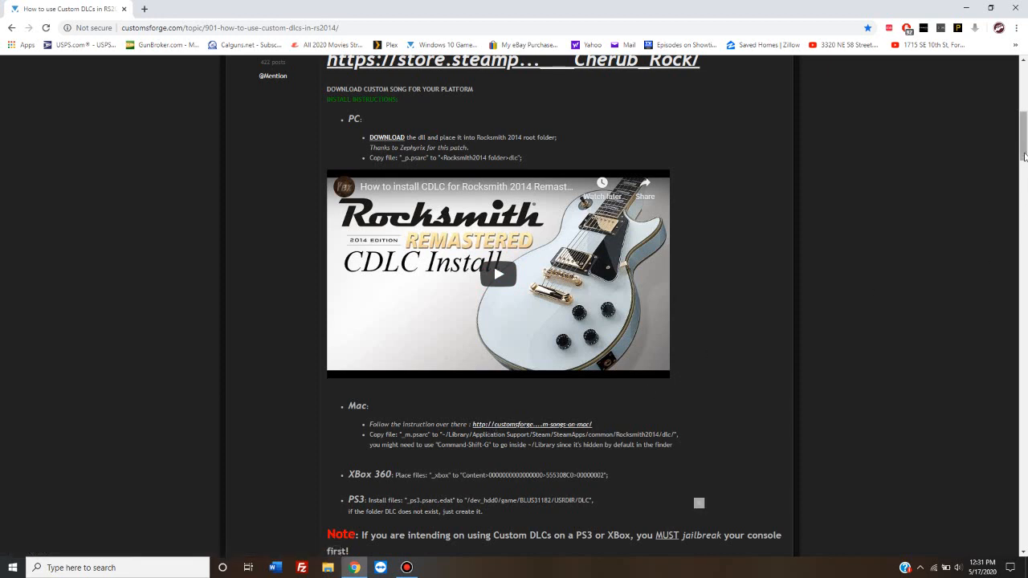
pyautogui.scroll(3)
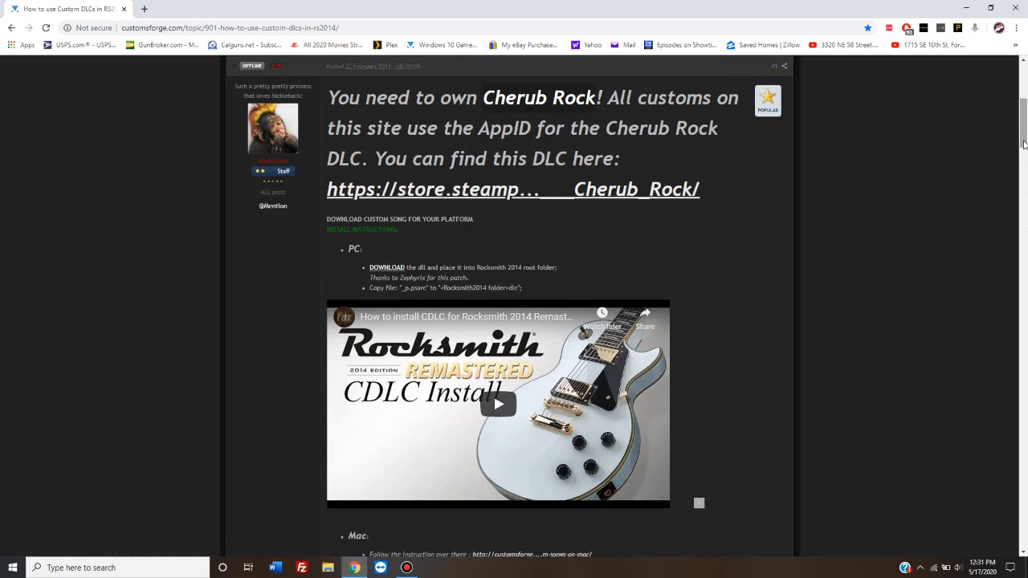
pyautogui.moveTo(388, 268)
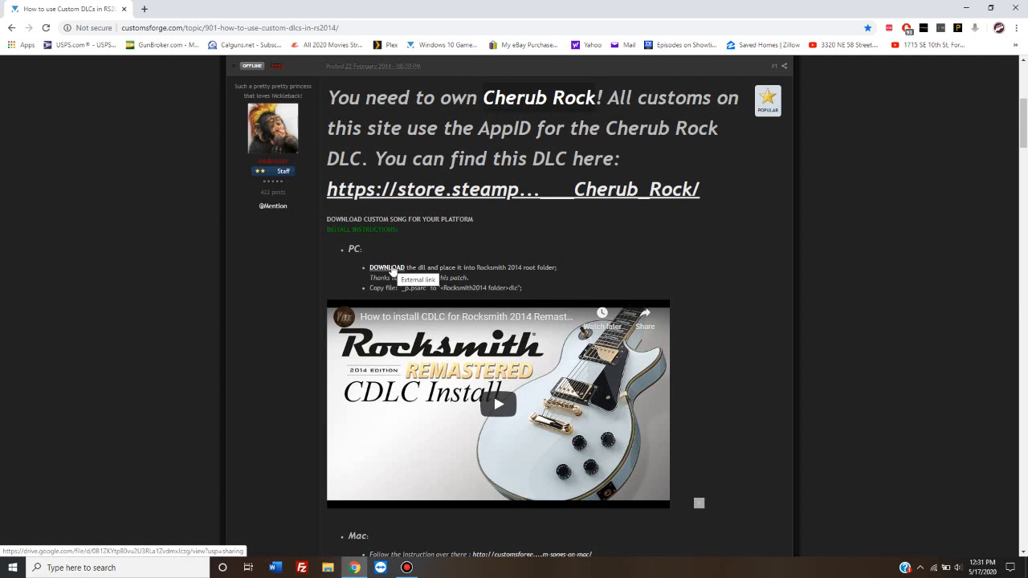
pyautogui.click(386, 267)
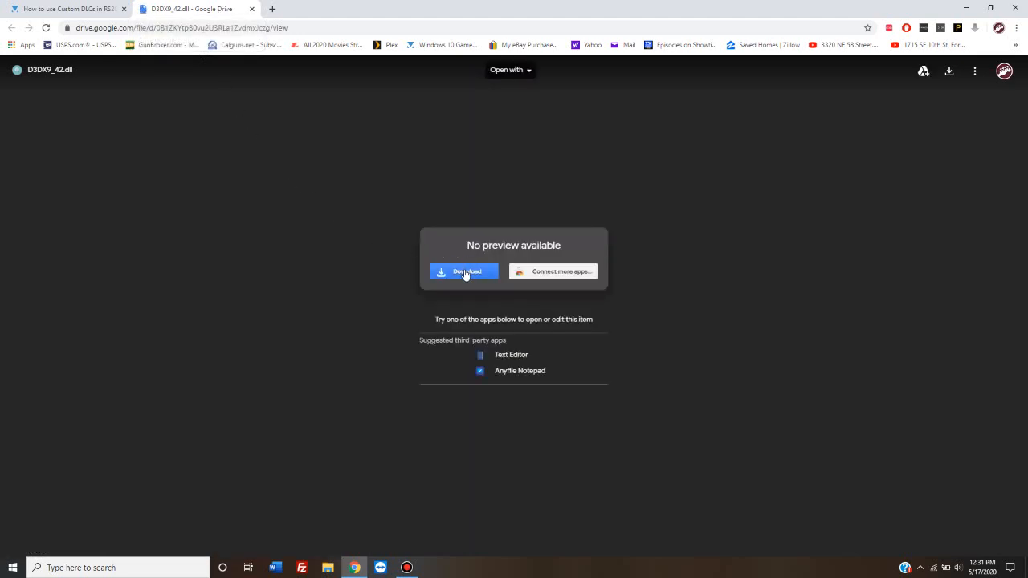
# - Download D3DX9_42.dll from Google Drive and keep it despite Chrome's harmful-file warning
pyautogui.click(464, 271)
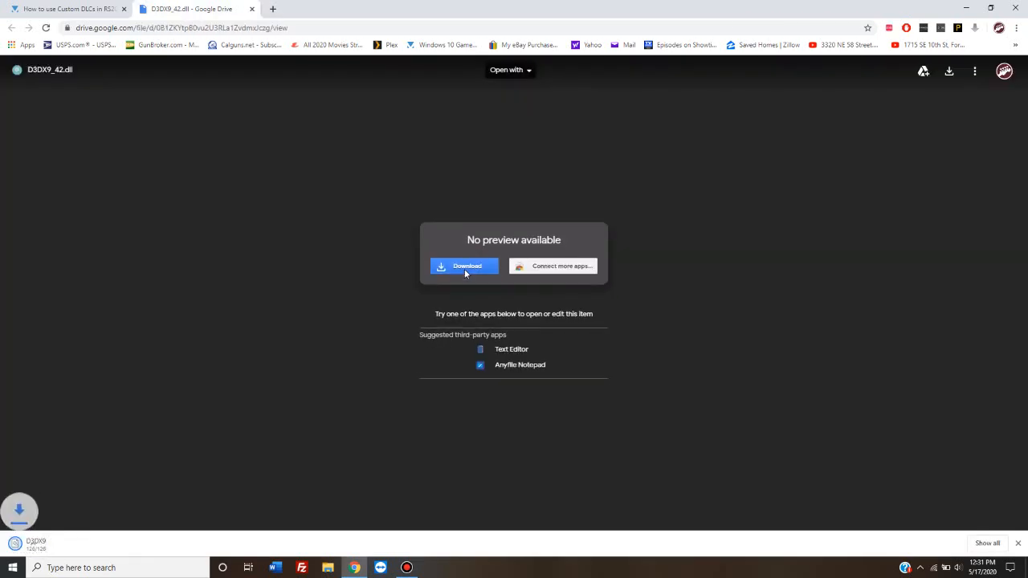
pyautogui.click(463, 266)
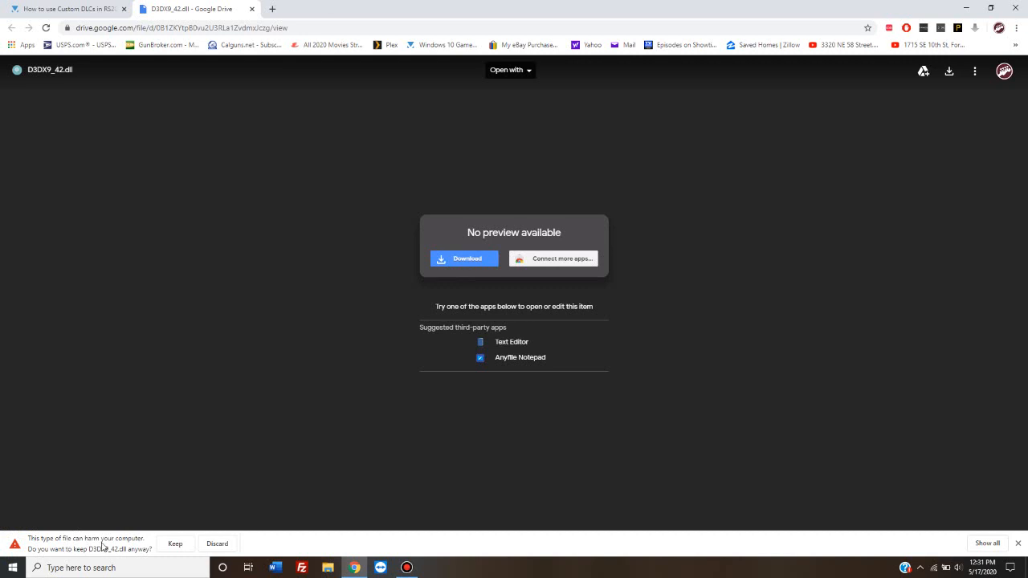
pyautogui.moveTo(119, 552)
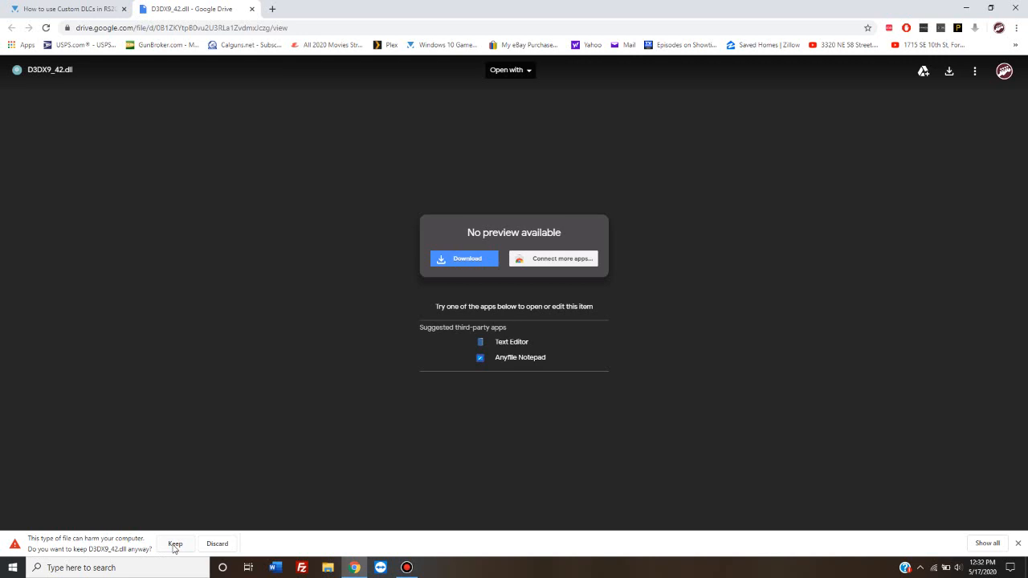
pyautogui.click(175, 544)
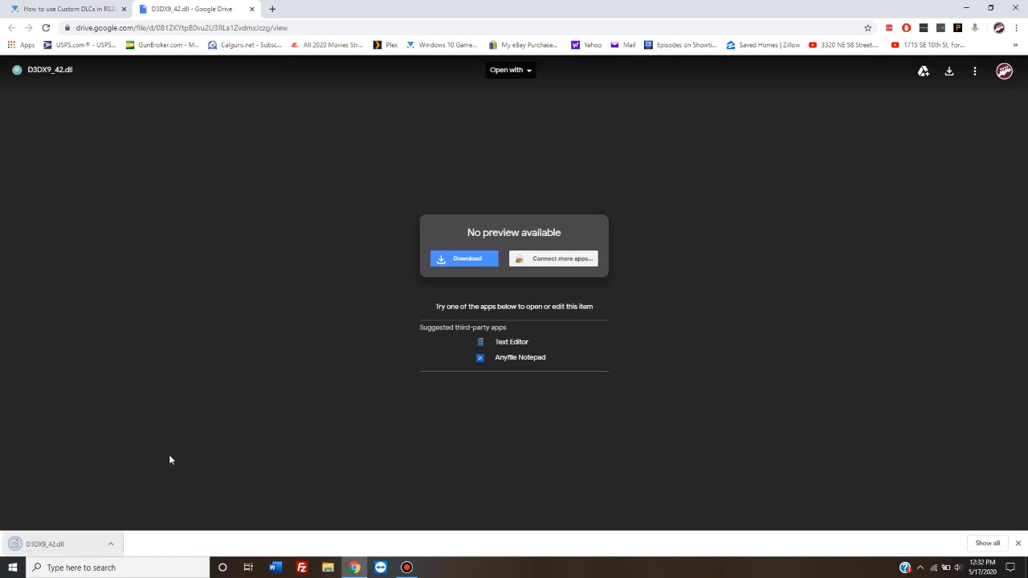
pyautogui.moveTo(66, 490)
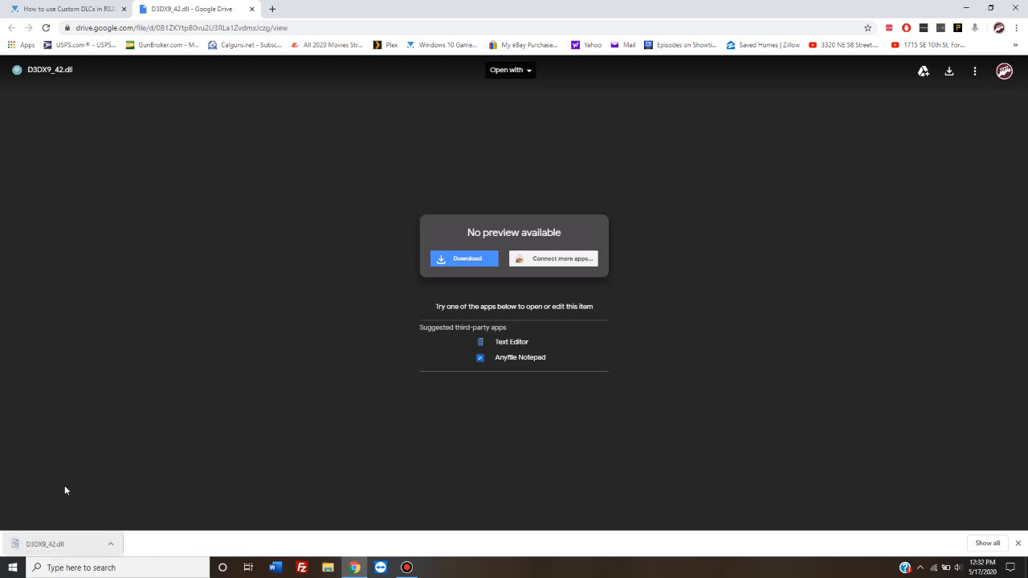
pyautogui.moveTo(257, 375)
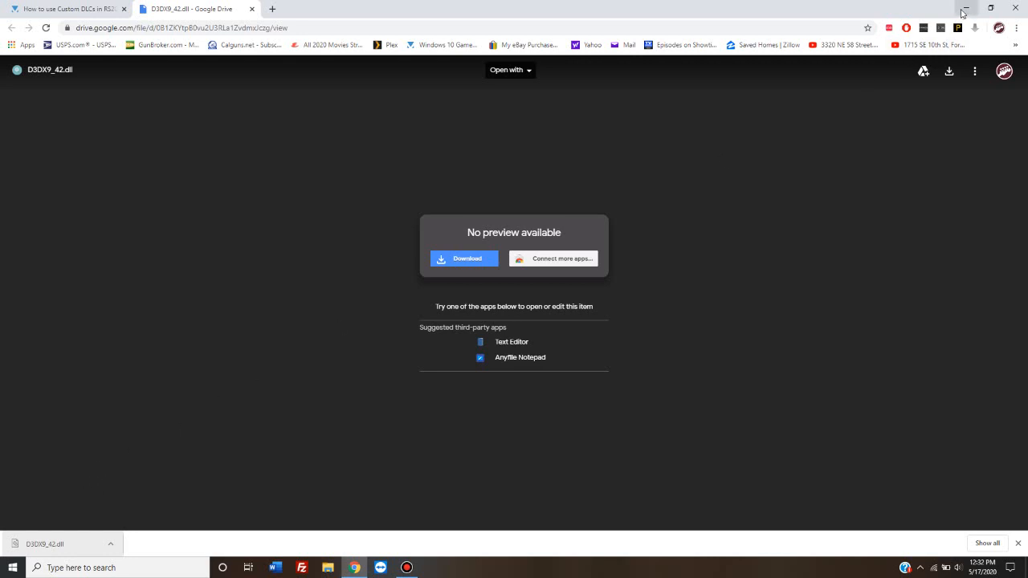
# - Minimize Chrome and search Windows for the Downloads folder
pyautogui.click(974, 8)
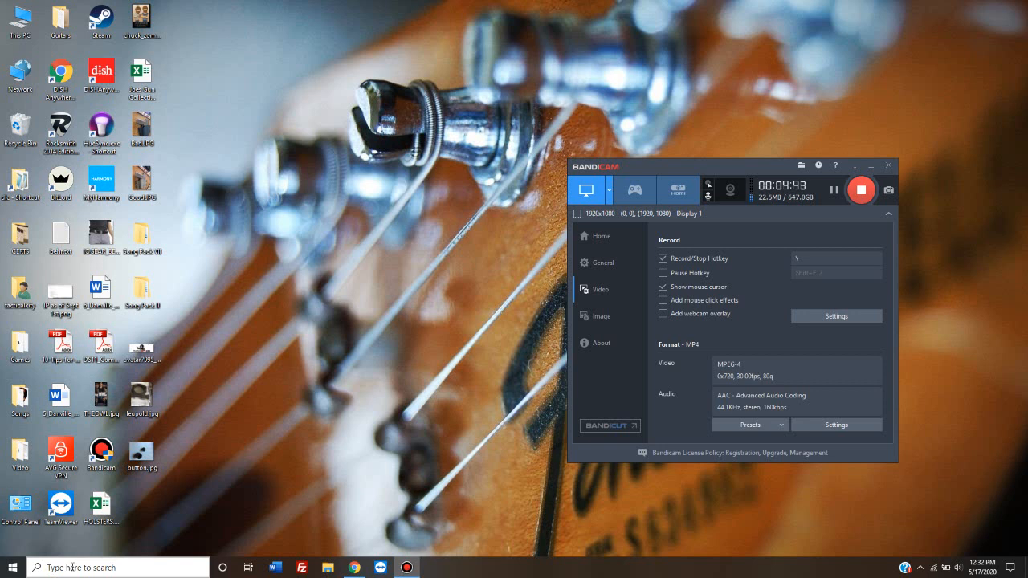
pyautogui.moveTo(197, 84)
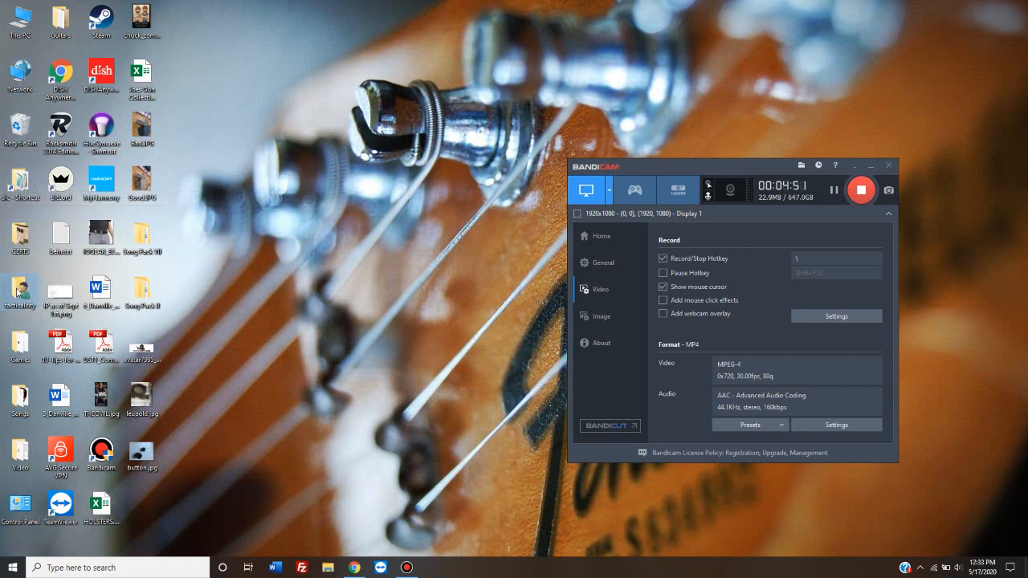
pyautogui.moveTo(224, 261)
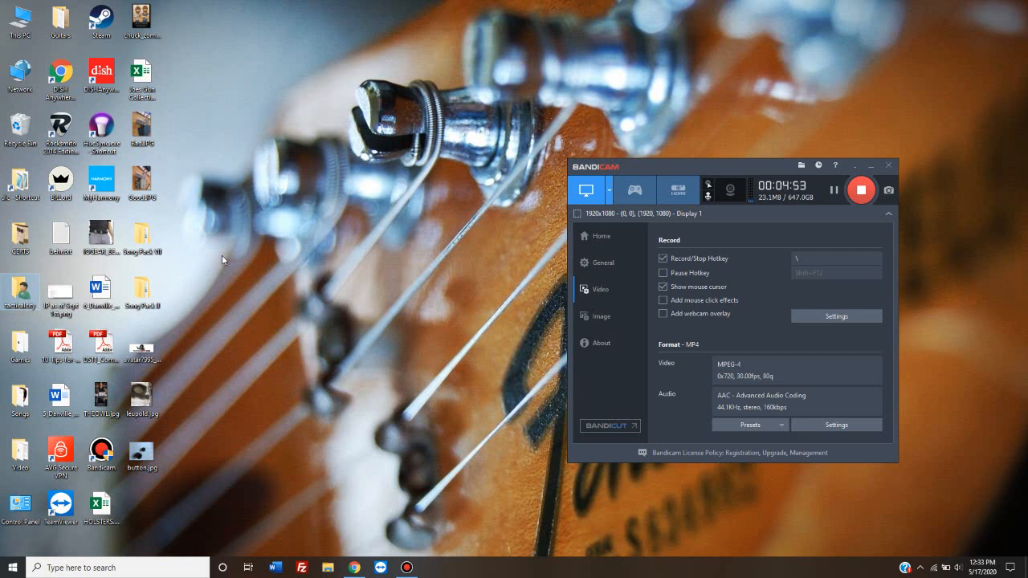
pyautogui.moveTo(115, 482)
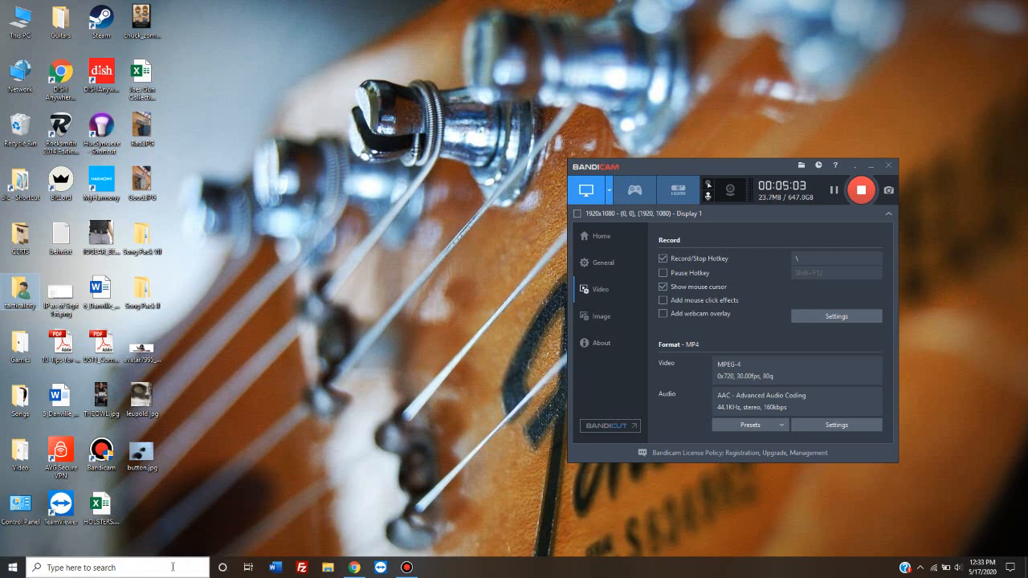
pyautogui.click(117, 567)
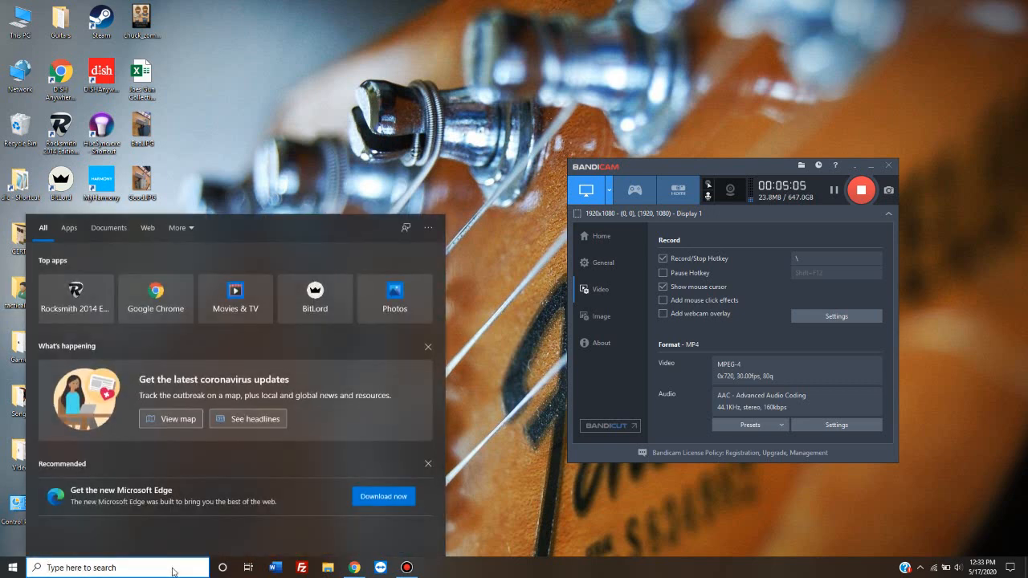
pyautogui.moveTo(222, 568)
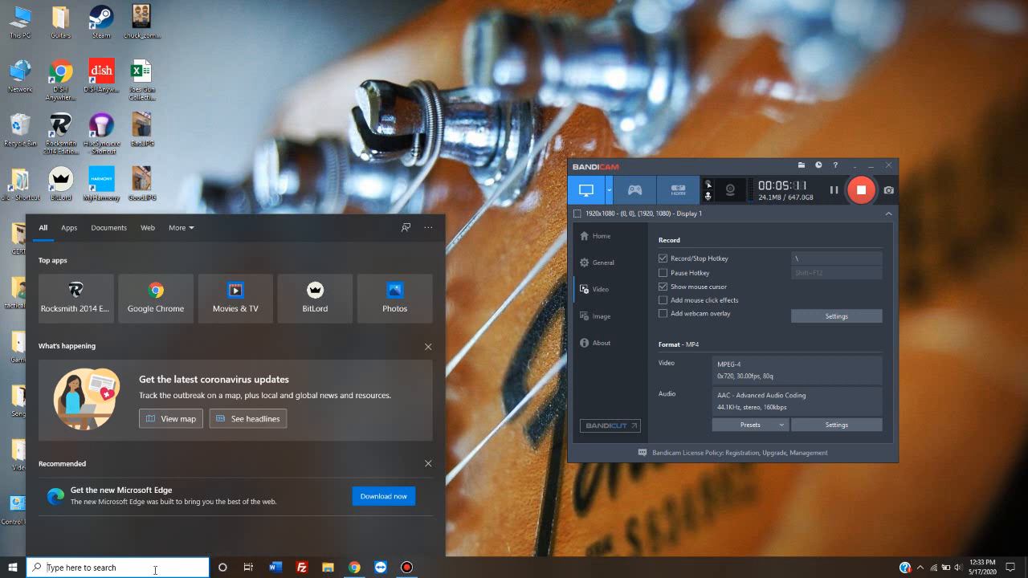
pyautogui.write('this PC')
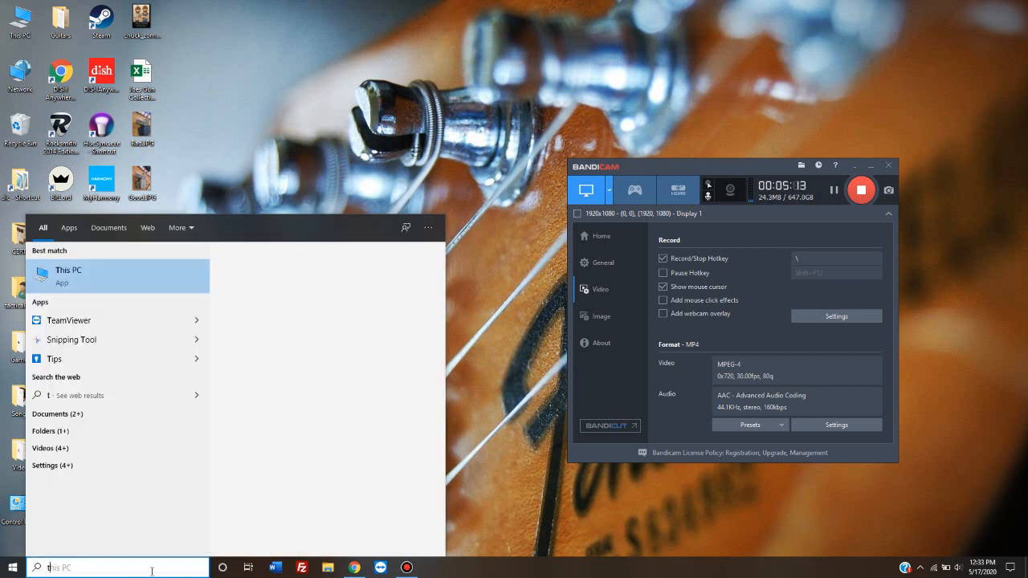
pyautogui.write('downloads')
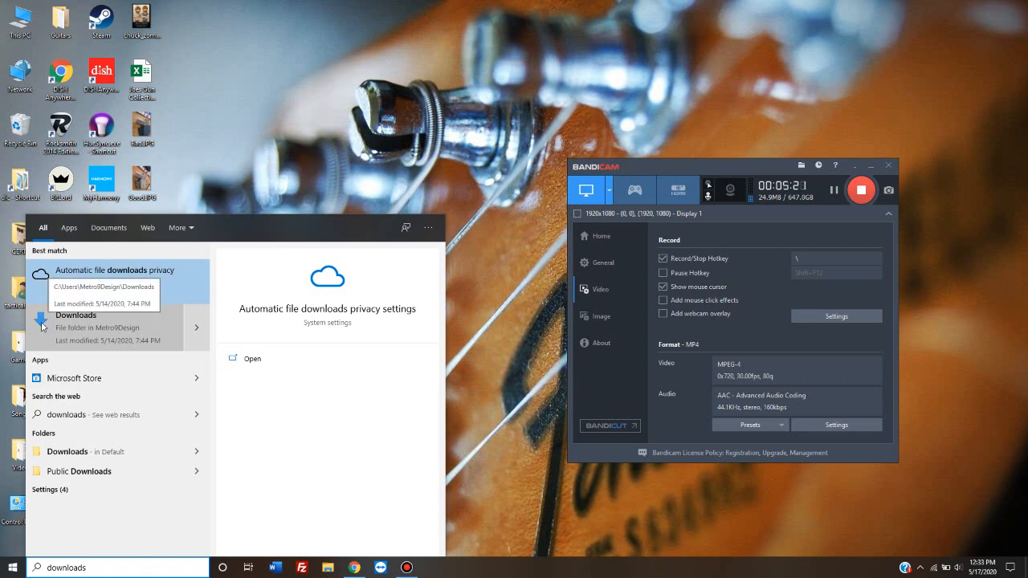
# - In the Downloads folder, copy the downloaded D3DX9_42.dll file
pyautogui.click(76, 315)
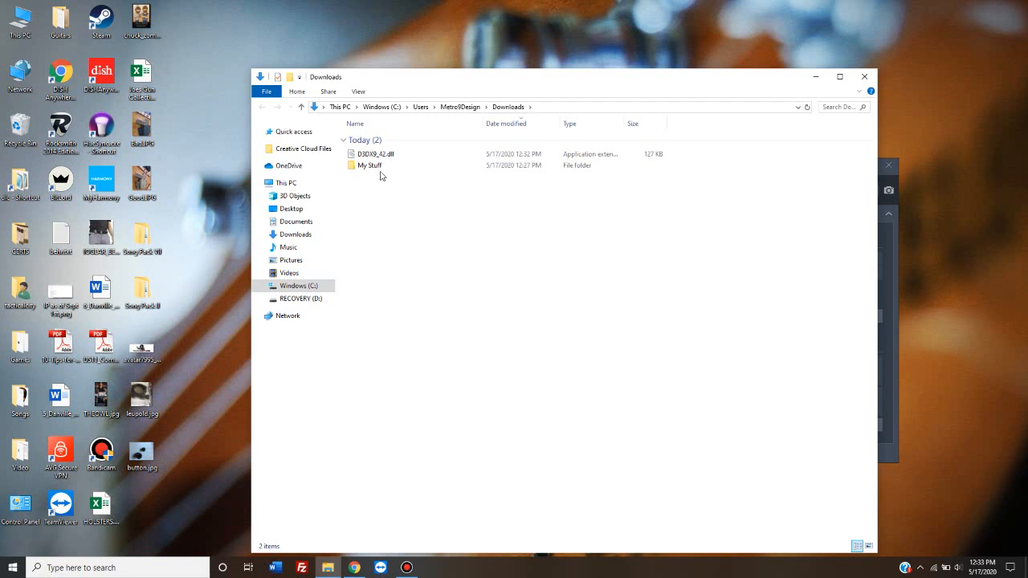
pyautogui.moveTo(390, 153)
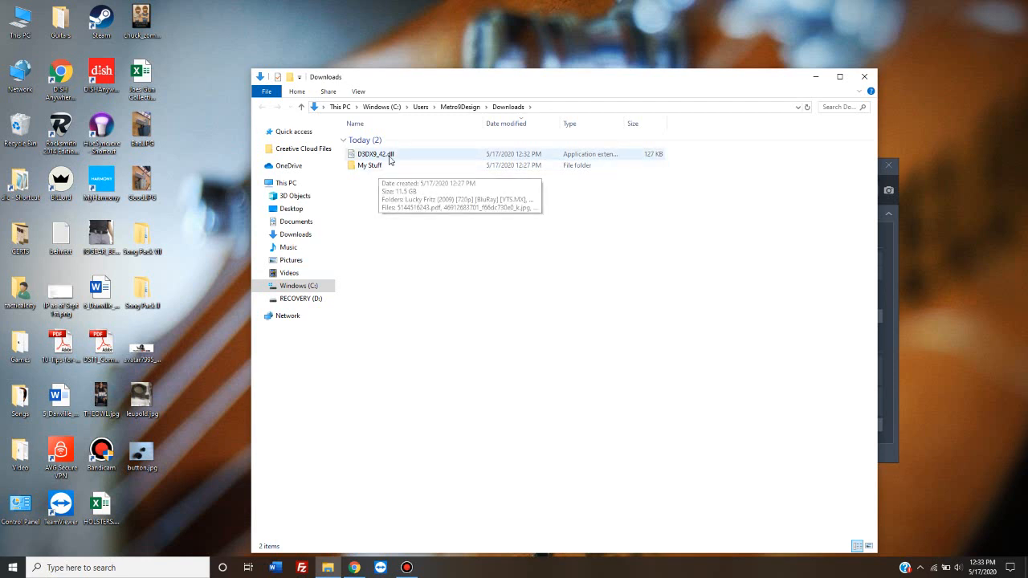
pyautogui.click(374, 154)
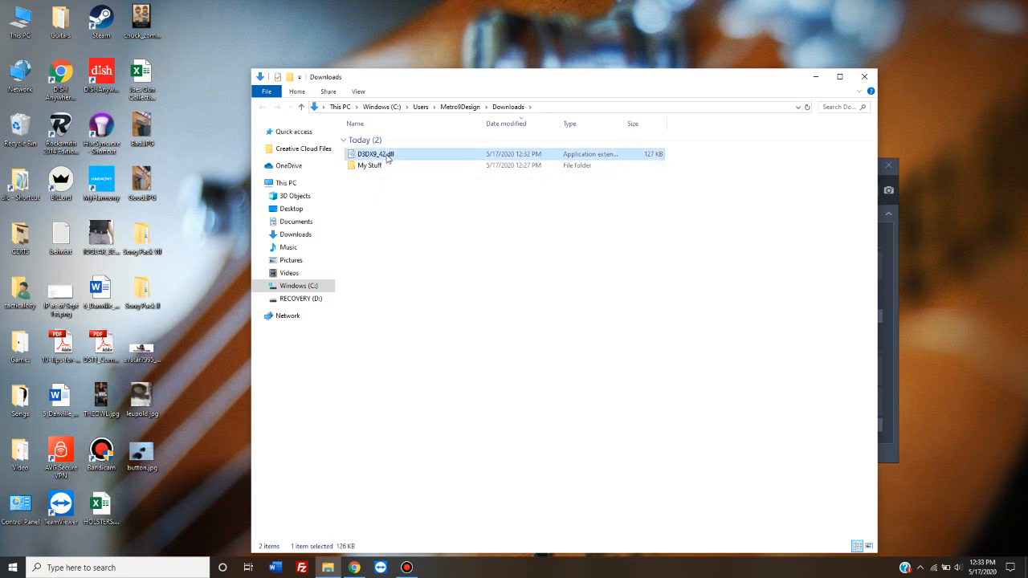
pyautogui.rightClick(376, 154)
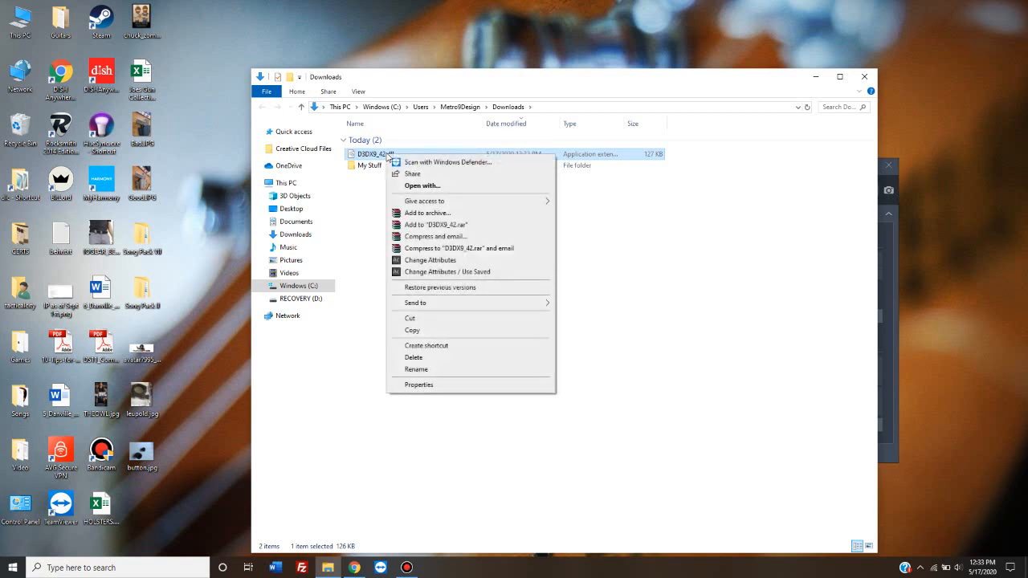
pyautogui.moveTo(426, 172)
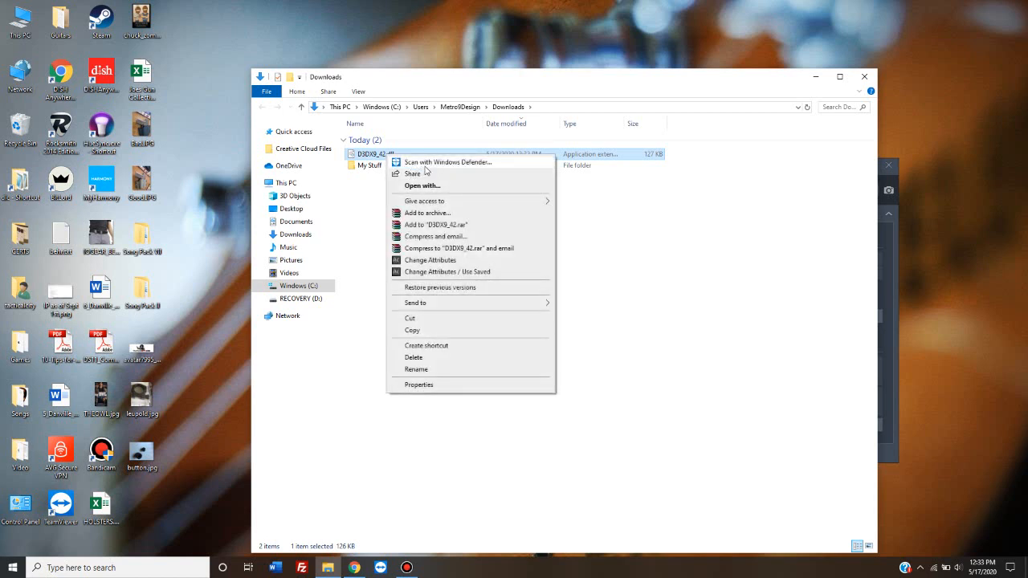
pyautogui.click(376, 208)
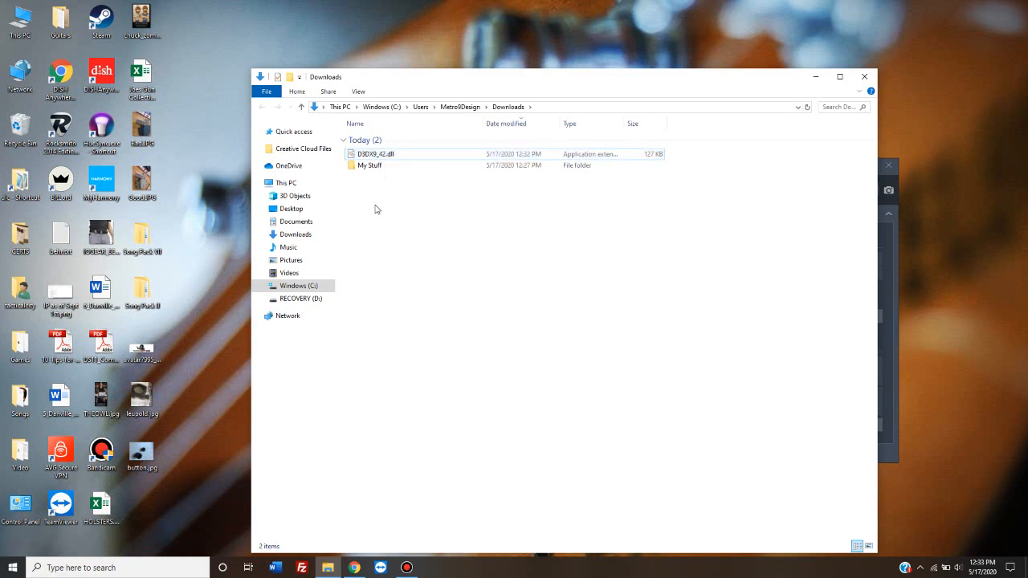
pyautogui.moveTo(376, 154)
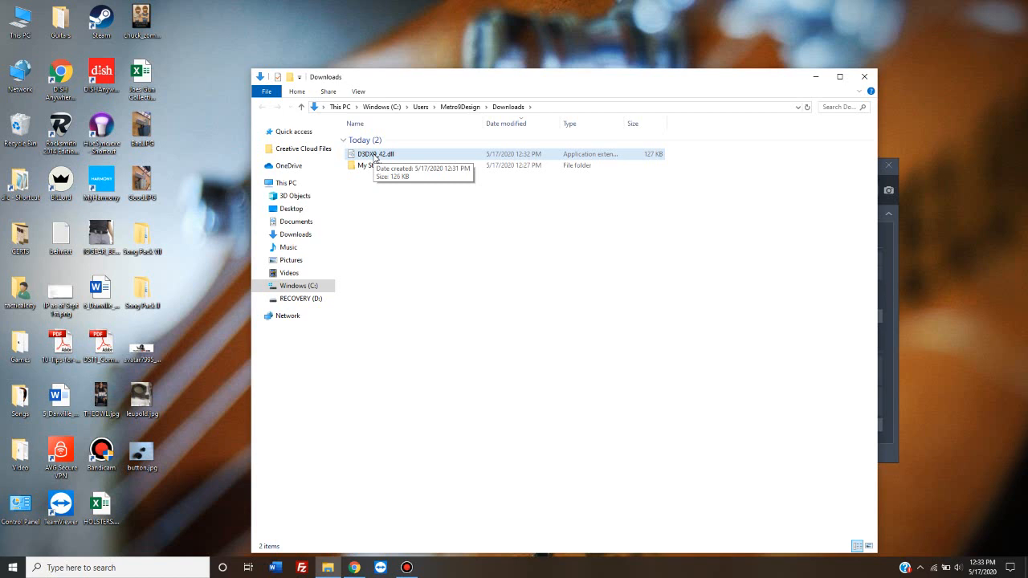
pyautogui.rightClick(376, 153)
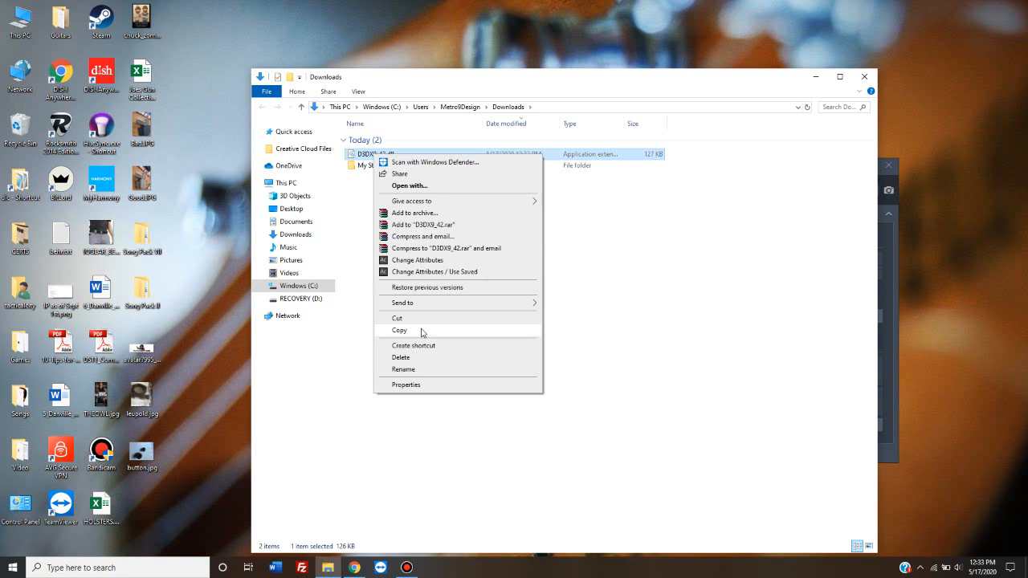
pyautogui.click(393, 260)
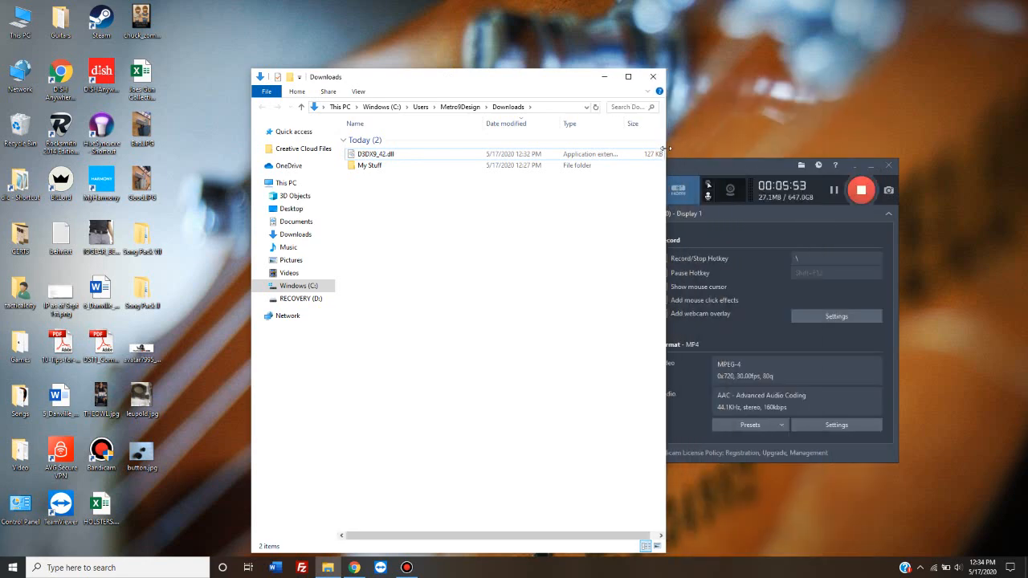
# - Narrow the Downloads window, move it right and search for This PC to open a second window
pyautogui.moveTo(482, 76); pyautogui.dragTo(667, 46)
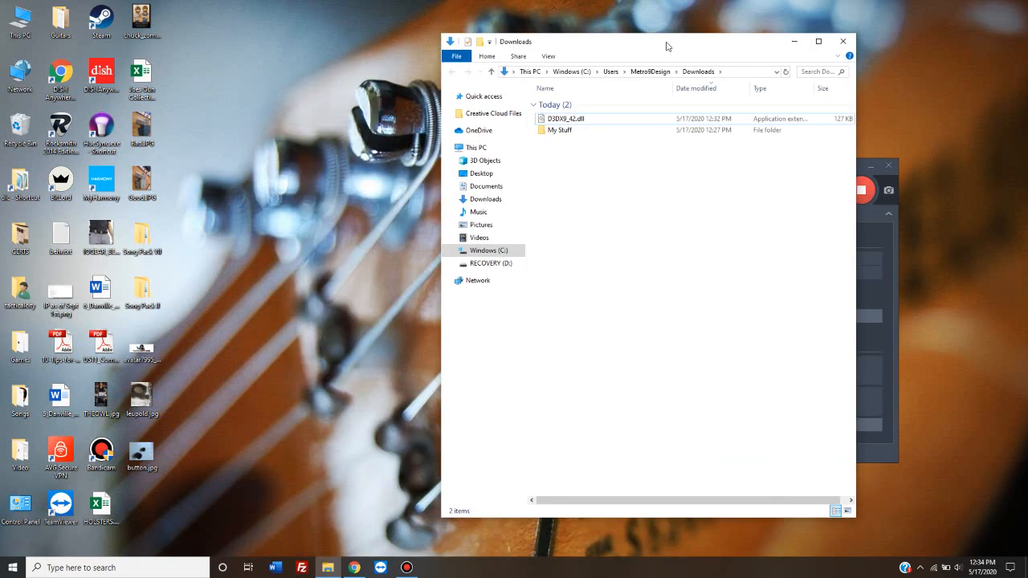
pyautogui.moveTo(667, 46); pyautogui.dragTo(795, 45)
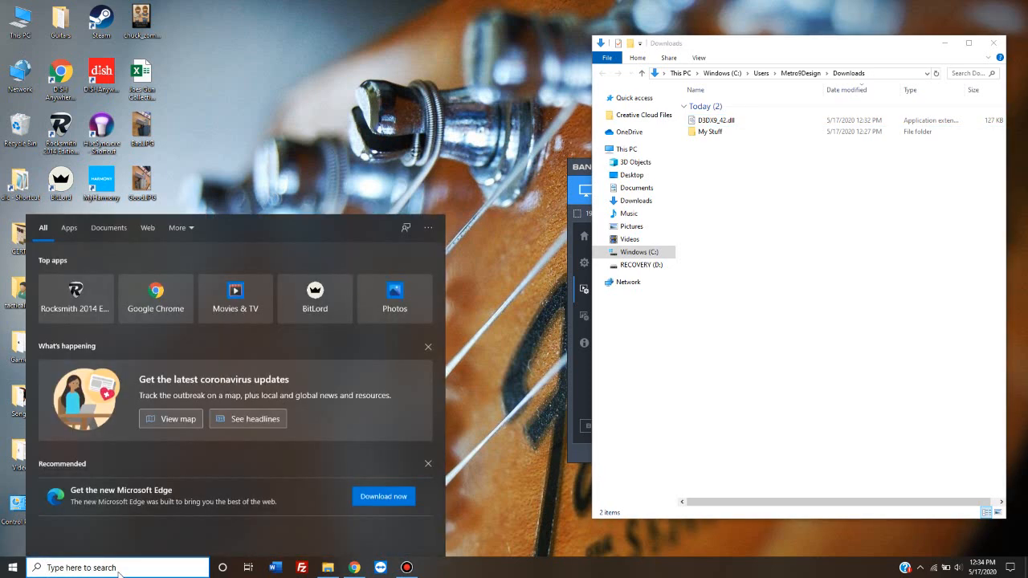
pyautogui.write('this PC')
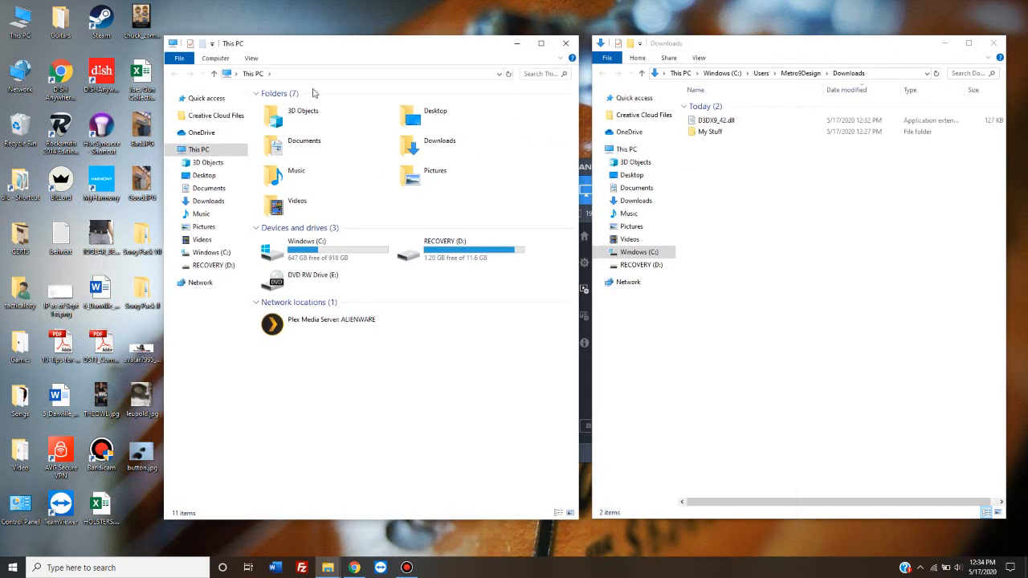
pyautogui.moveTo(321, 249)
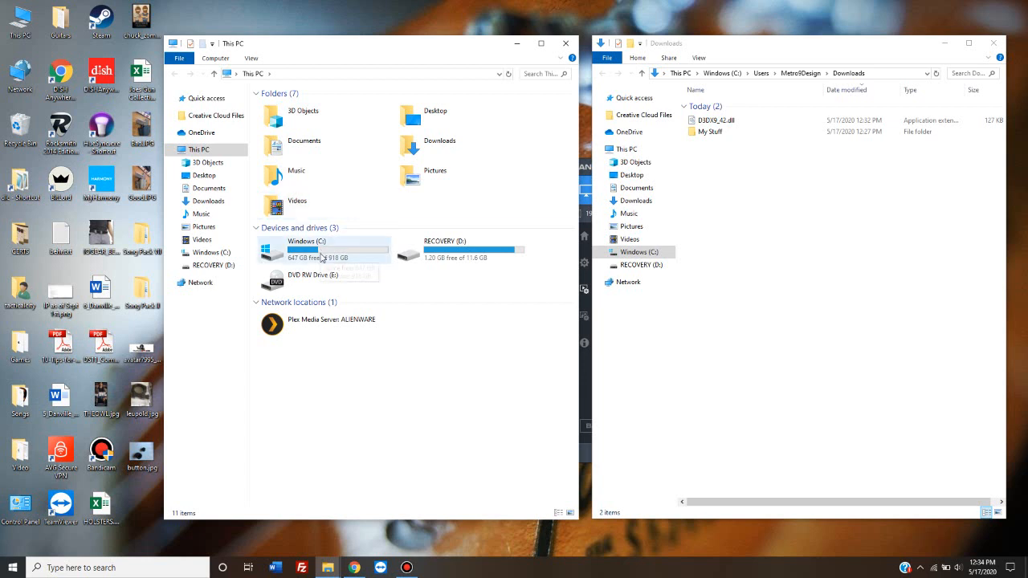
pyautogui.moveTo(329, 253)
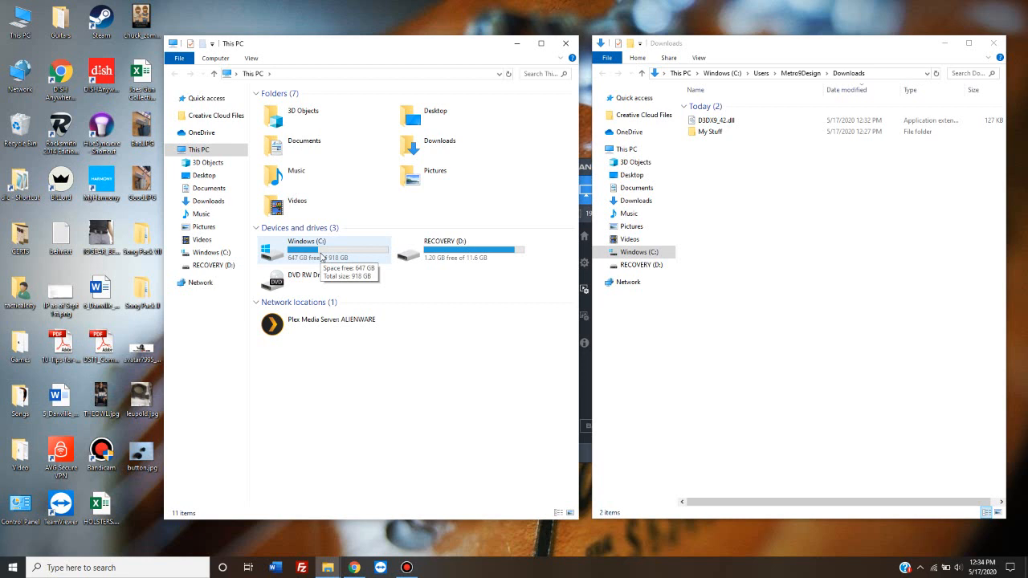
# - Browse Windows (C:) into Program Files (x86) and then the Steam folder
pyautogui.doubleClick(305, 249)
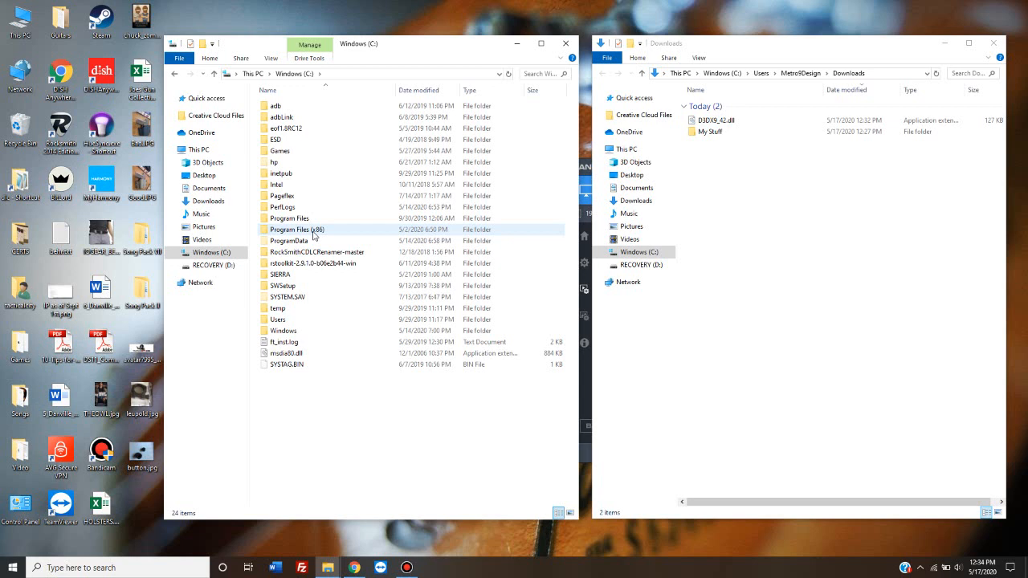
pyautogui.moveTo(329, 235)
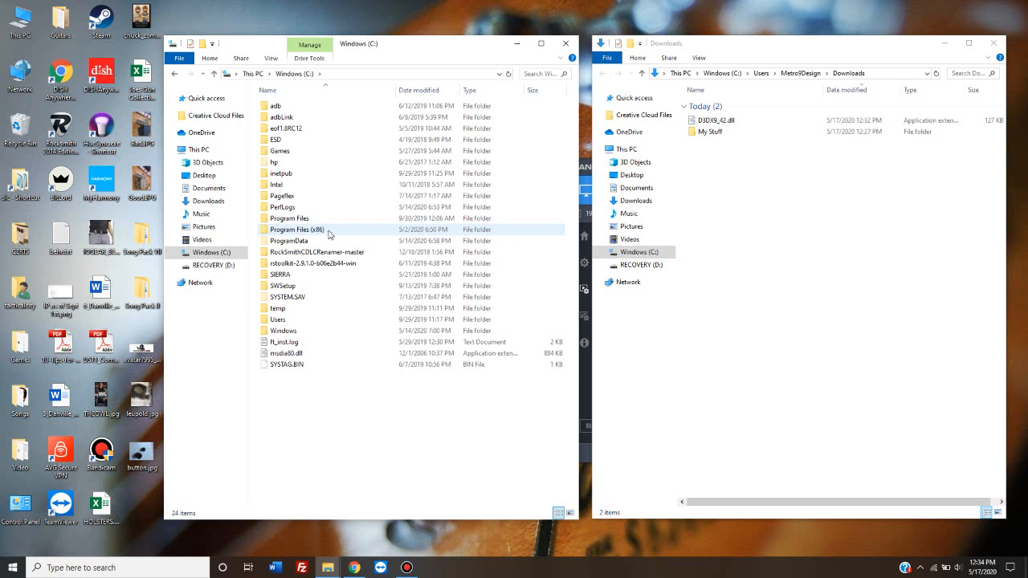
pyautogui.click(321, 217)
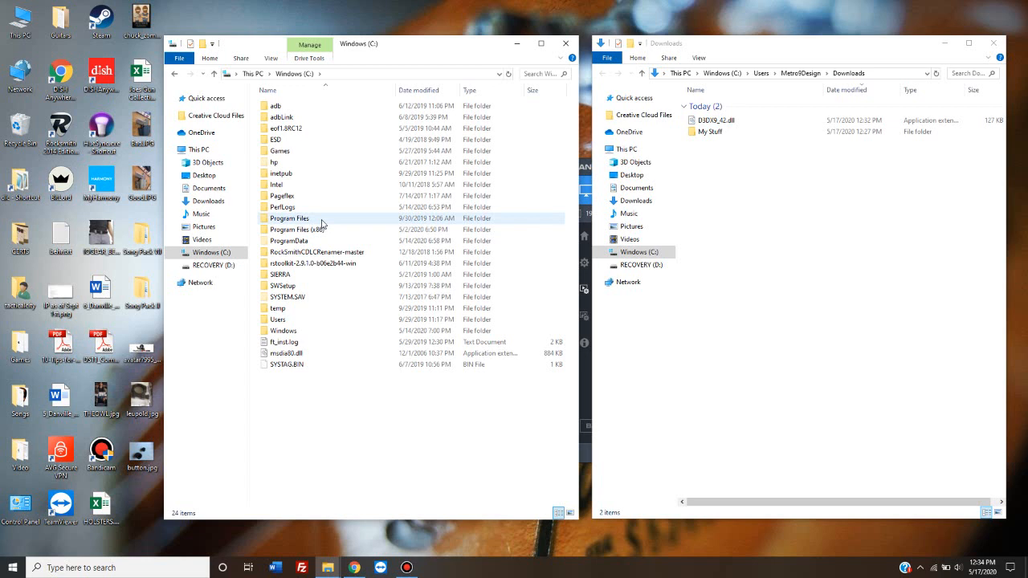
pyautogui.click(321, 230)
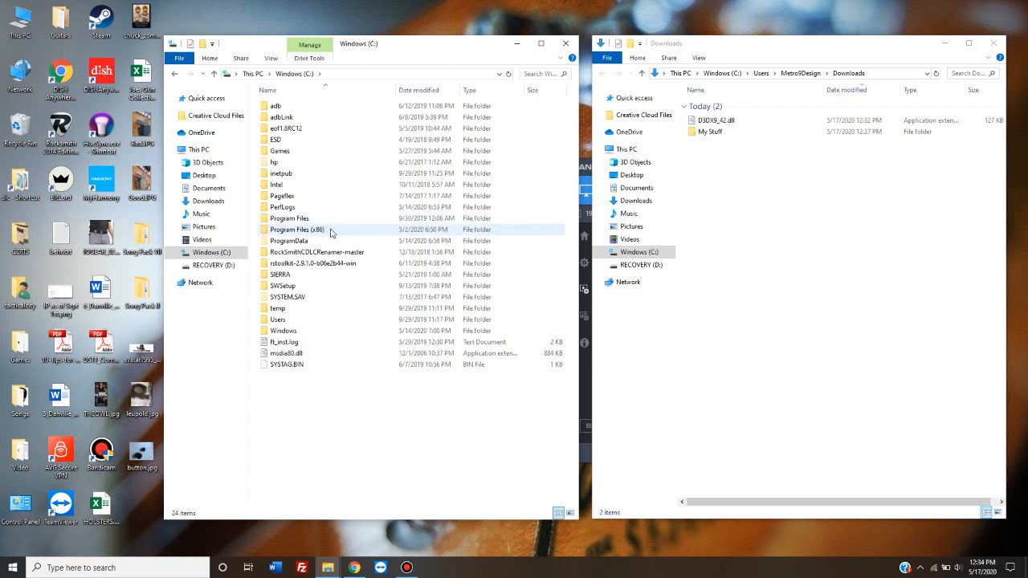
pyautogui.click(298, 229)
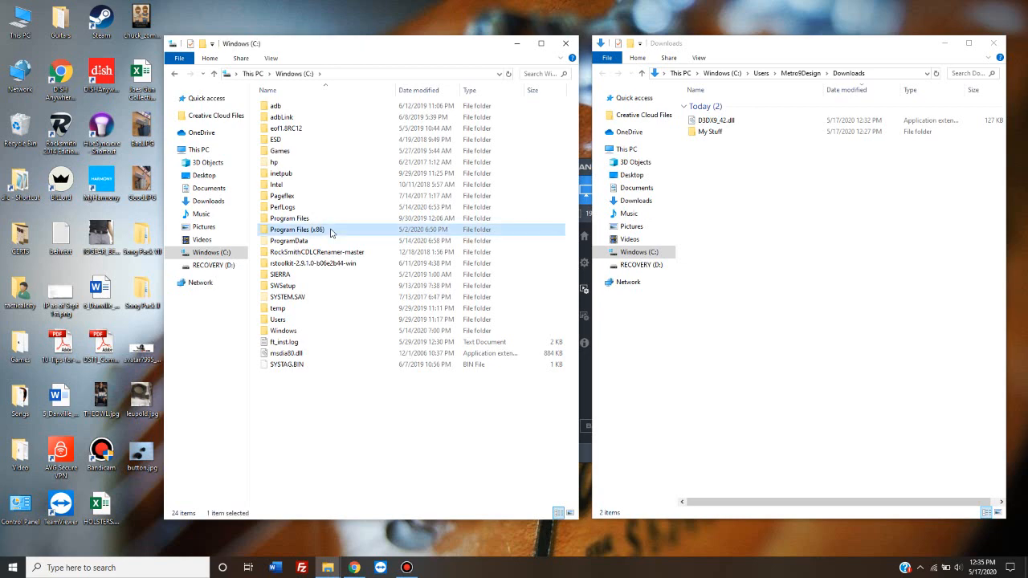
pyautogui.doubleClick(297, 229)
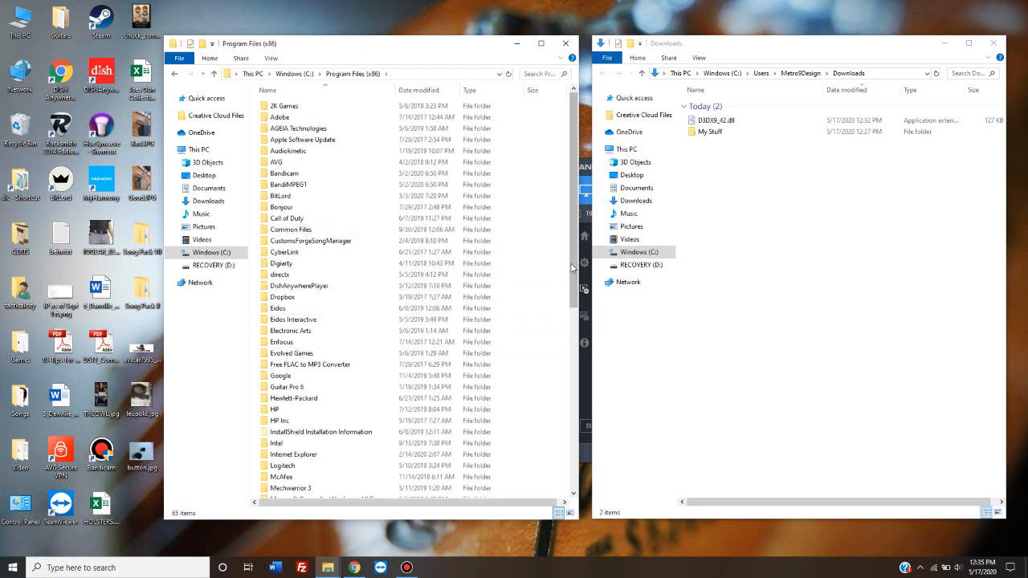
pyautogui.scroll(-3)
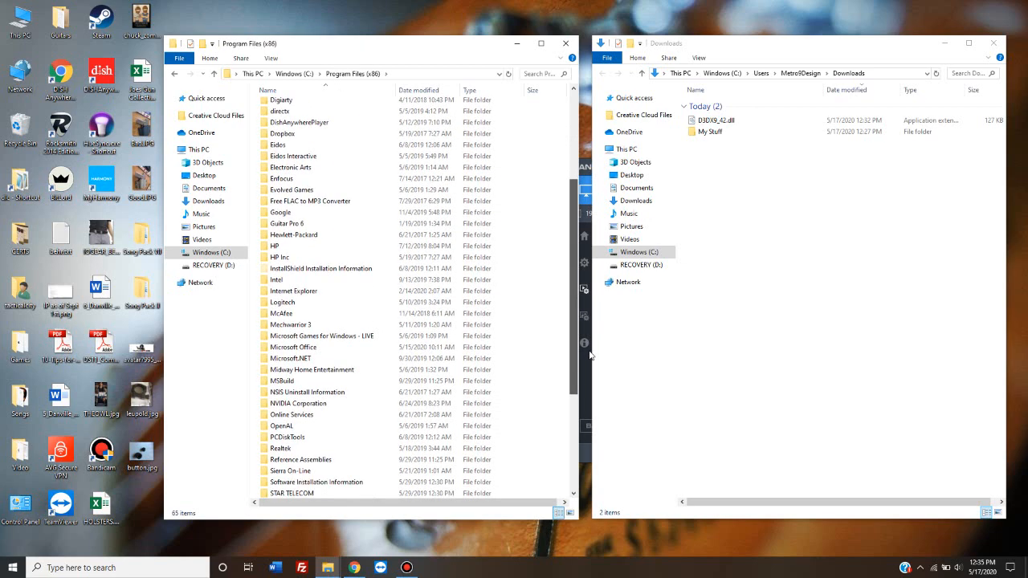
pyautogui.scroll(-3)
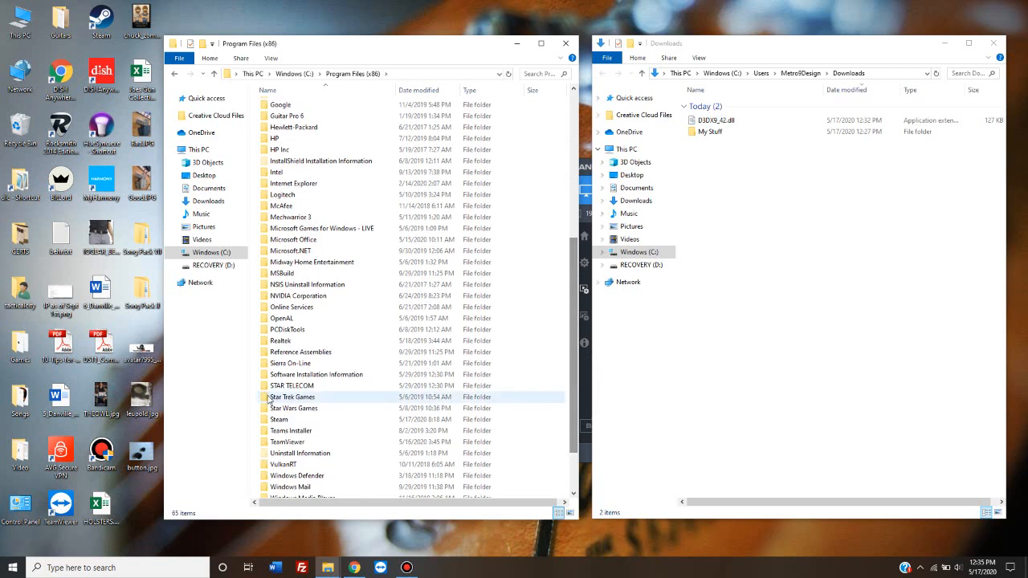
pyautogui.click(280, 419)
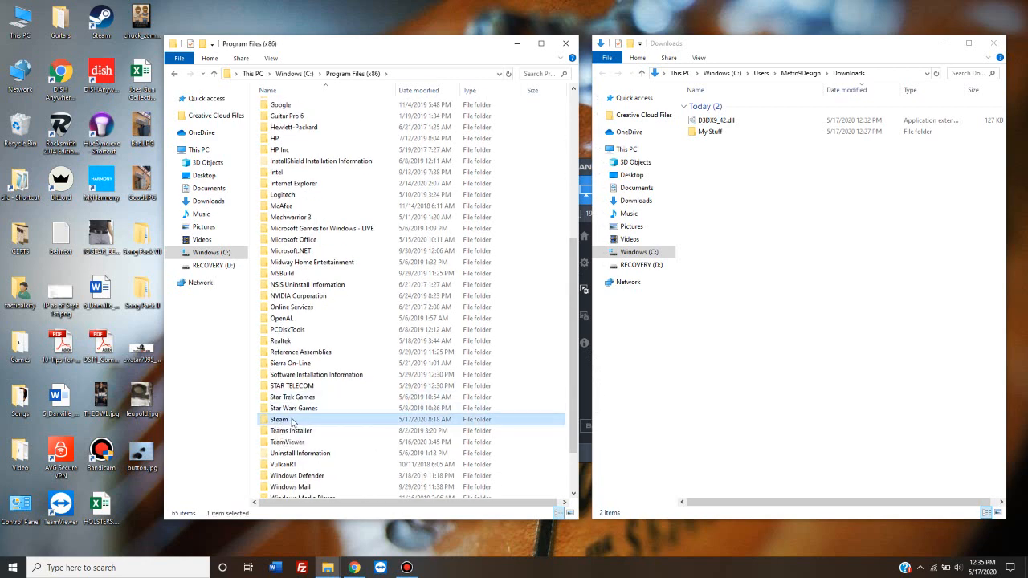
pyautogui.doubleClick(279, 419)
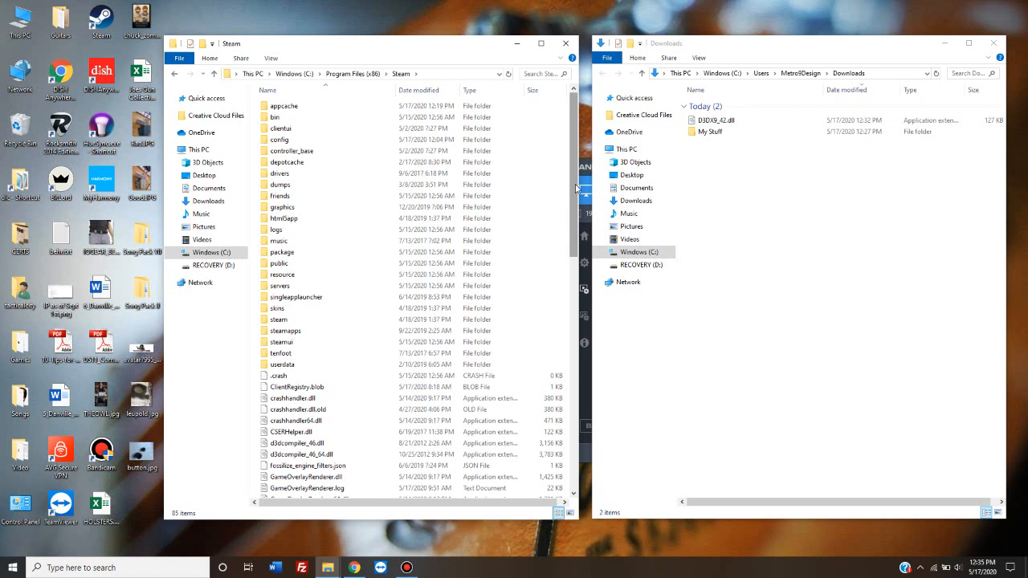
# - Continue through steamapps and common into the Rocksmith2014 game folder
pyautogui.click(279, 331)
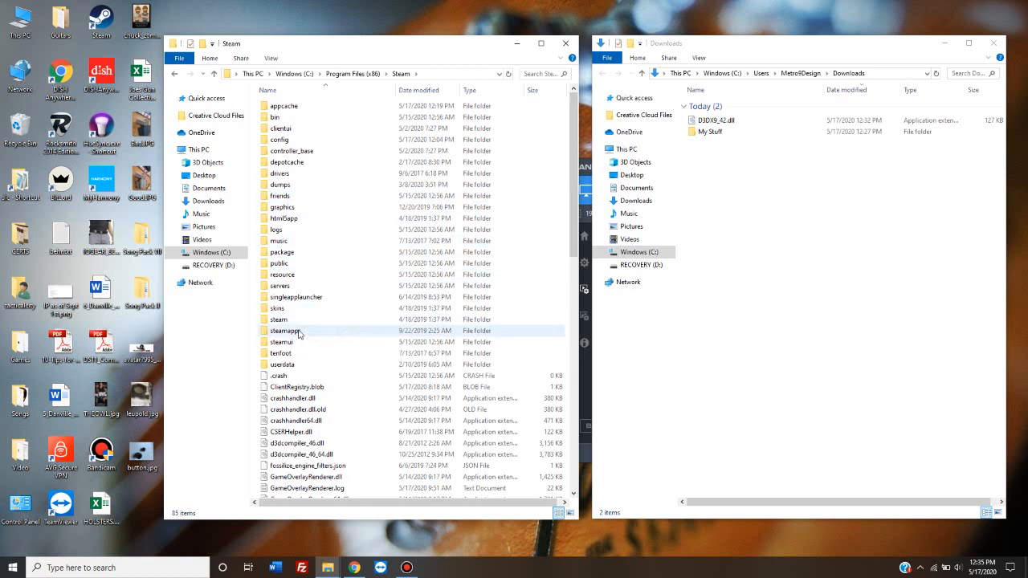
pyautogui.moveTo(284, 330)
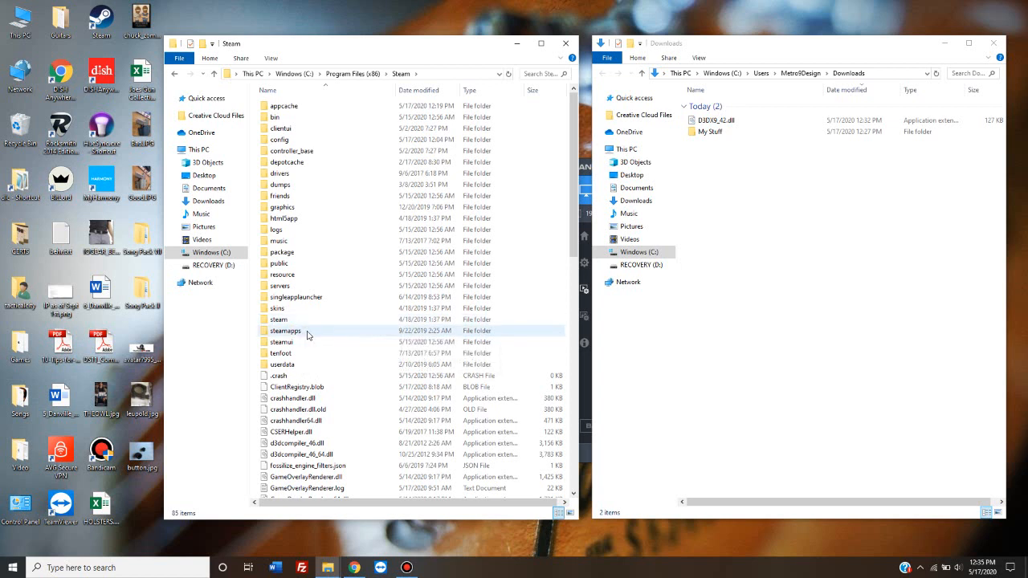
pyautogui.moveTo(308, 332)
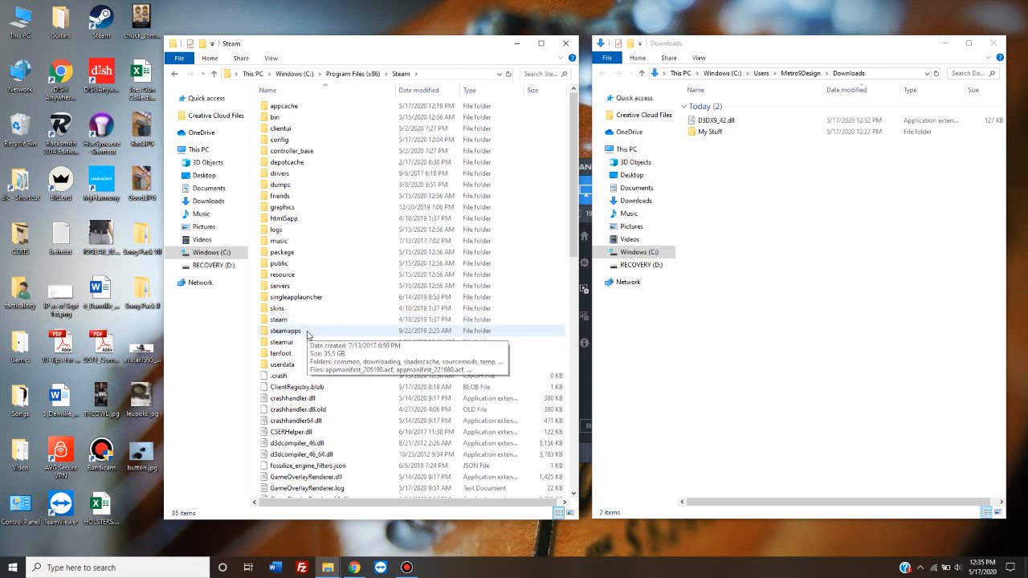
pyautogui.doubleClick(285, 330)
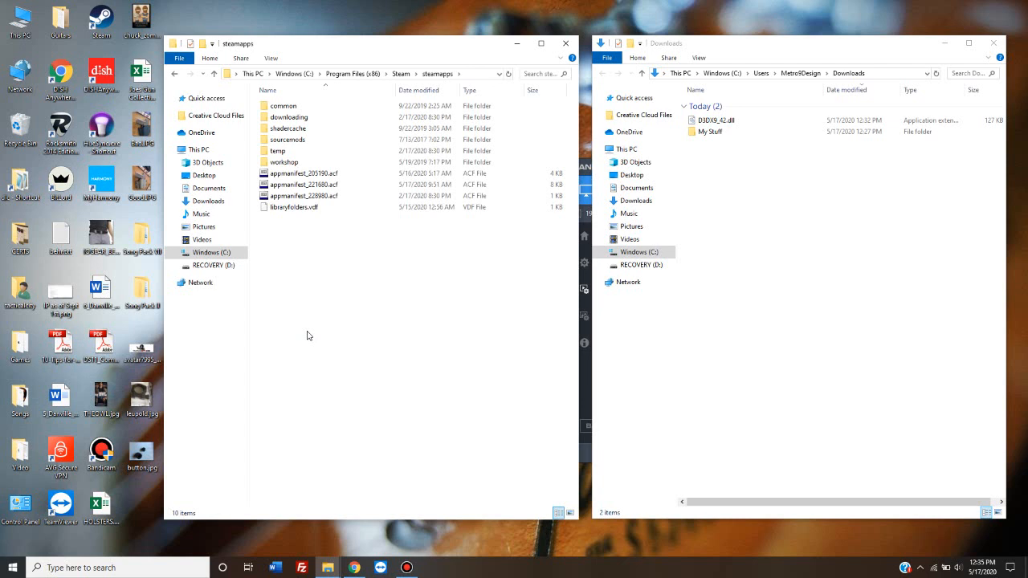
pyautogui.click(283, 105)
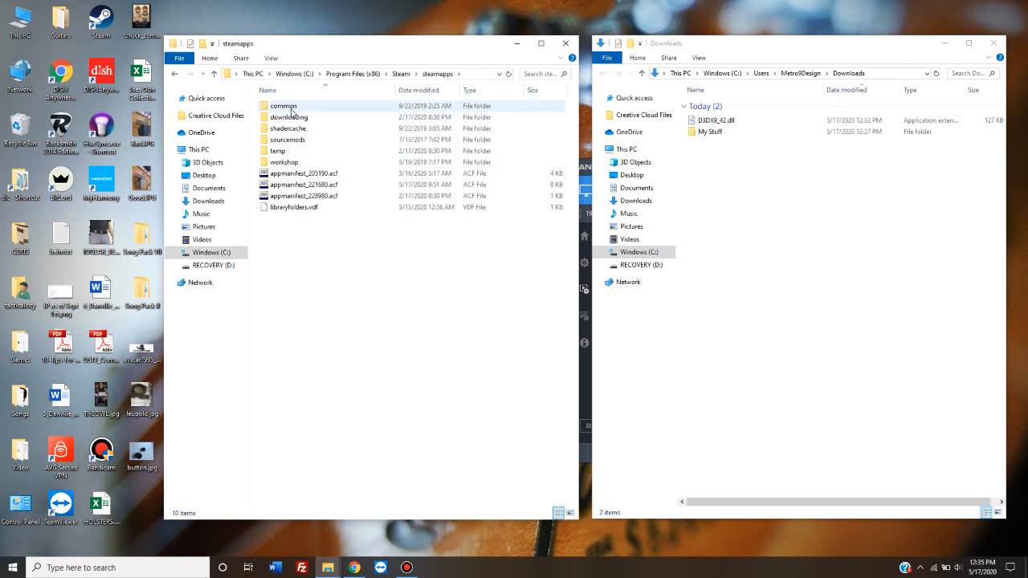
pyautogui.moveTo(284, 105)
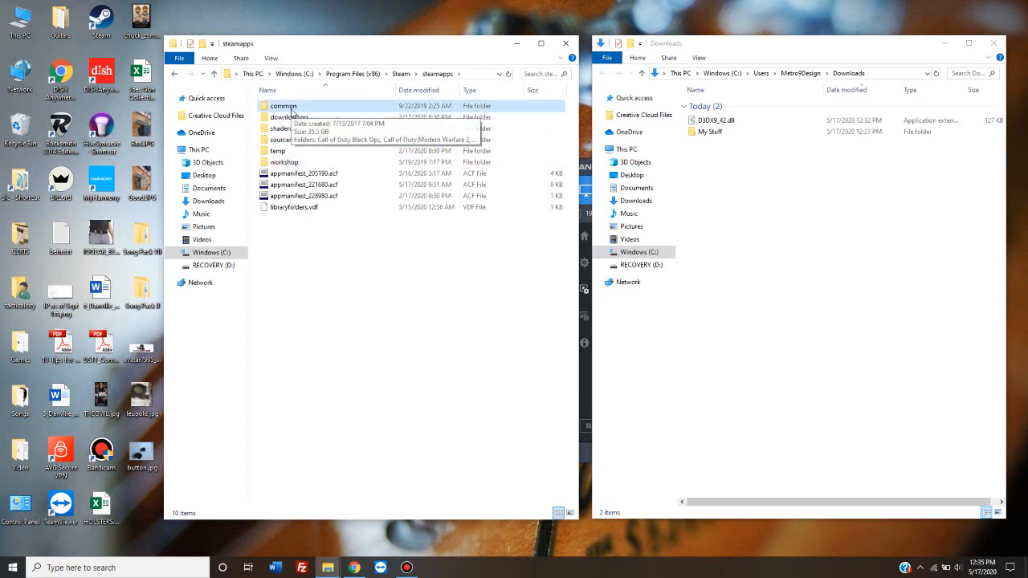
pyautogui.doubleClick(283, 106)
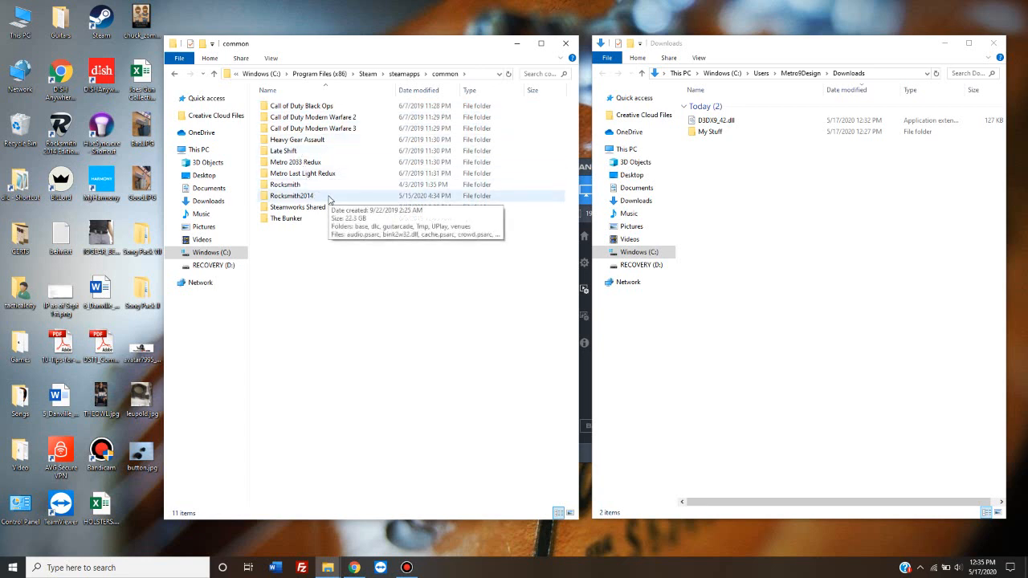
pyautogui.doubleClick(291, 196)
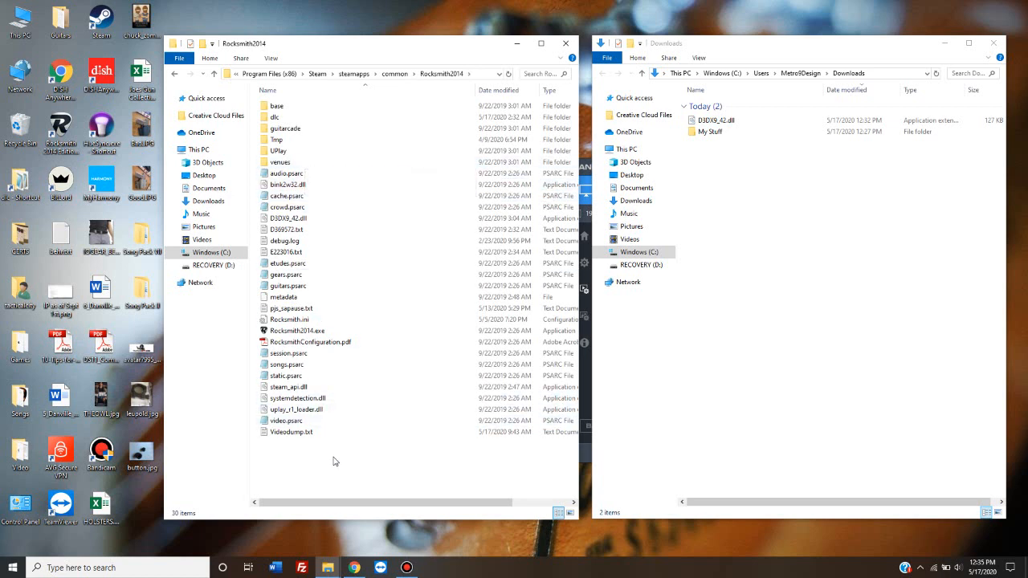
pyautogui.rightClick(336, 461)
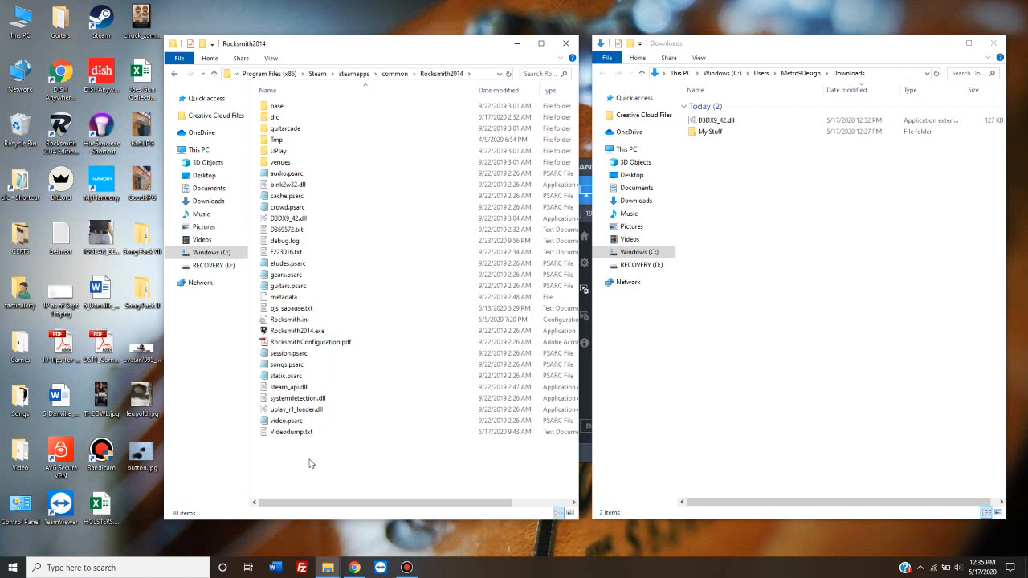
pyautogui.click(289, 195)
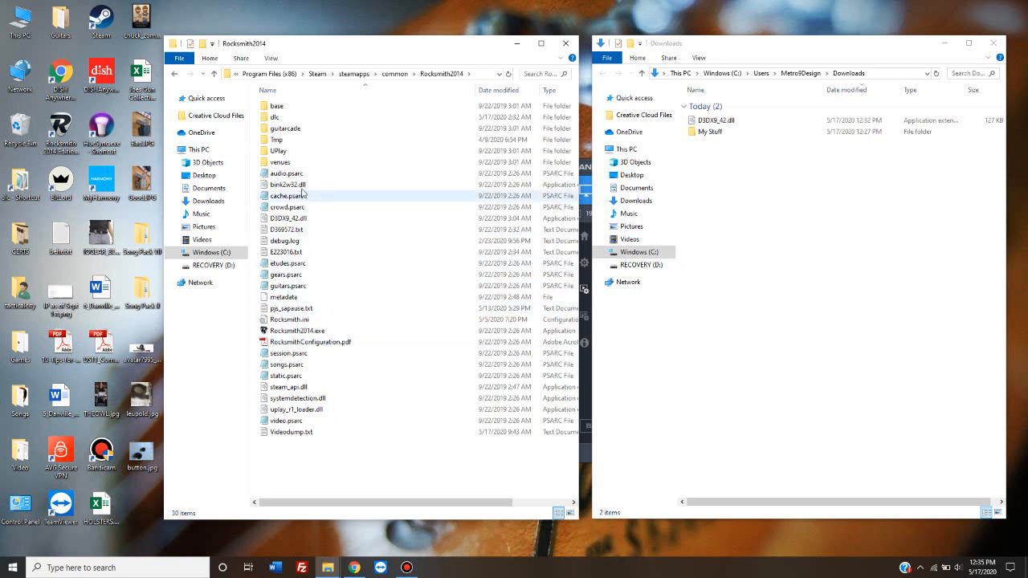
pyautogui.click(287, 217)
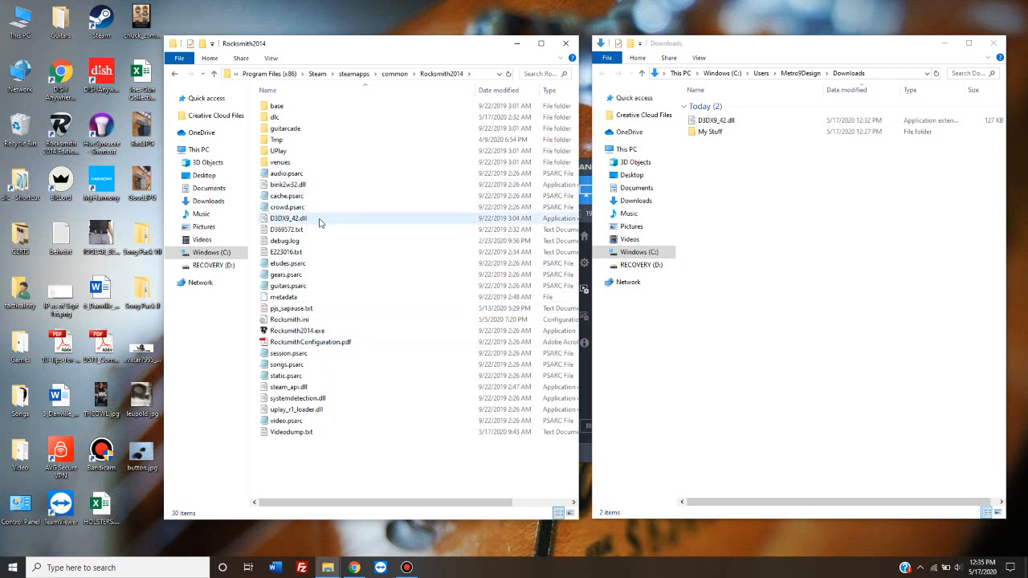
pyautogui.click(289, 217)
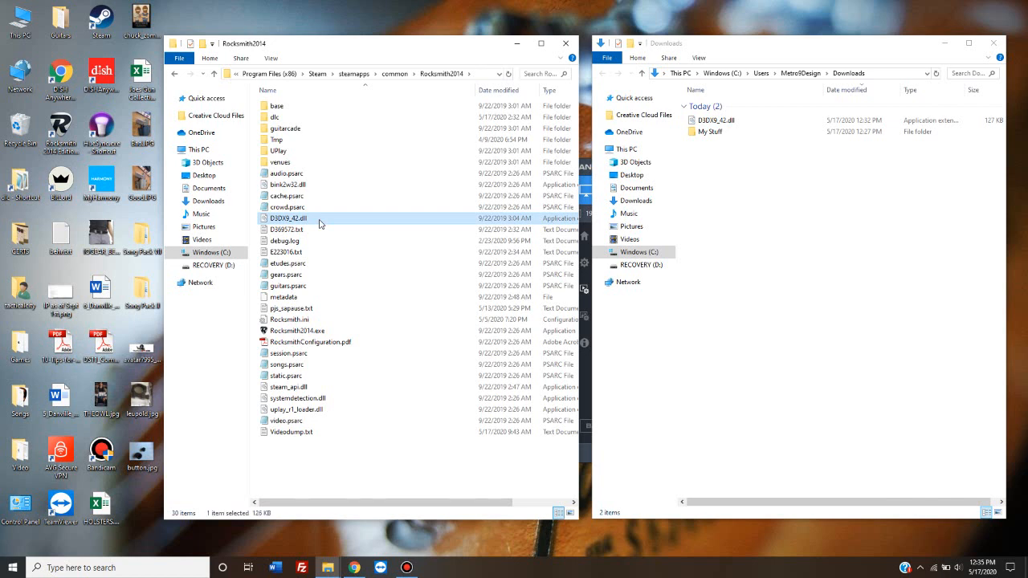
pyautogui.moveTo(377, 471)
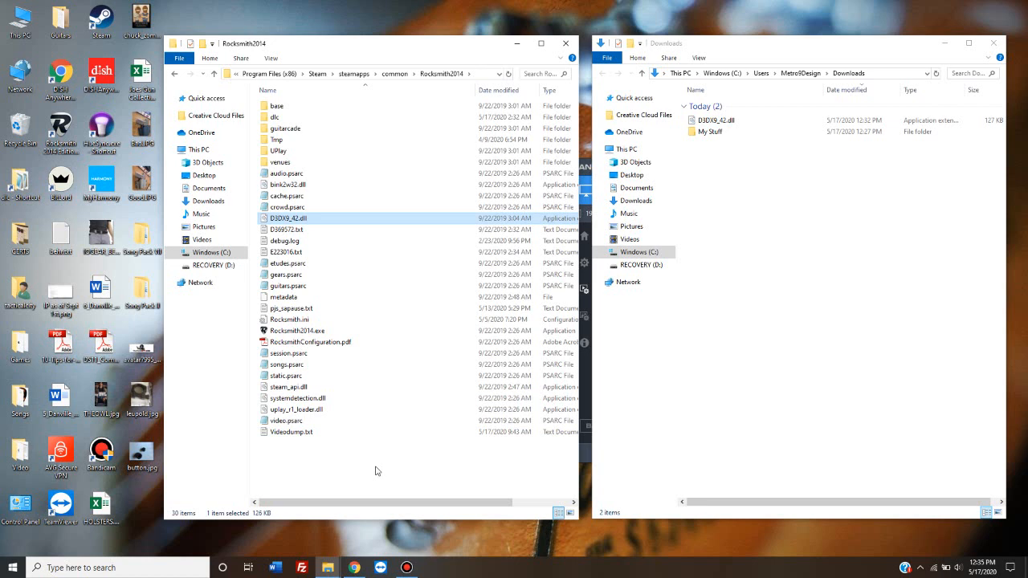
pyautogui.click(377, 472)
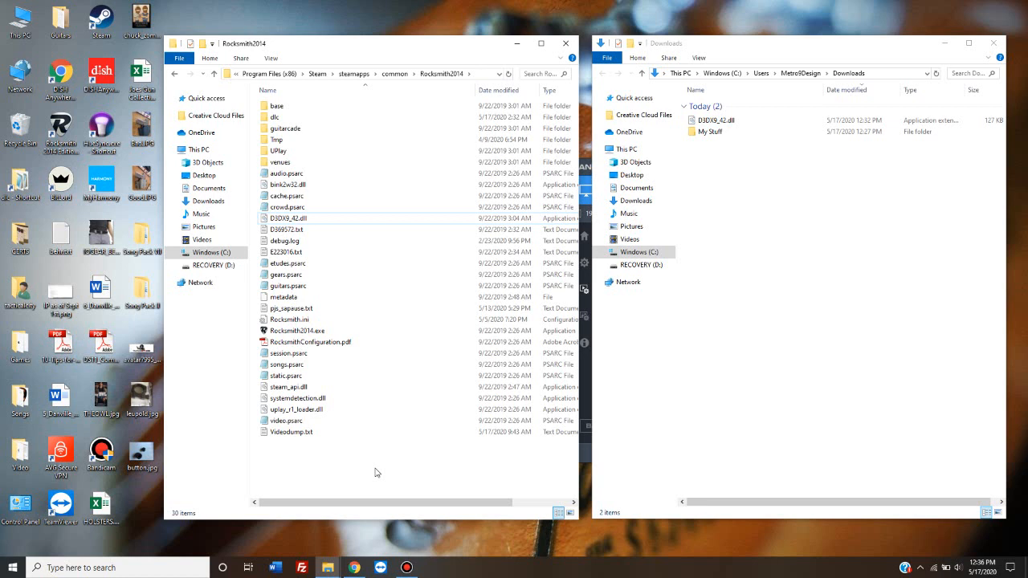
pyautogui.moveTo(394, 472)
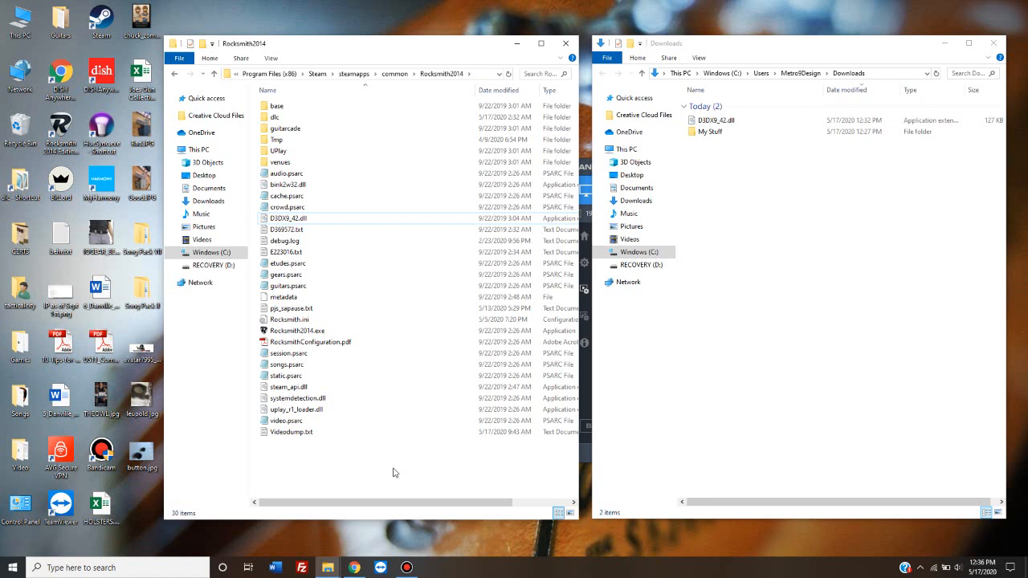
pyautogui.click(288, 218)
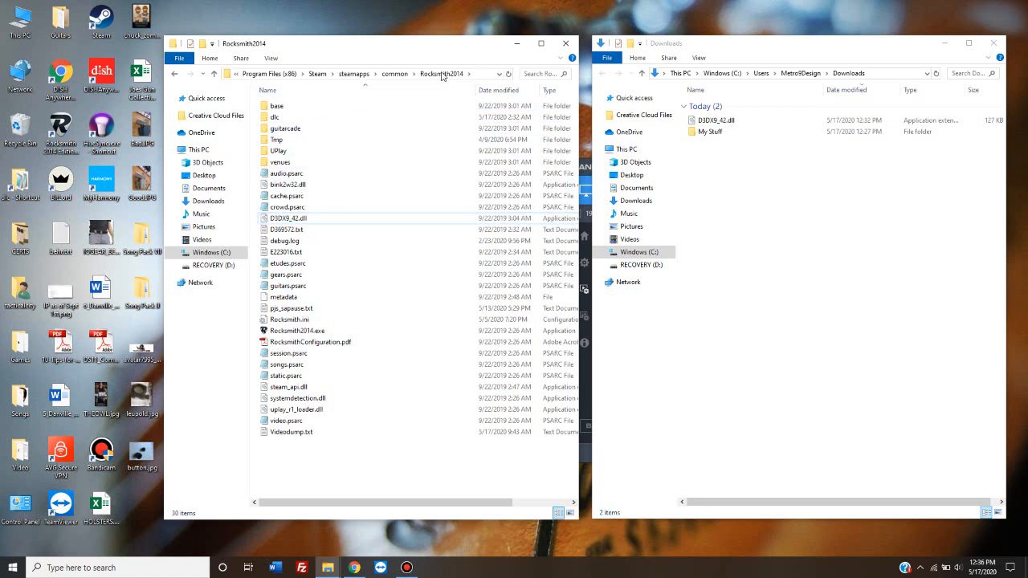
pyautogui.moveTo(359, 480)
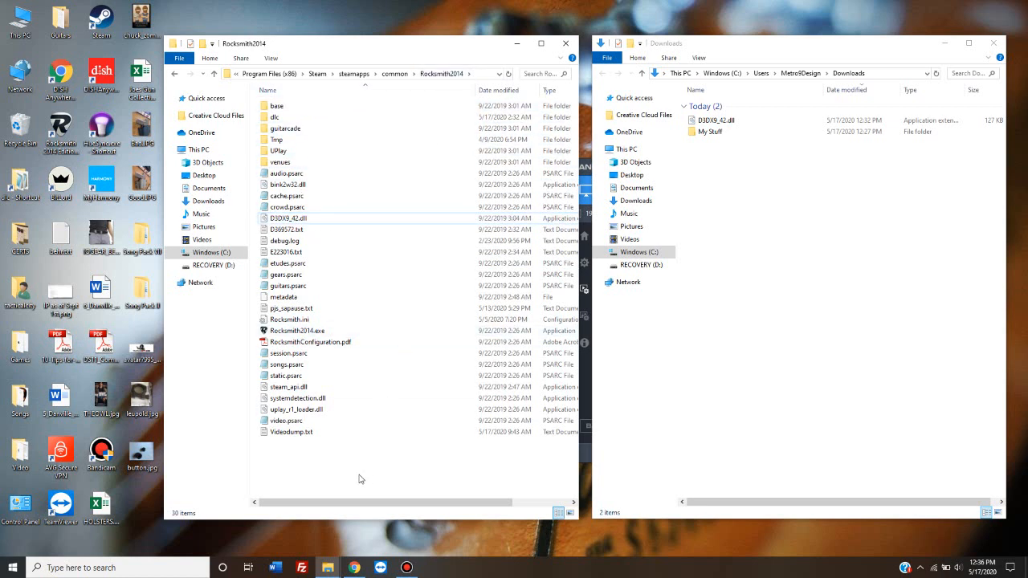
pyautogui.moveTo(390, 475)
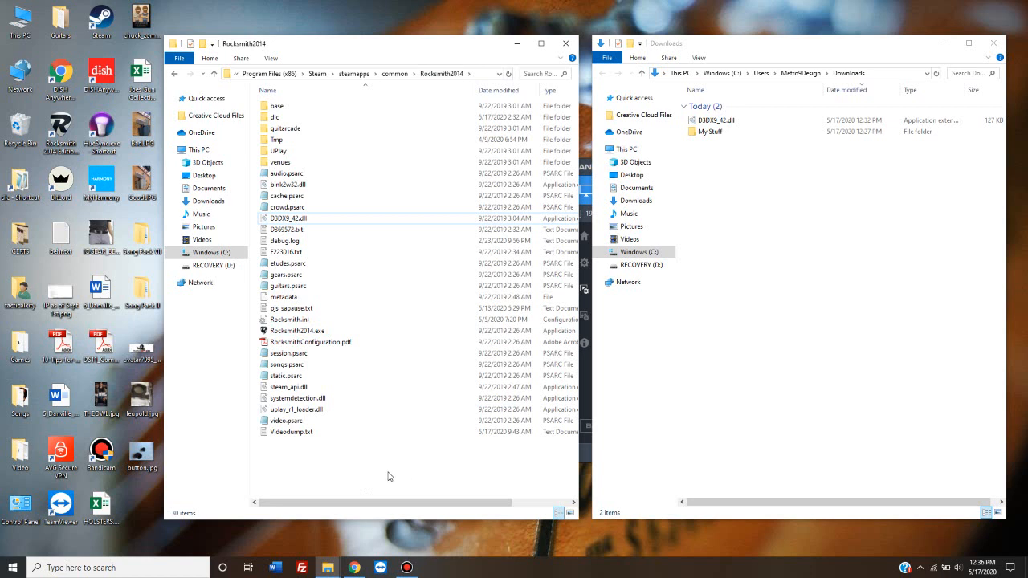
pyautogui.moveTo(380, 447)
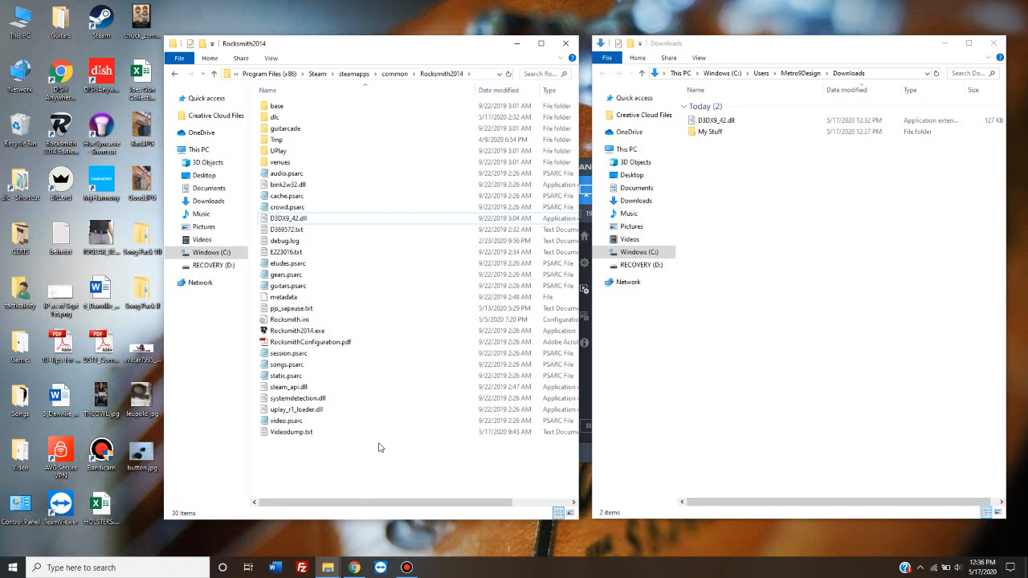
pyautogui.moveTo(277, 117)
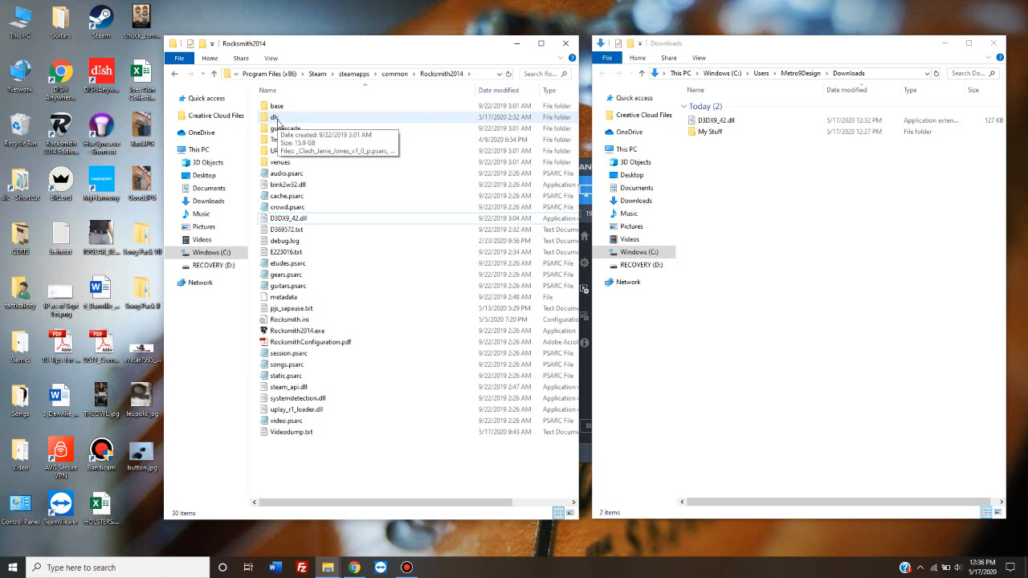
# - Enter the dlc folder and locate cherubrock_p.psarc among the song files
pyautogui.doubleClick(277, 117)
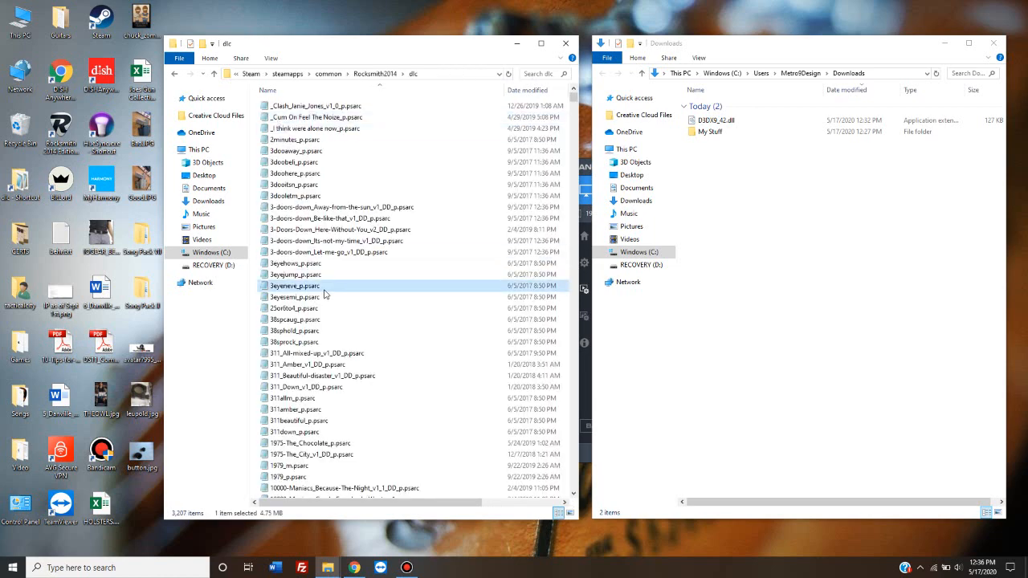
pyautogui.scroll(-3)
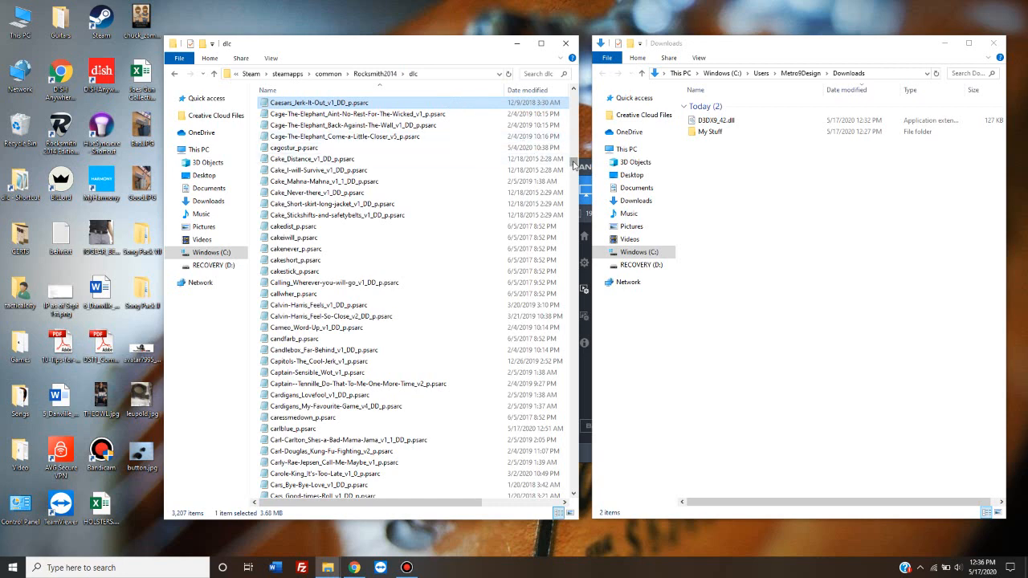
pyautogui.scroll(-3)
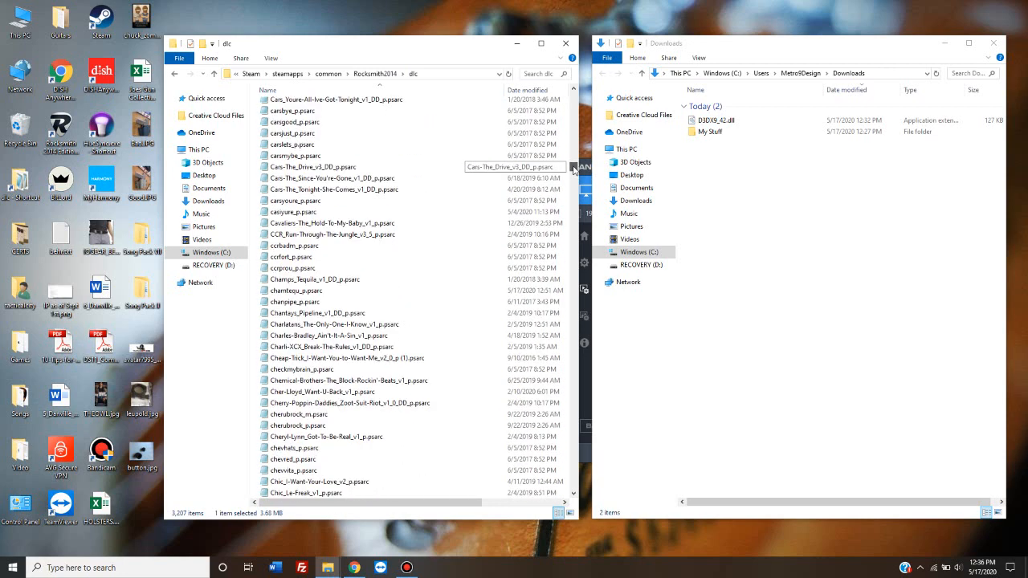
pyautogui.scroll(-3)
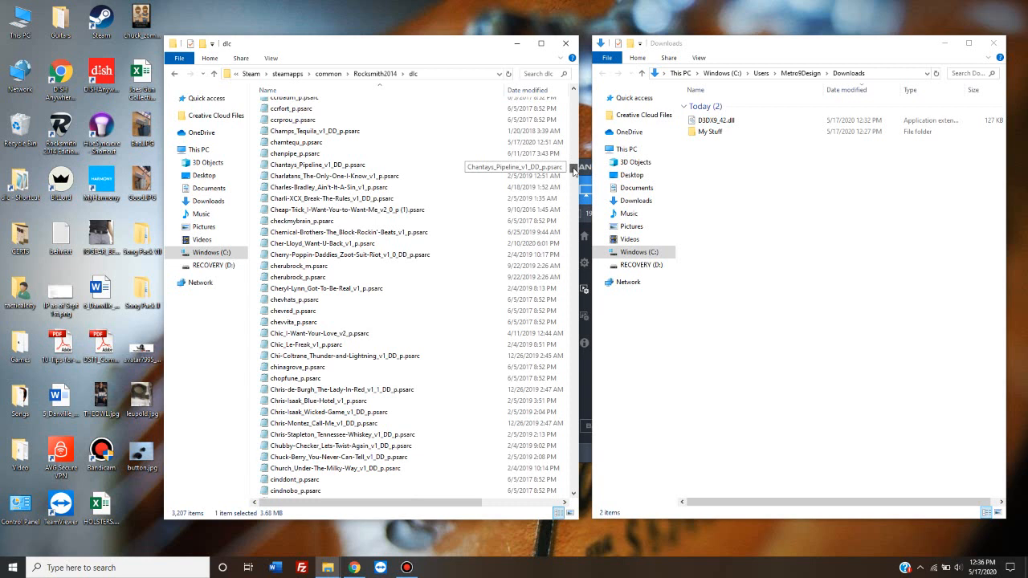
pyautogui.moveTo(326, 229)
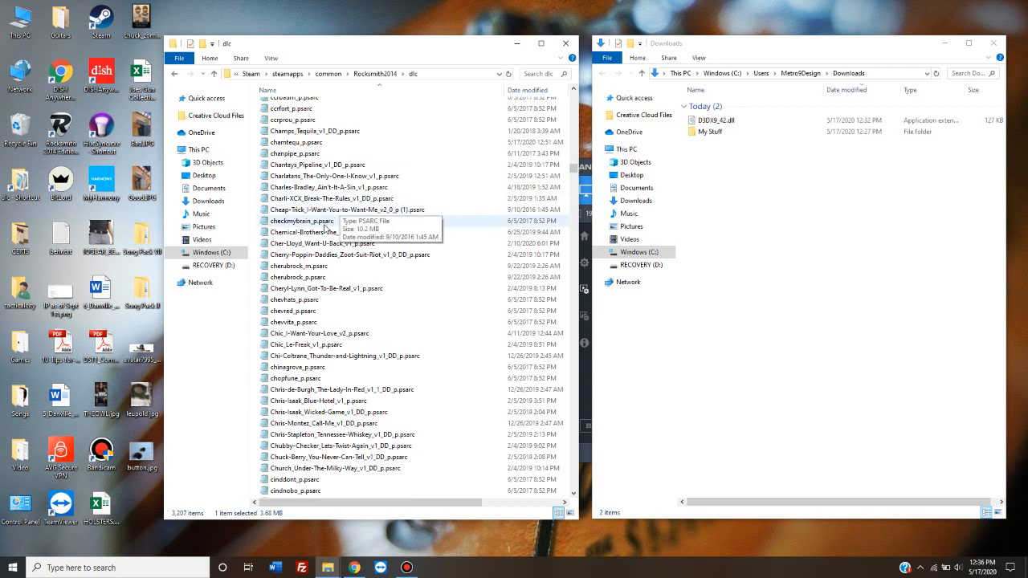
pyautogui.click(313, 277)
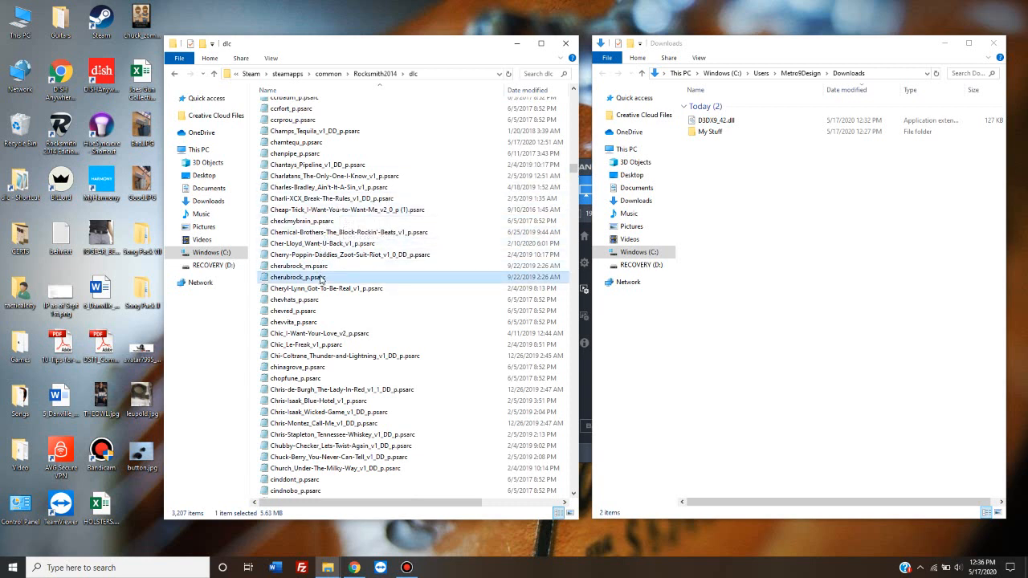
pyautogui.moveTo(321, 277)
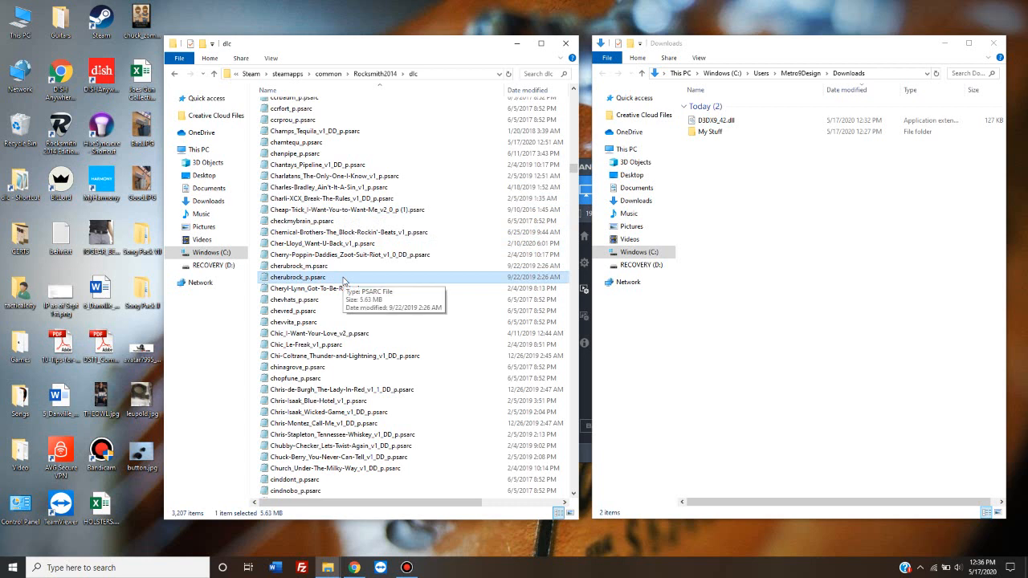
pyautogui.moveTo(334, 276)
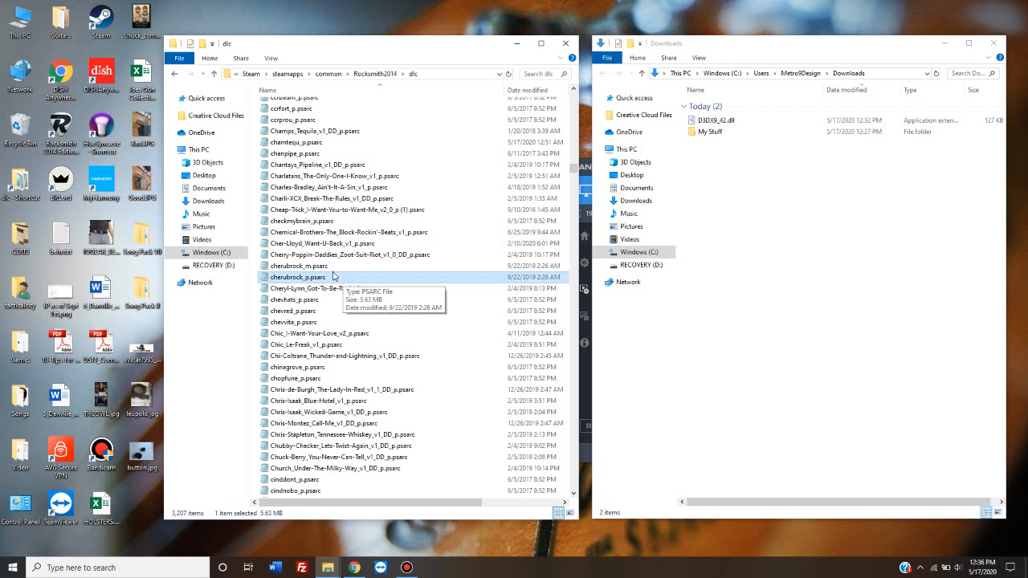
pyautogui.moveTo(319, 265)
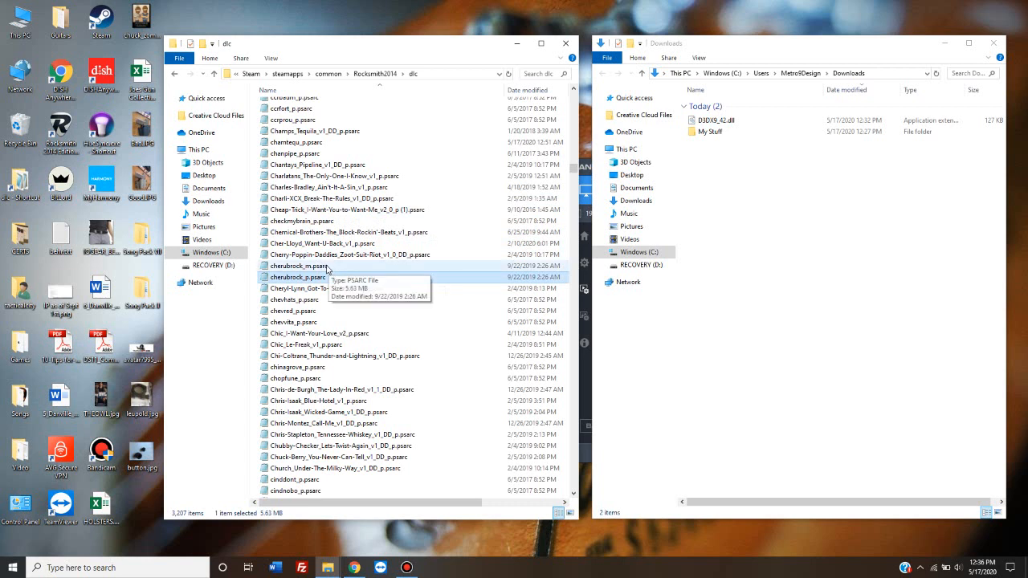
# - Delete cherubrock_m.psarc from the dlc folder while keeping cherubrock_p.psarc
pyautogui.click(301, 266)
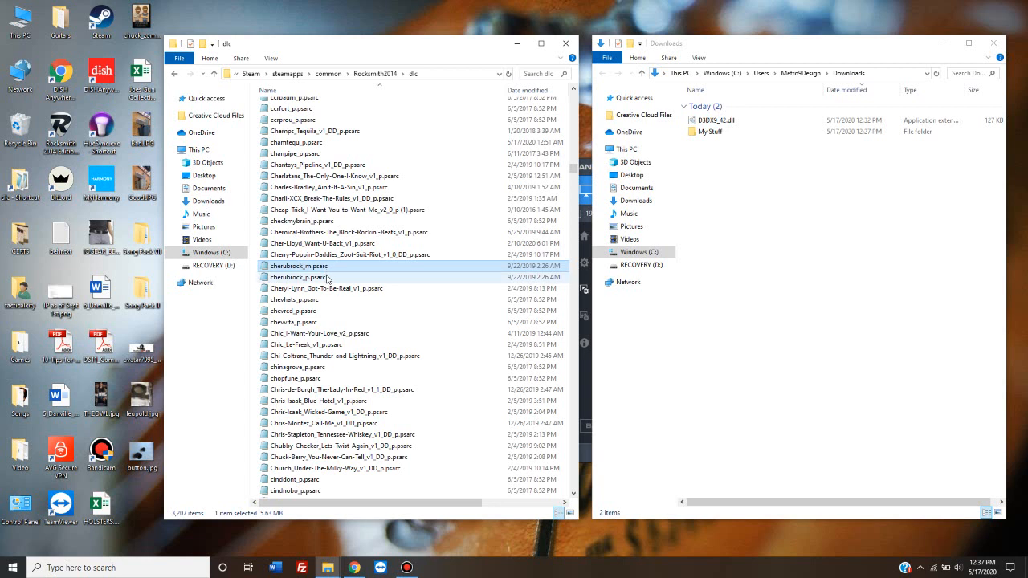
pyautogui.moveTo(301, 277)
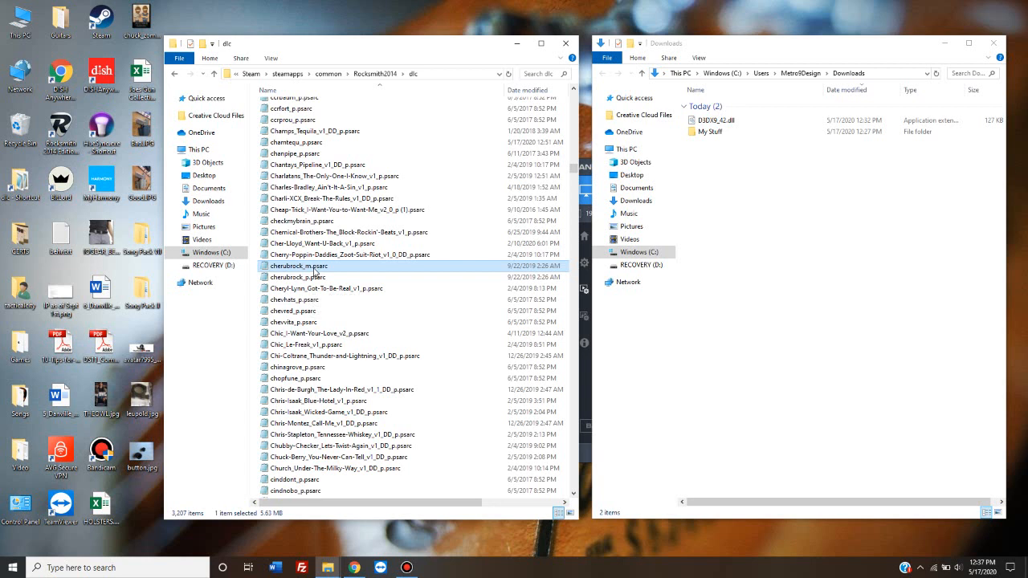
pyautogui.moveTo(319, 272)
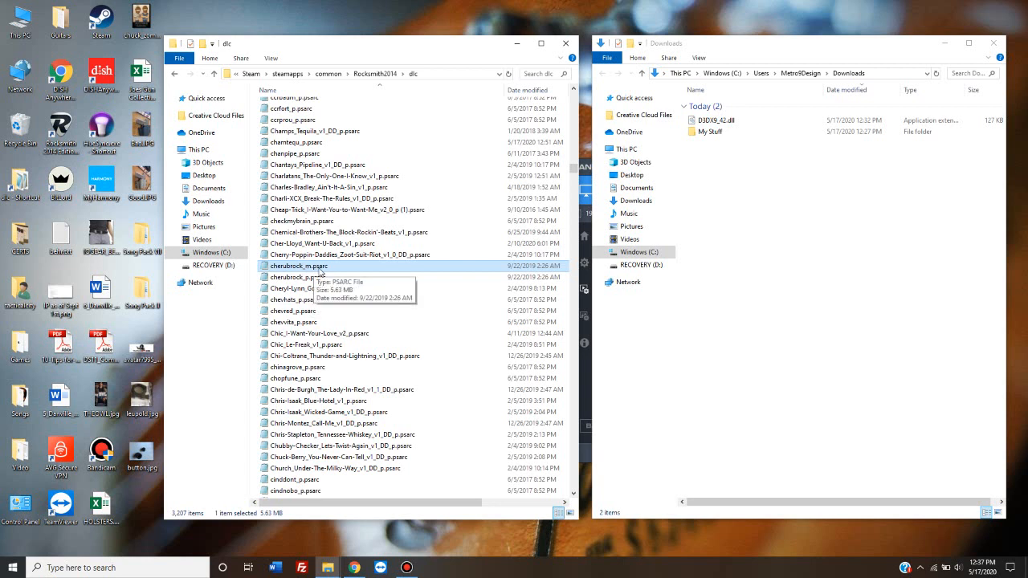
pyautogui.click(298, 277)
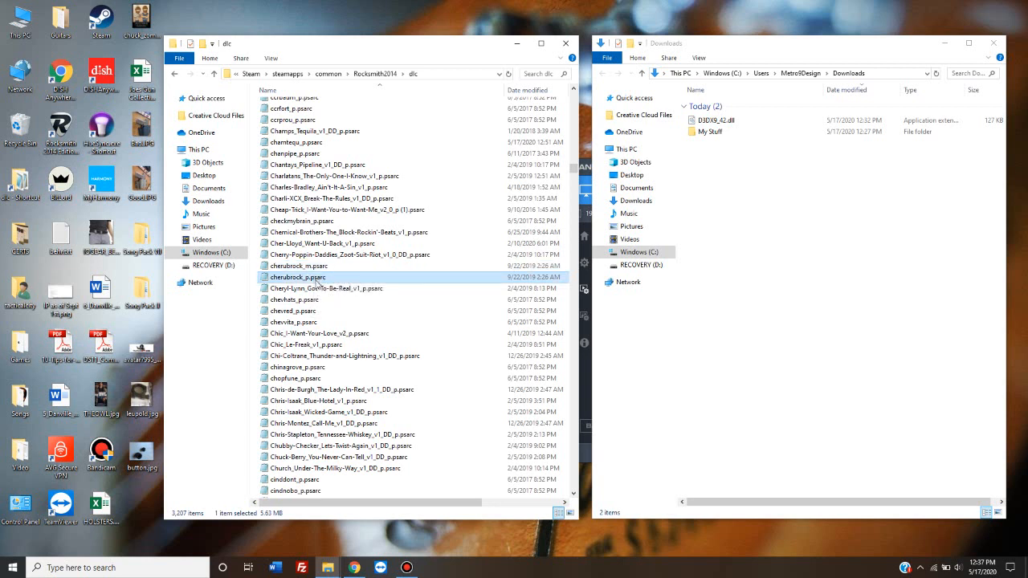
pyautogui.click(299, 266)
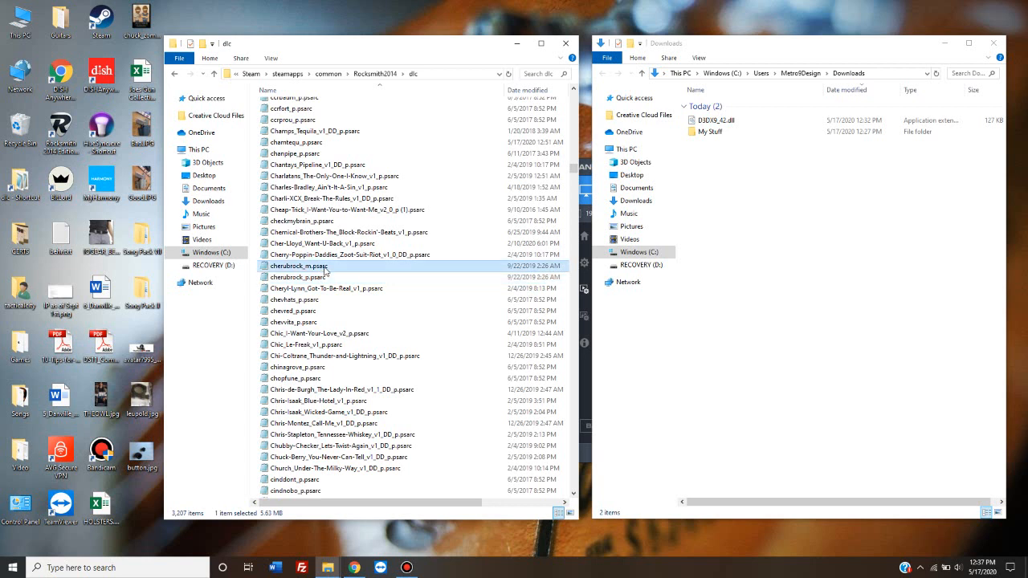
pyautogui.press('Delete')
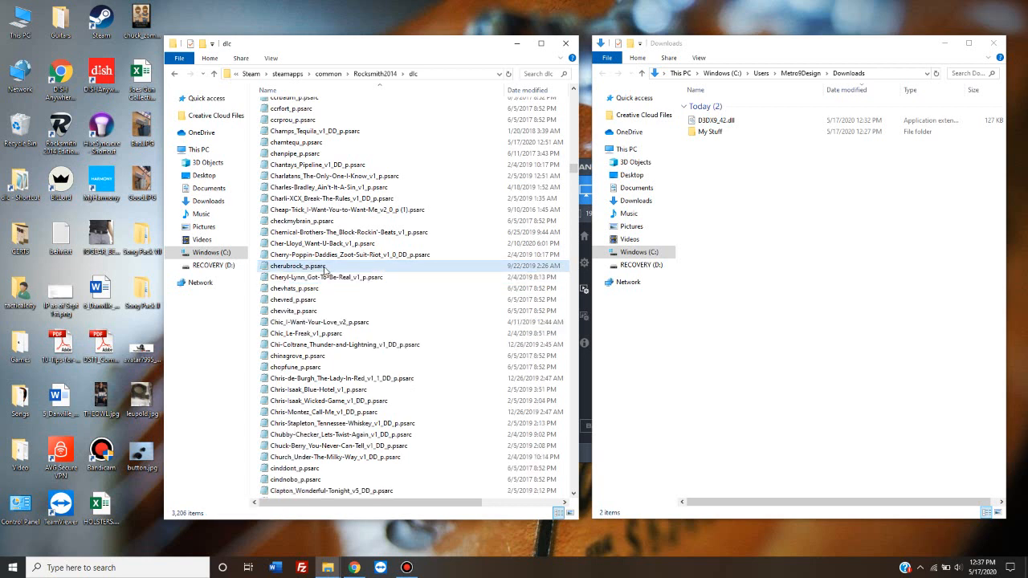
# - Check the remaining Cherub Rock file and return up to the Rocksmith2014 folder
pyautogui.click(325, 277)
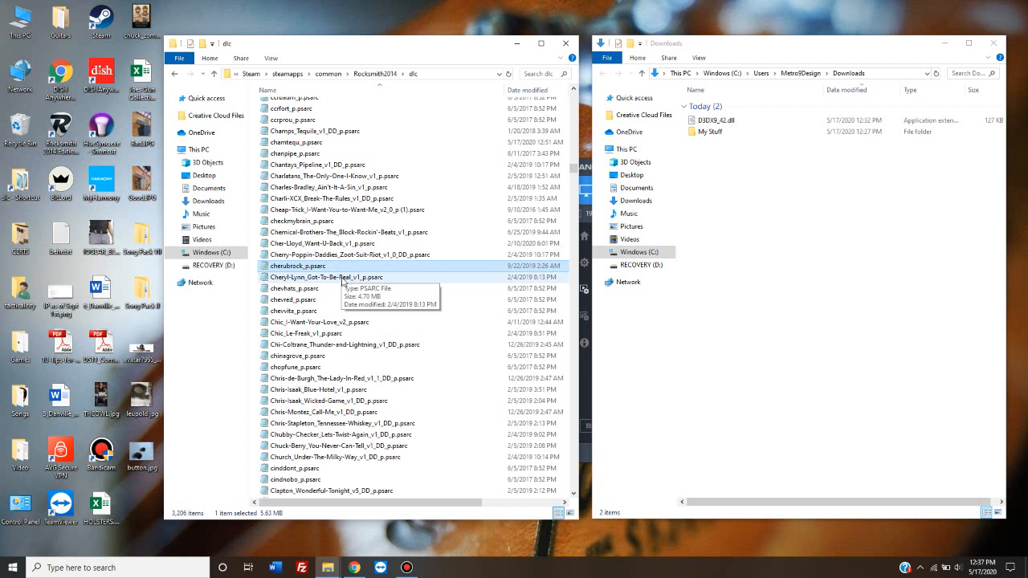
pyautogui.click(325, 277)
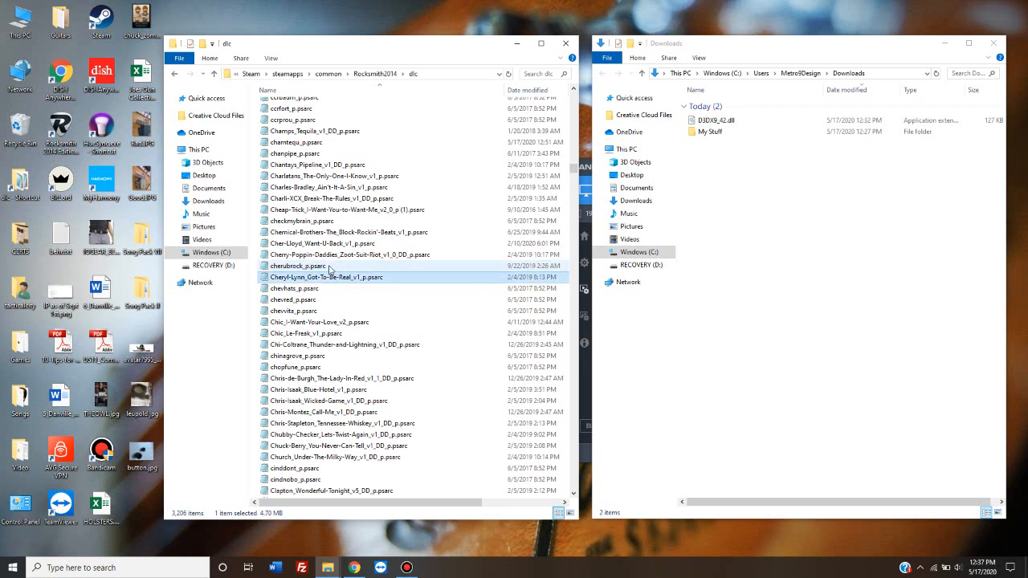
pyautogui.click(298, 266)
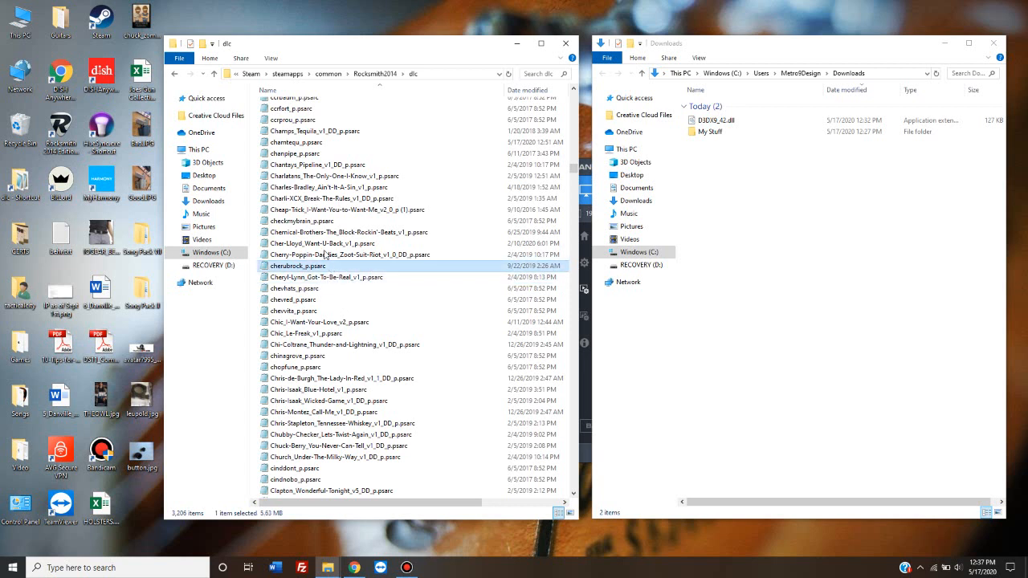
pyautogui.click(375, 73)
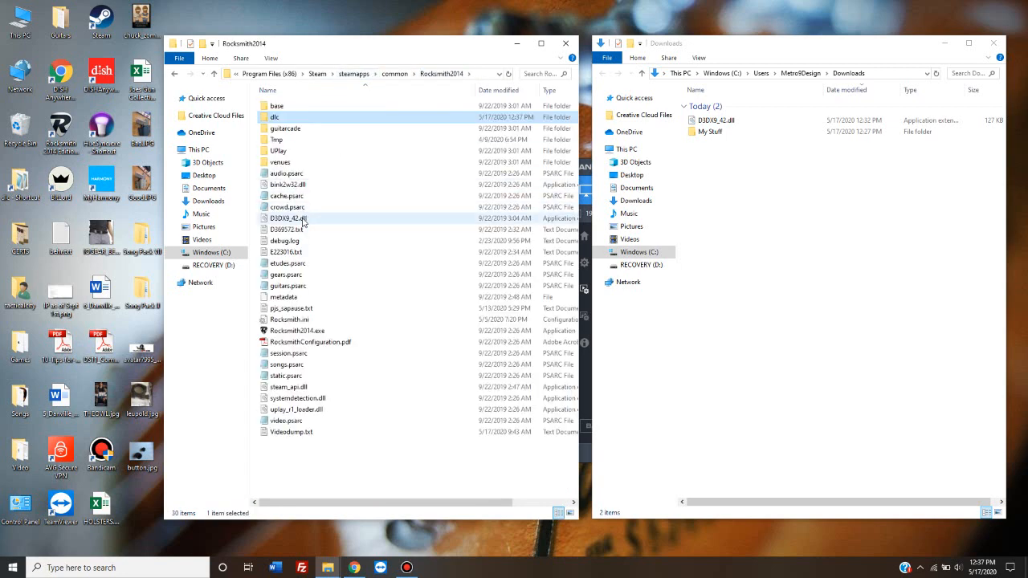
pyautogui.click(288, 218)
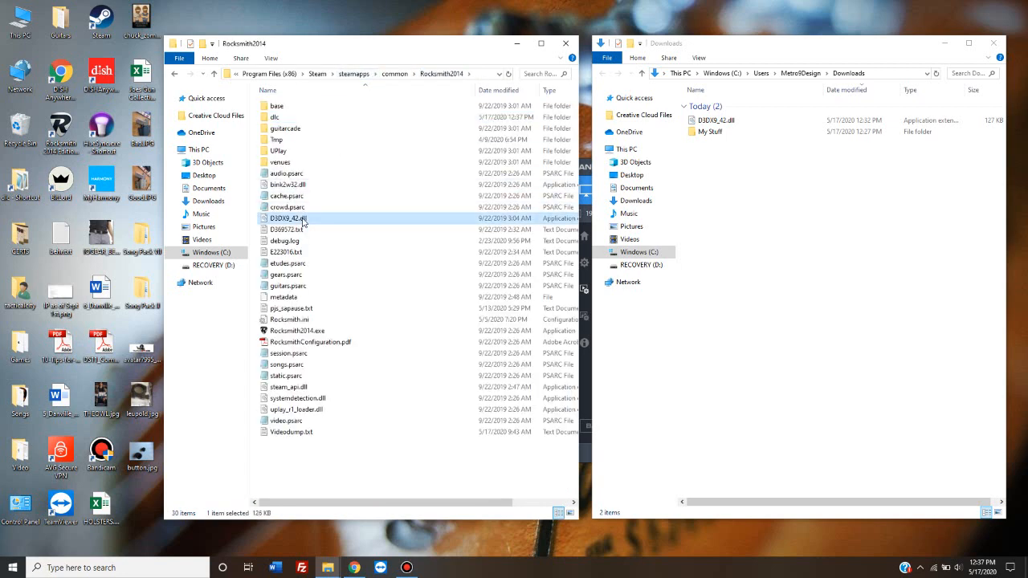
pyautogui.moveTo(313, 223)
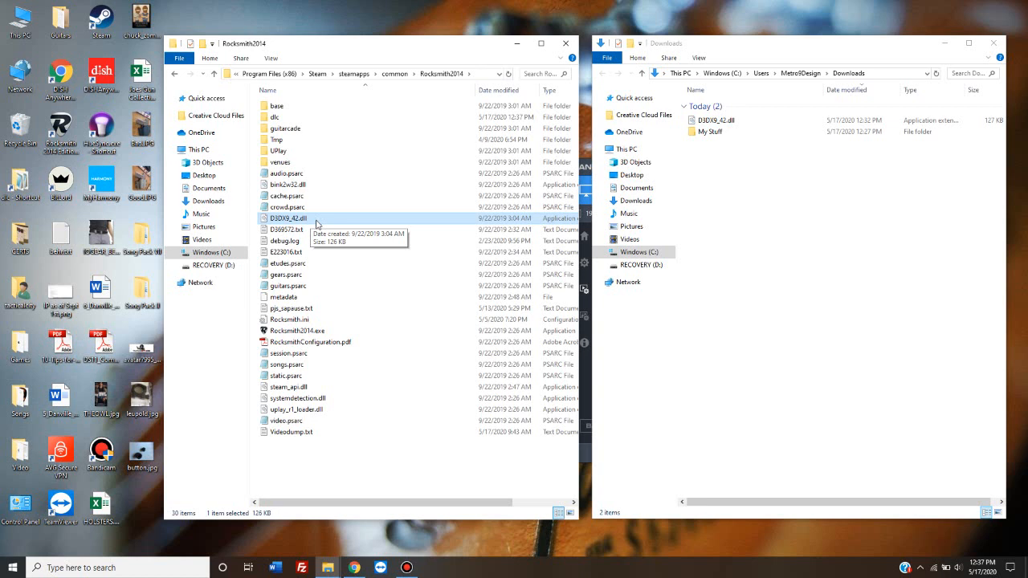
pyautogui.click(714, 119)
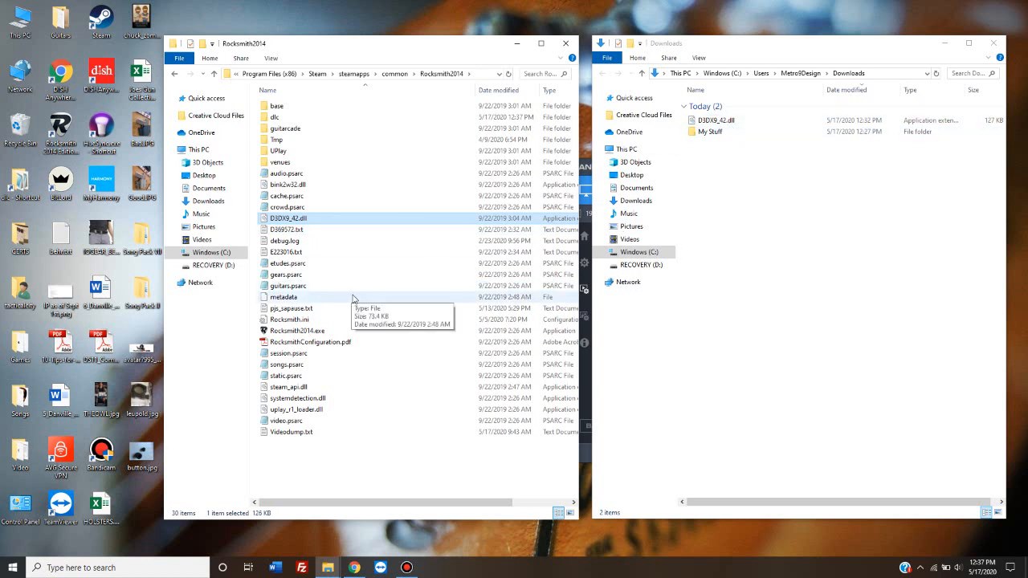
pyautogui.click(370, 478)
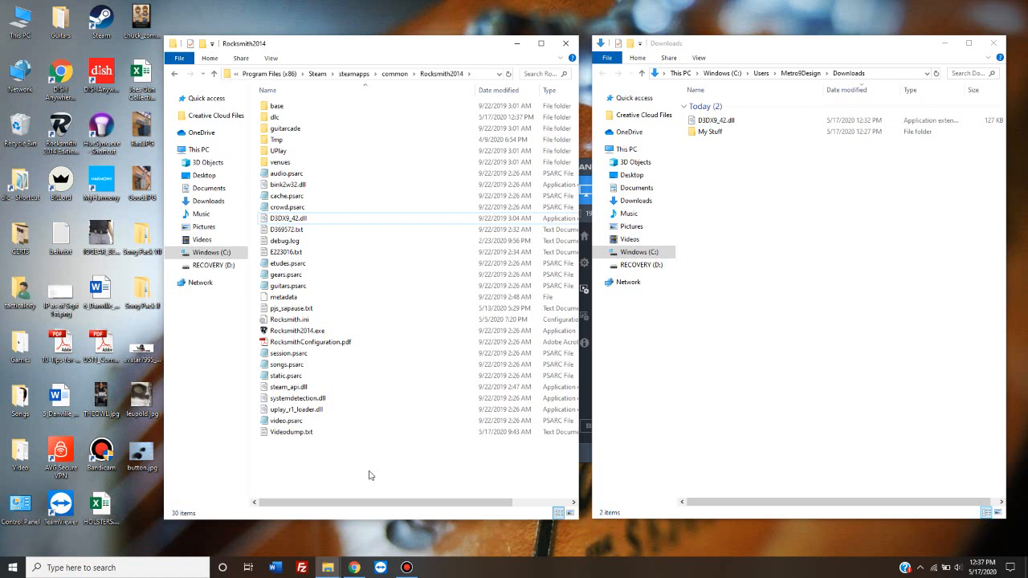
pyautogui.moveTo(393, 467)
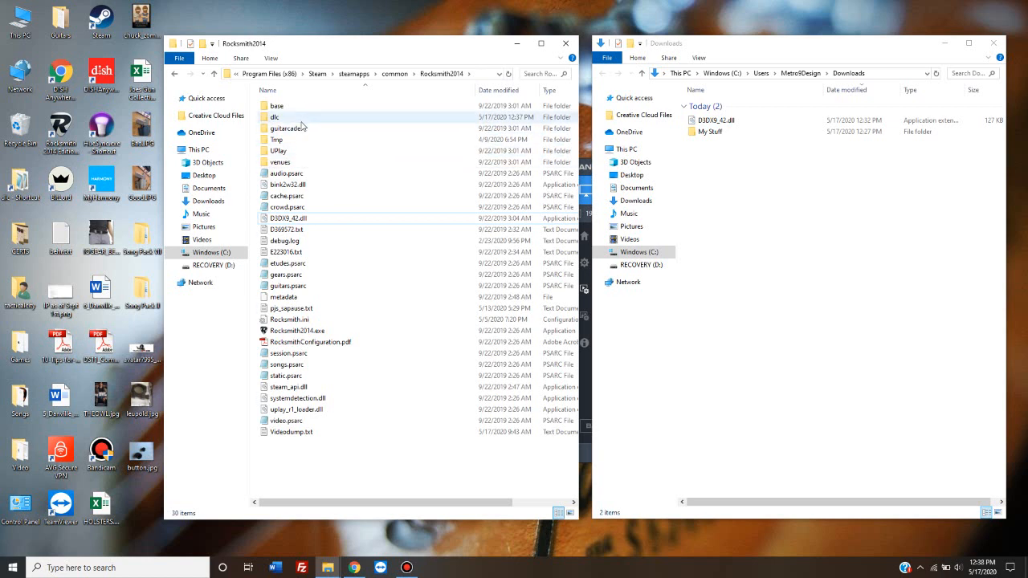
pyautogui.moveTo(289, 128)
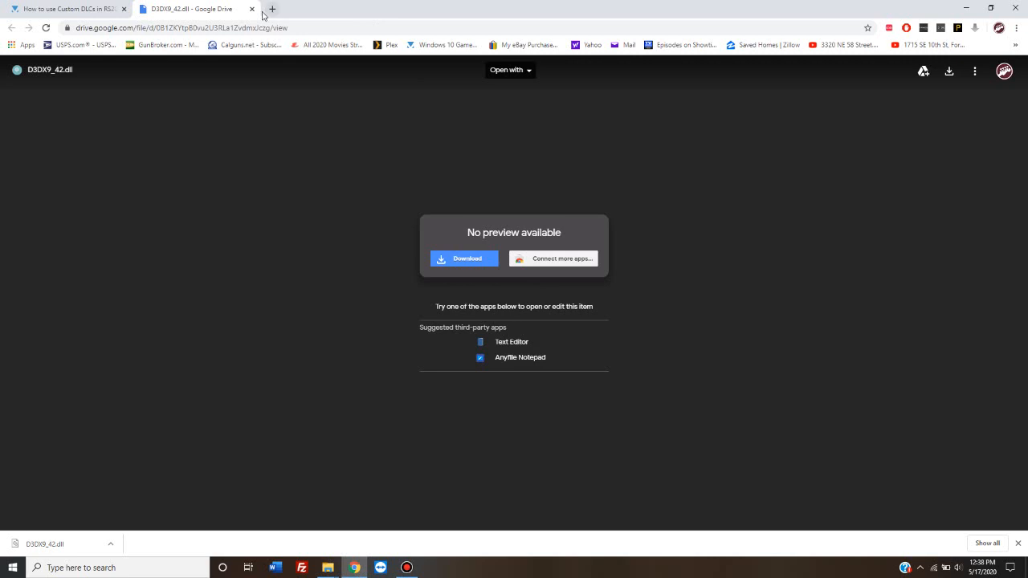
# - Close the Google Drive page and scroll back to the top of the RS2014 custom DLC guide
pyautogui.click(252, 9)
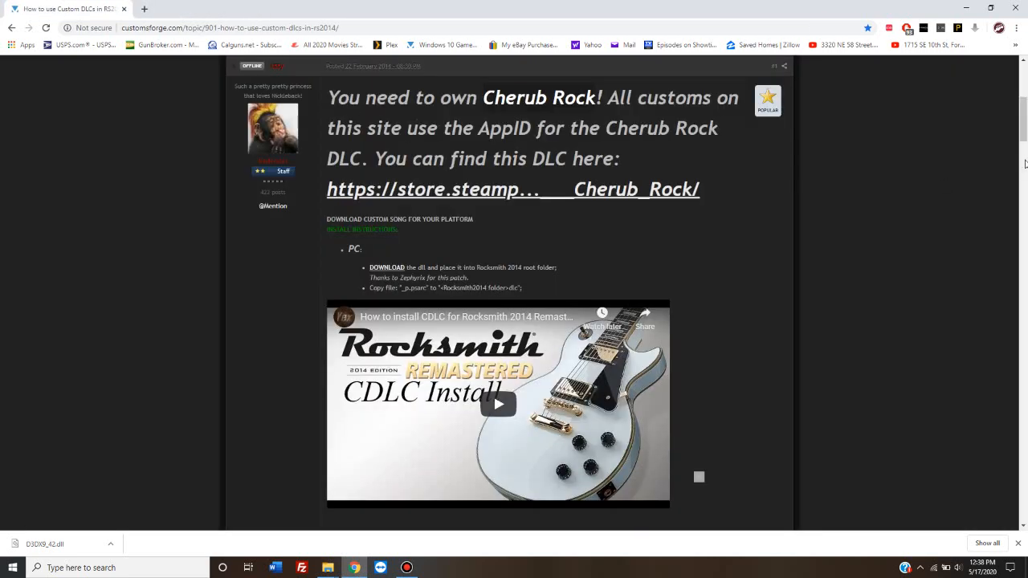
pyautogui.scroll(3)
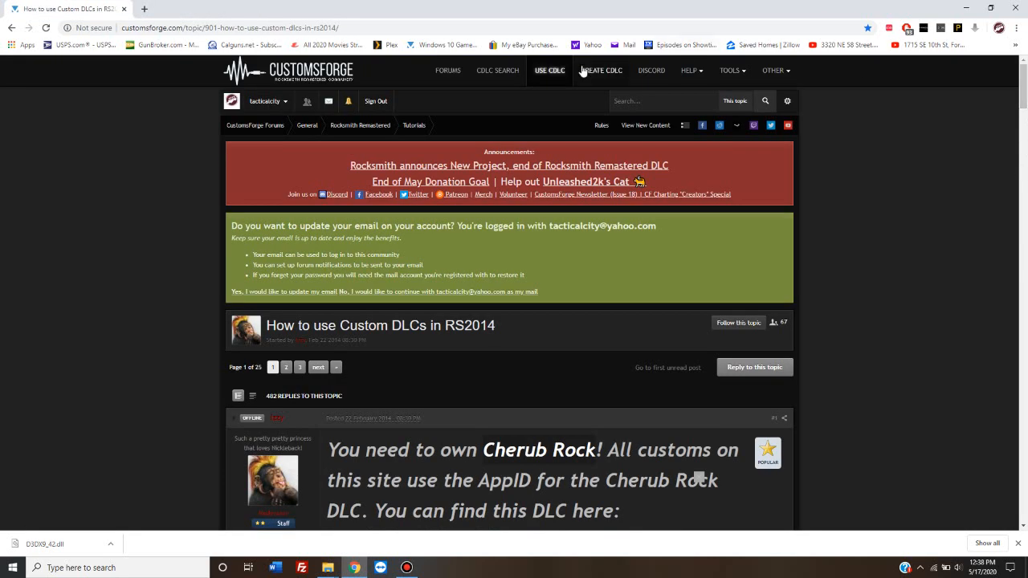
pyautogui.moveTo(498, 71)
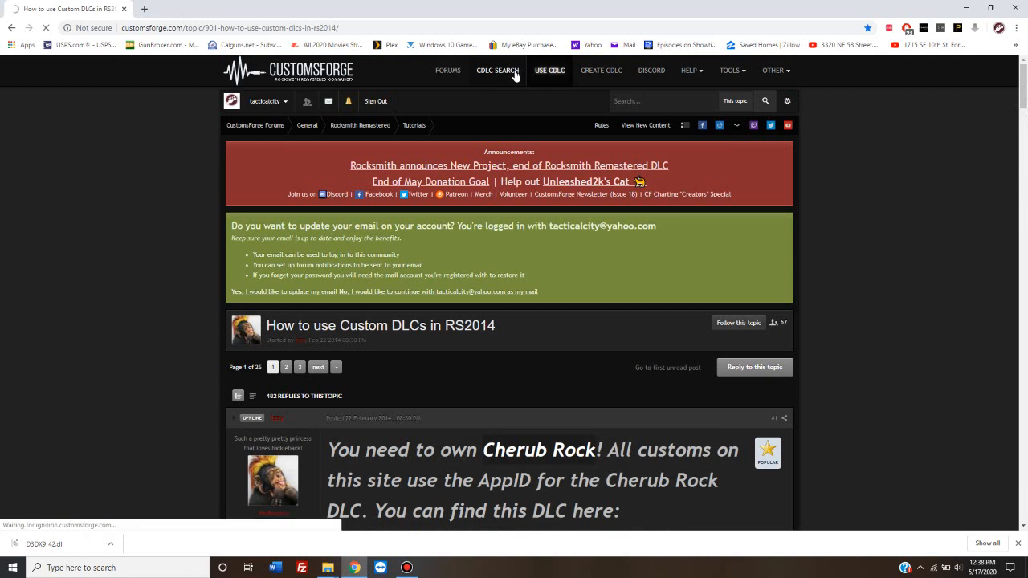
# - Go to CDLC SEARCH to show the Ignition custom song listing
pyautogui.click(498, 71)
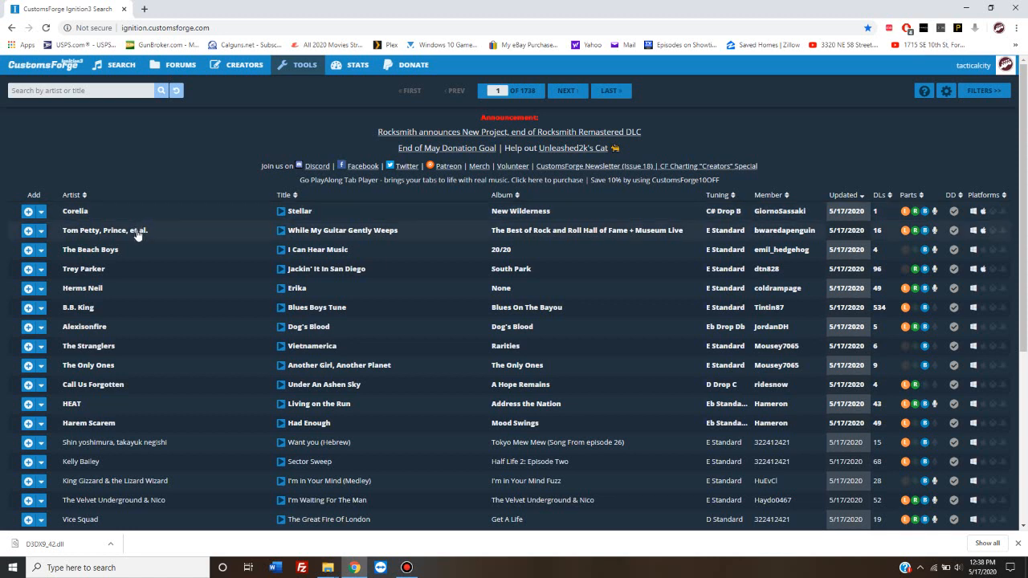
pyautogui.moveTo(313, 235)
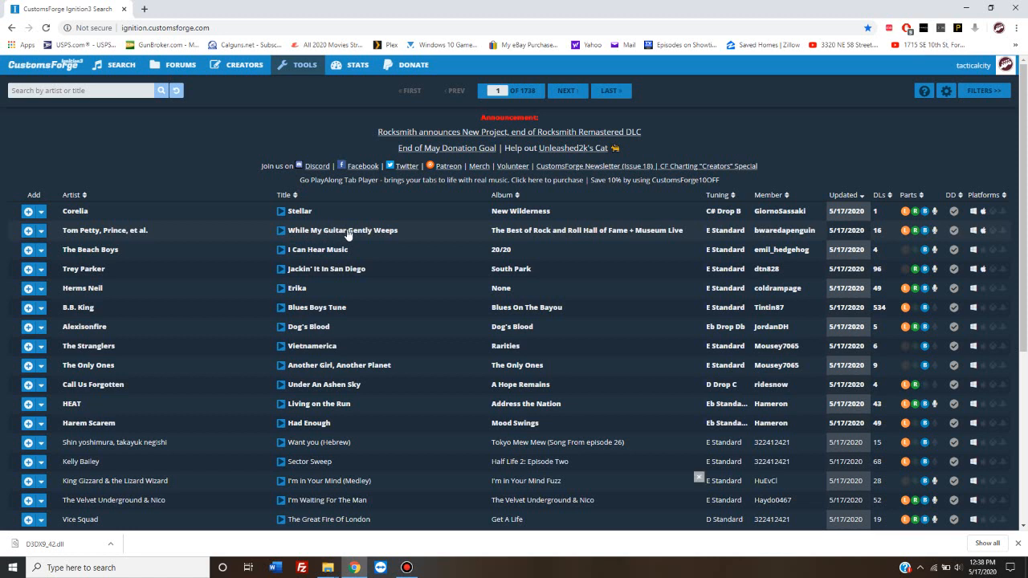
# - View details for While My Guitar Gently Weeps and follow its Download link to Dropbox
pyautogui.click(343, 231)
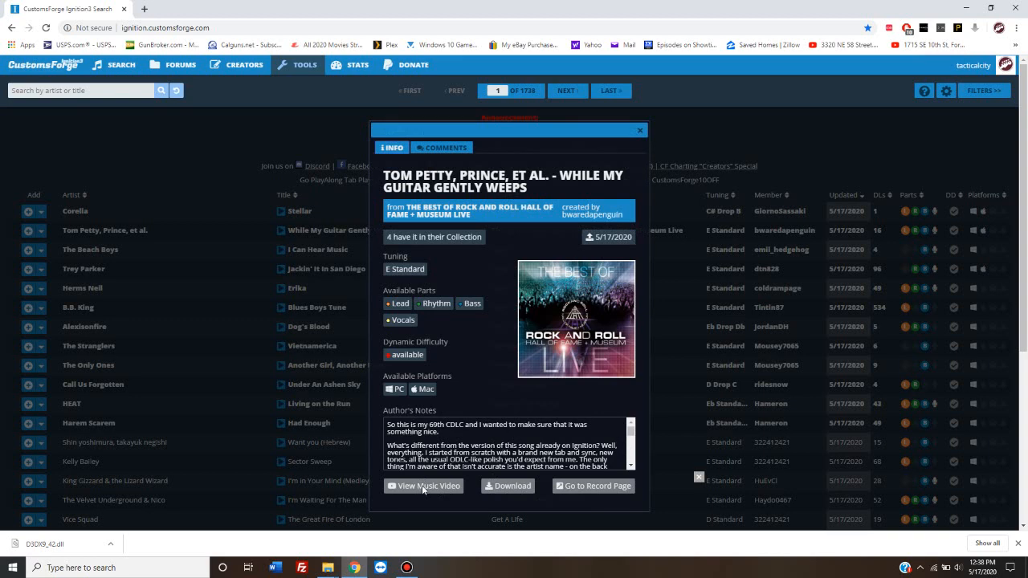
pyautogui.moveTo(477, 491)
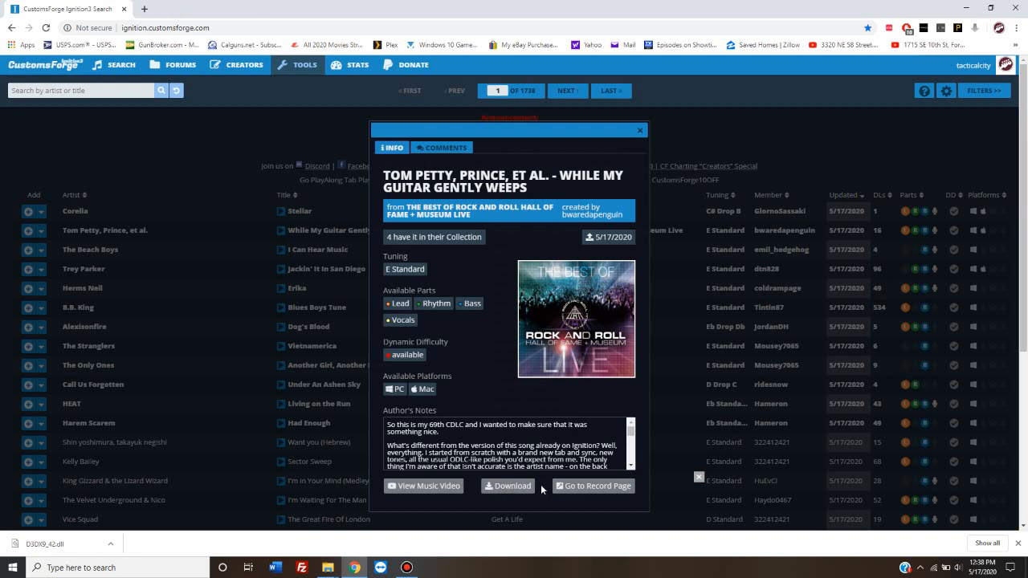
pyautogui.moveTo(582, 488)
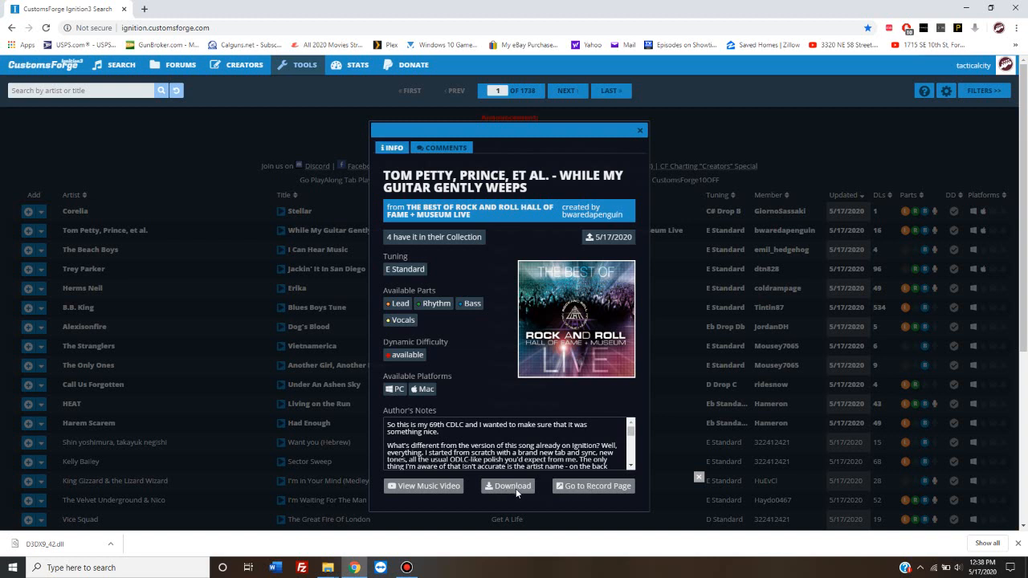
pyautogui.moveTo(1022, 263)
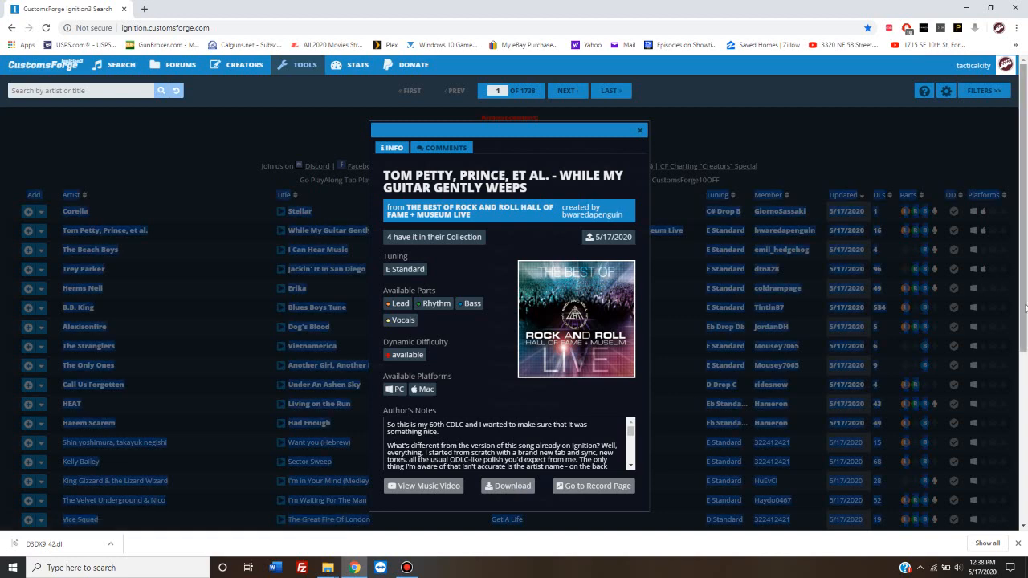
pyautogui.scroll(-3)
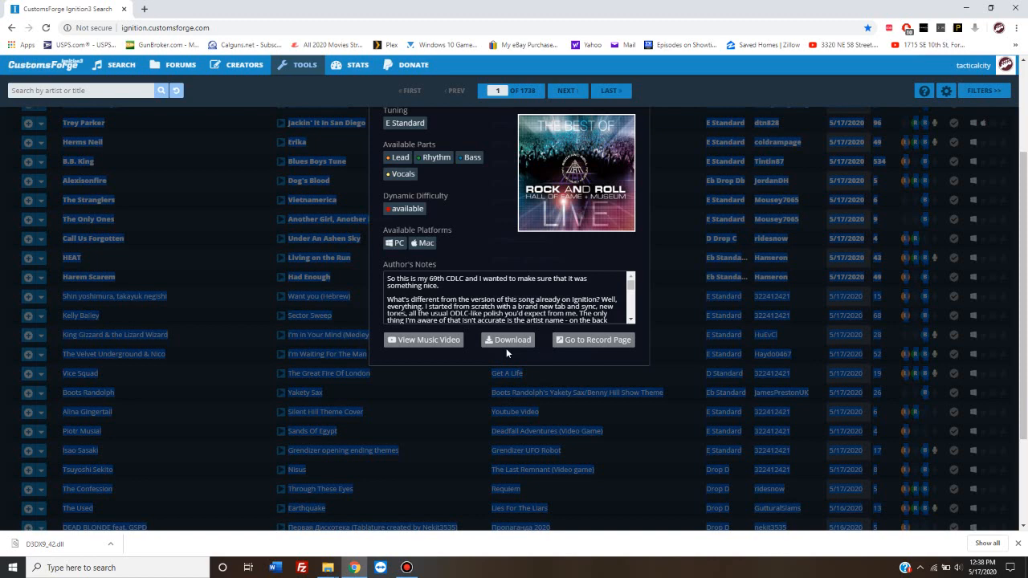
pyautogui.click(507, 340)
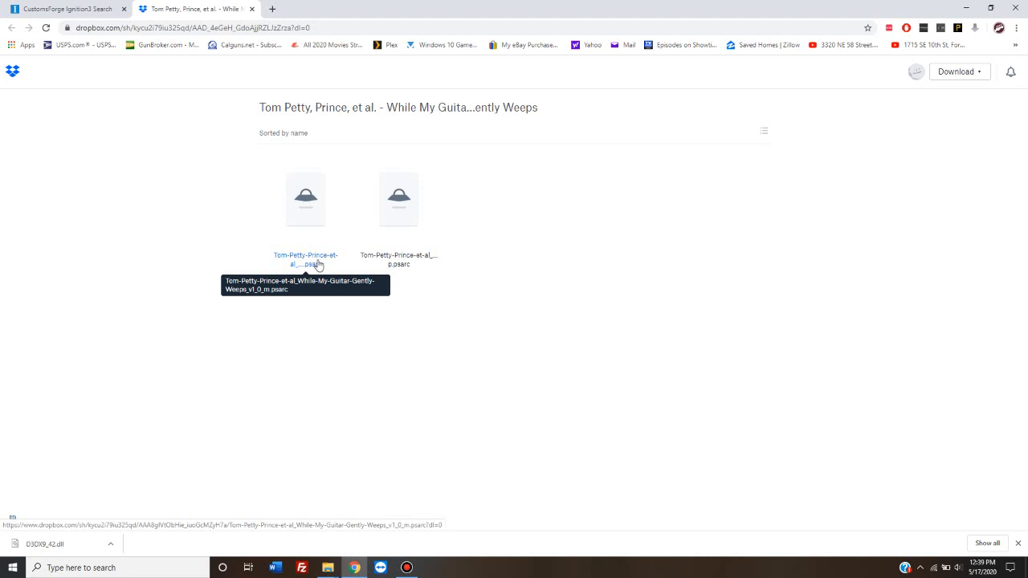
pyautogui.moveTo(399, 261)
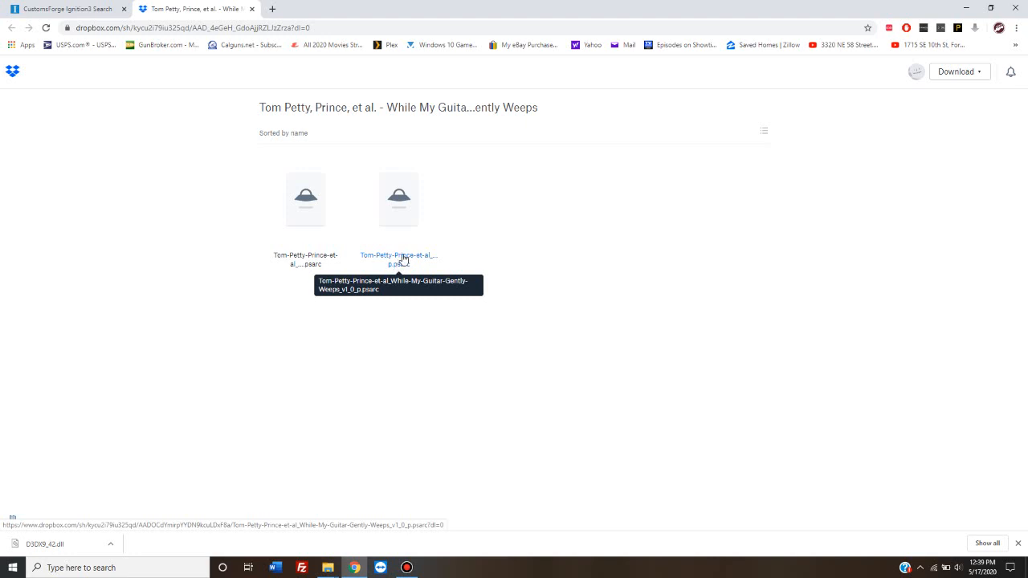
pyautogui.moveTo(326, 218)
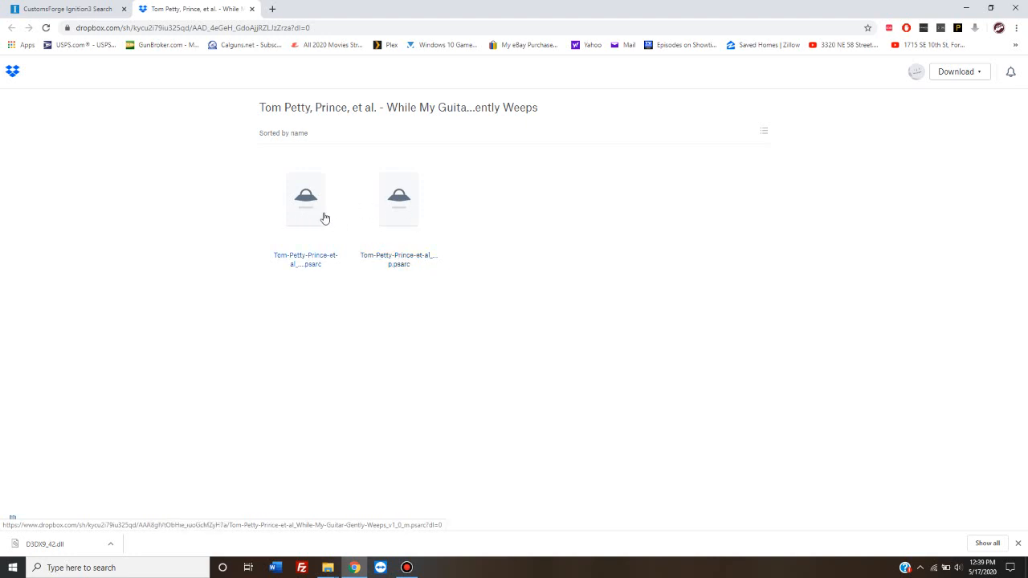
pyautogui.moveTo(418, 266)
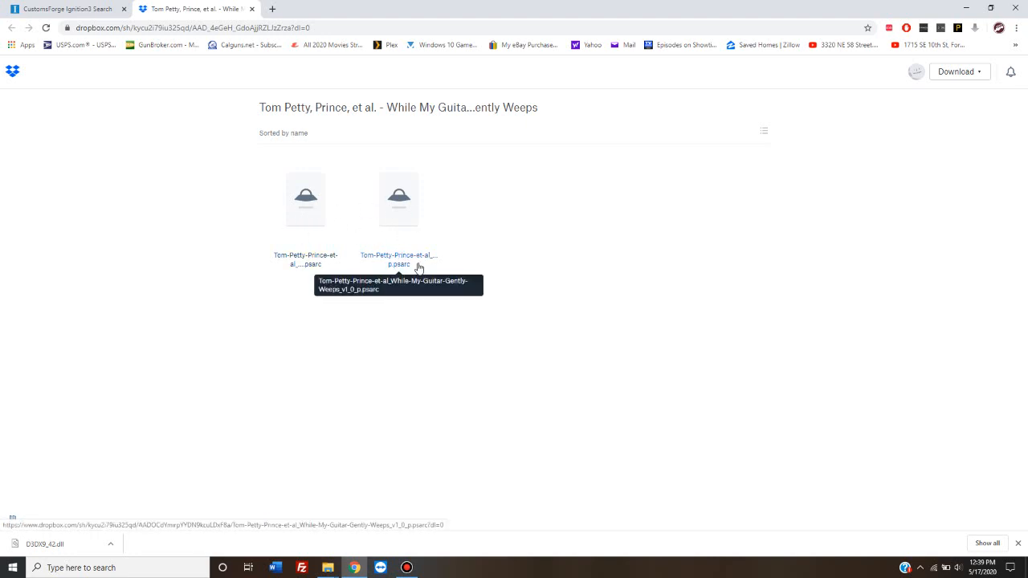
# - Select the _p.psarc PC version of While My Guitar Gently Weeps in the shared Dropbox folder
pyautogui.click(399, 199)
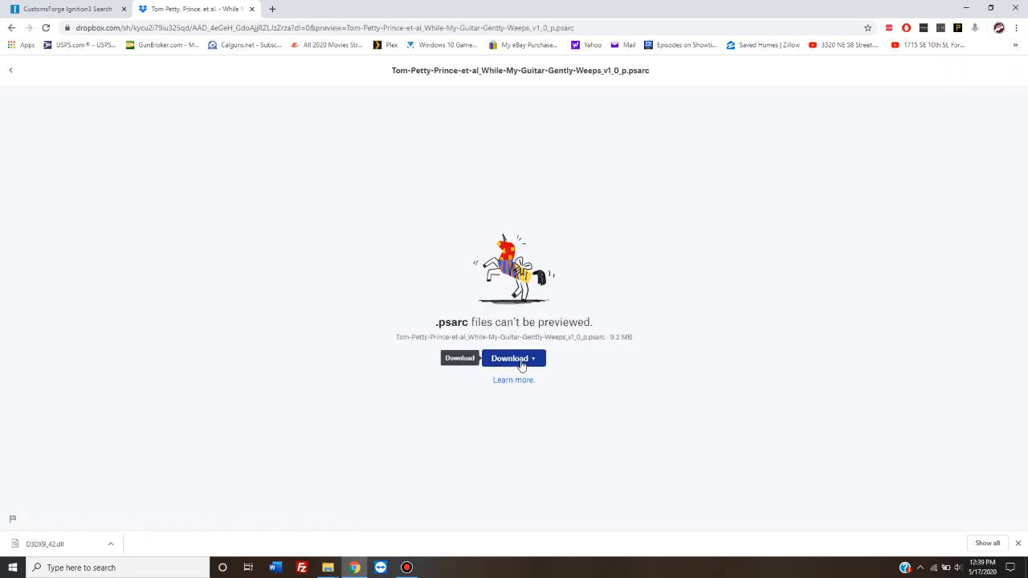
# - Start a Direct download of the v1_0_p.psarc song file from Dropbox
pyautogui.click(513, 358)
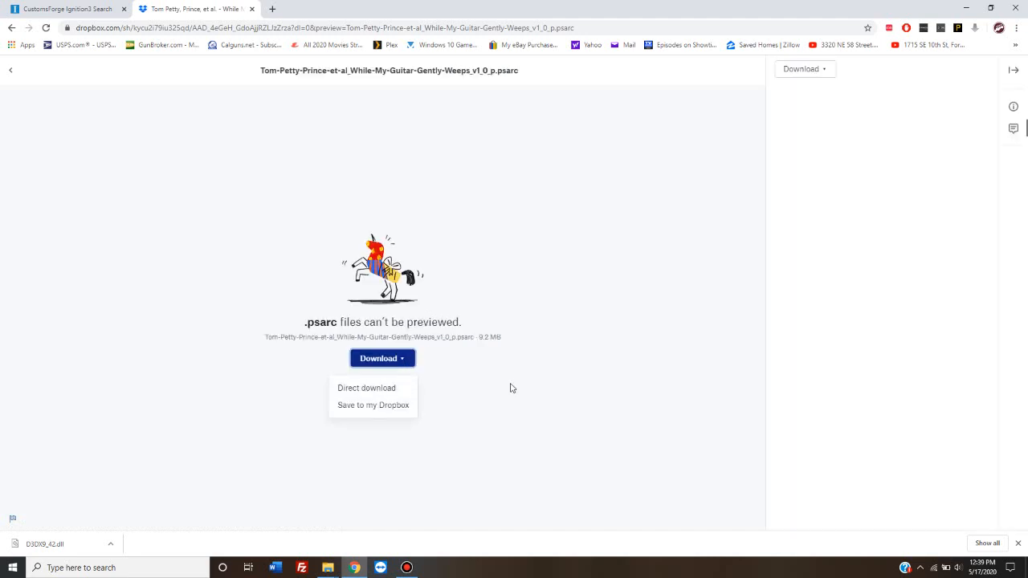
pyautogui.click(366, 388)
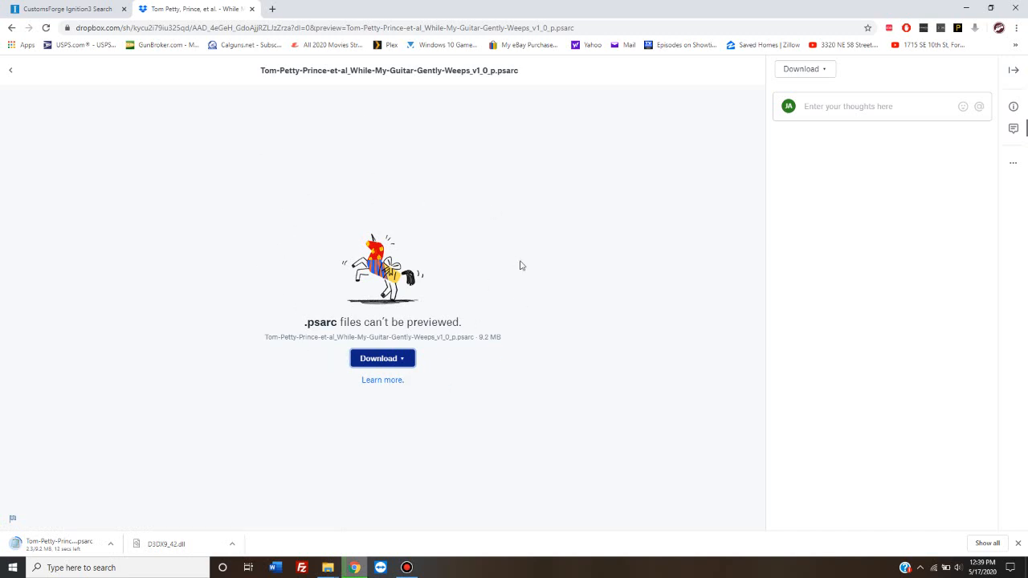
pyautogui.moveTo(481, 379)
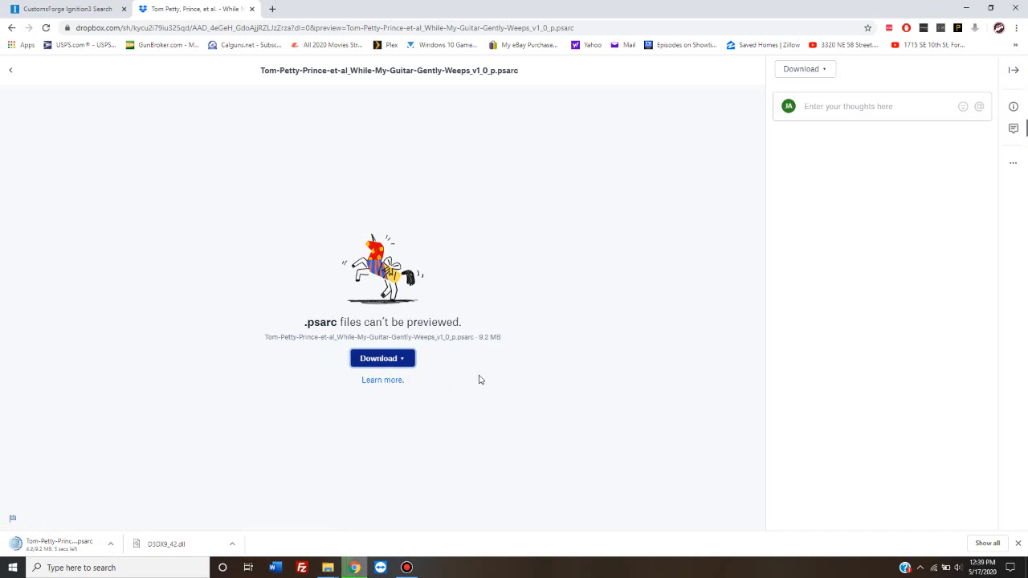
pyautogui.moveTo(393, 245)
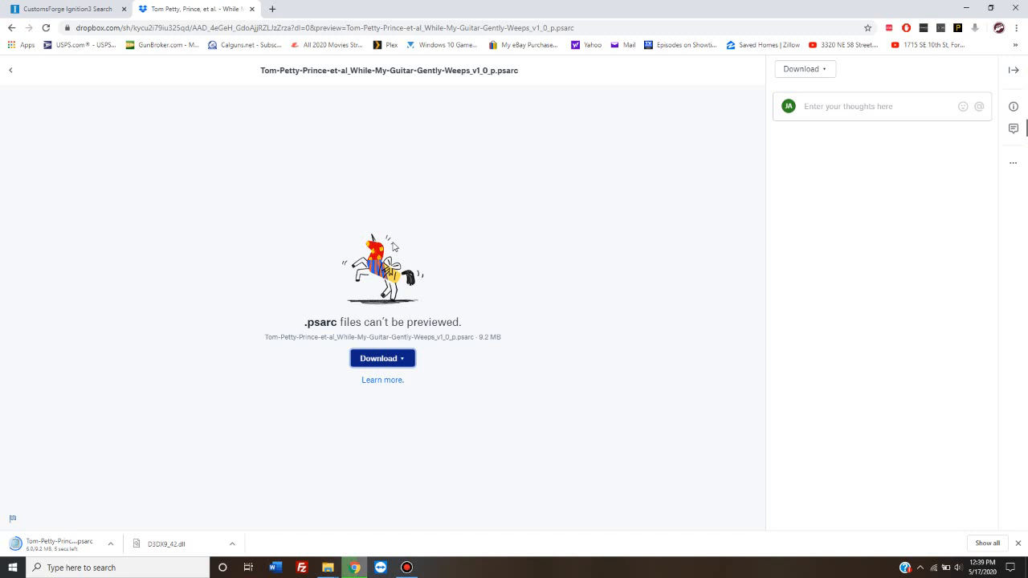
pyautogui.moveTo(429, 278)
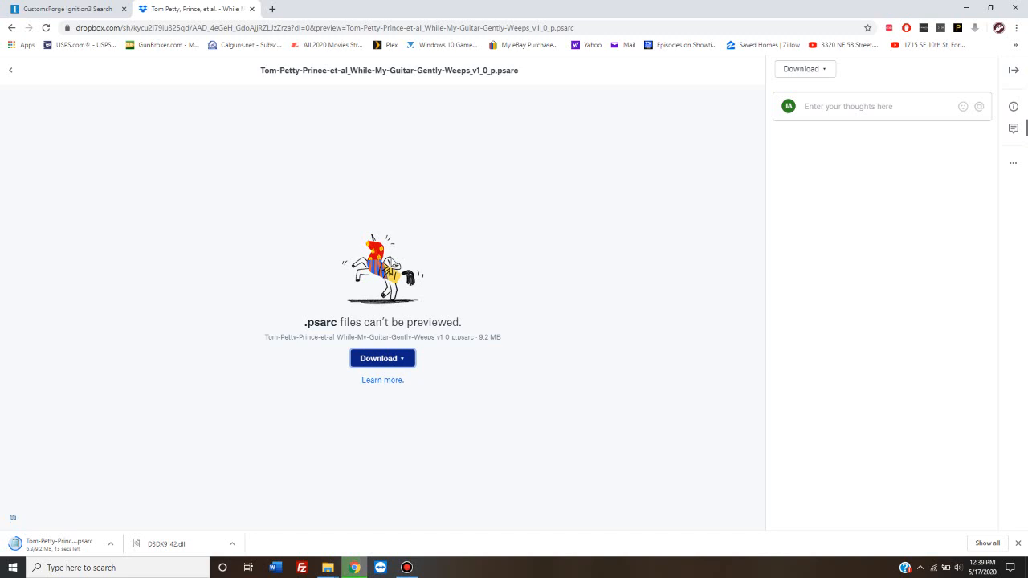
pyautogui.moveTo(417, 290)
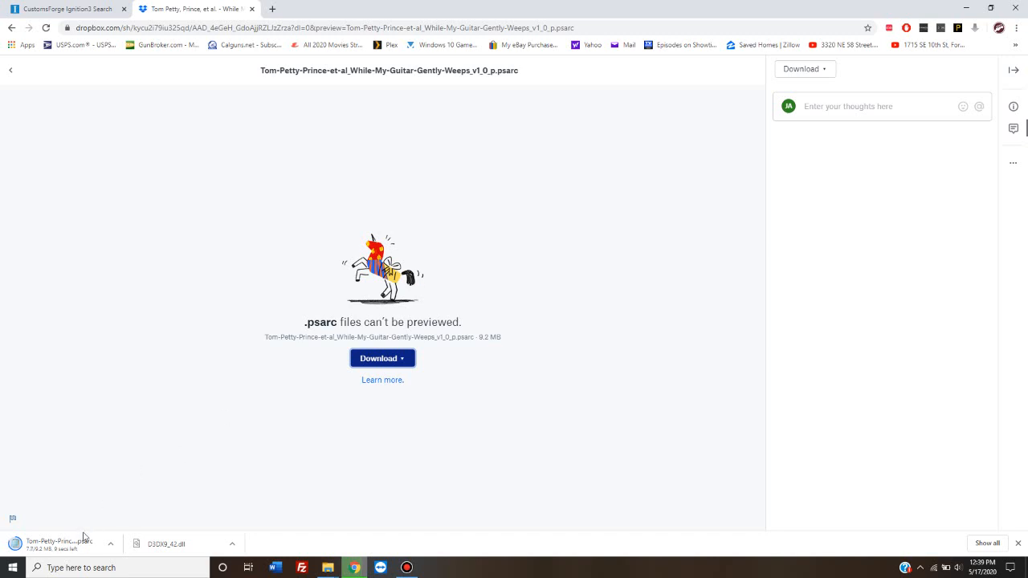
pyautogui.moveTo(60, 542)
pyautogui.write('downloads')
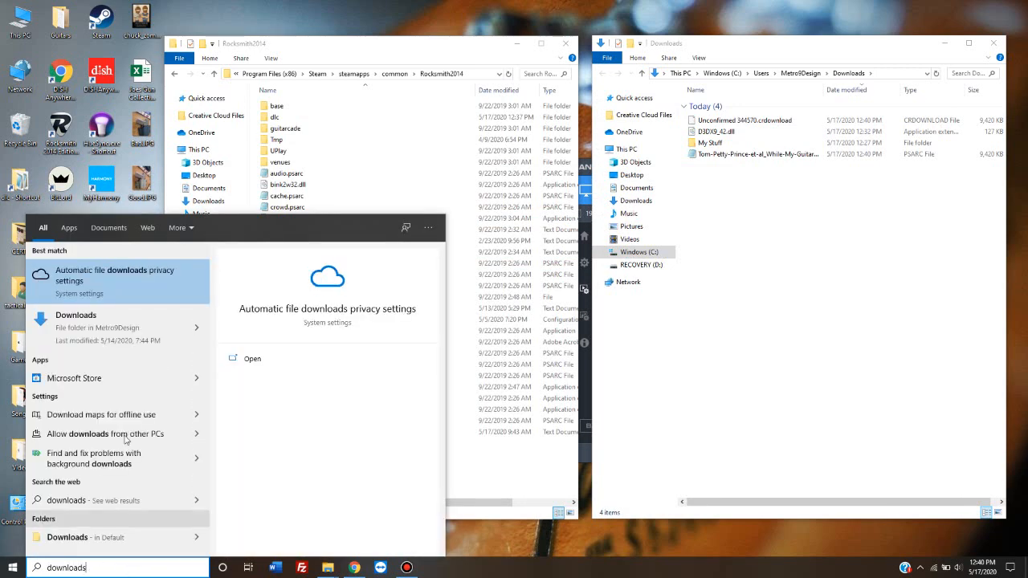
pyautogui.moveTo(452, 257)
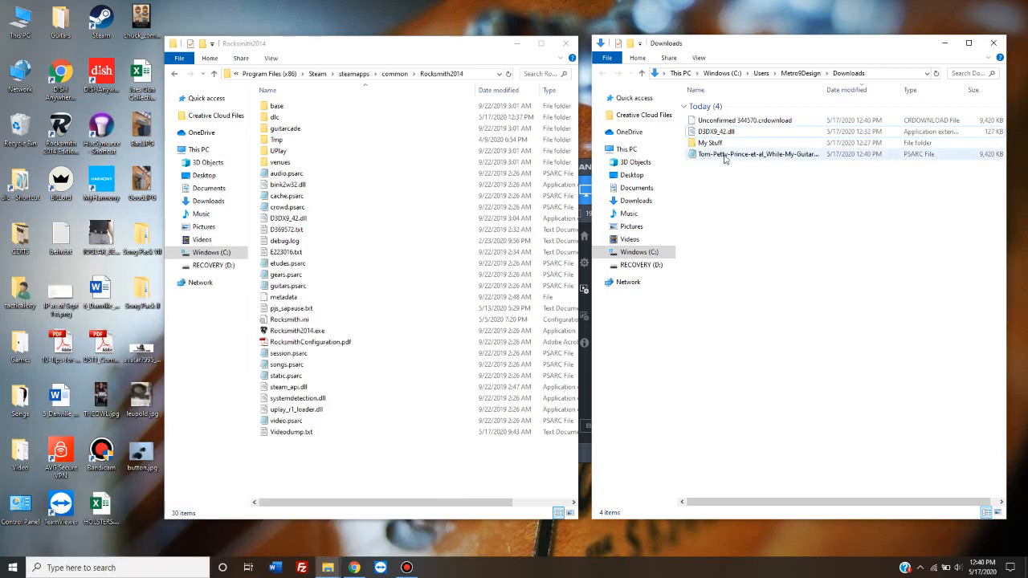
# - Select the downloaded While My Guitar Gently Weeps .psarc file in the Downloads folder
pyautogui.click(759, 153)
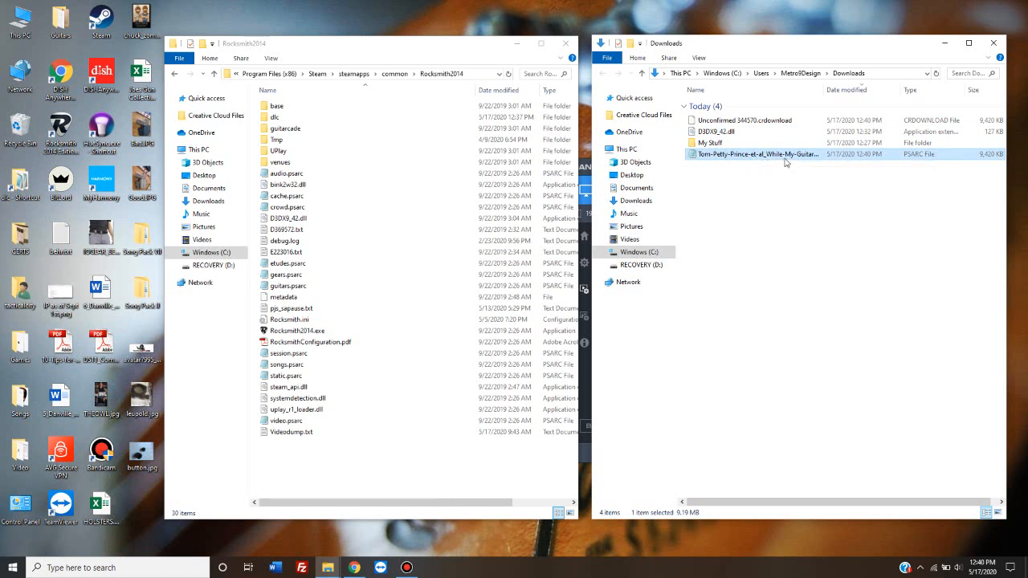
pyautogui.moveTo(738, 170)
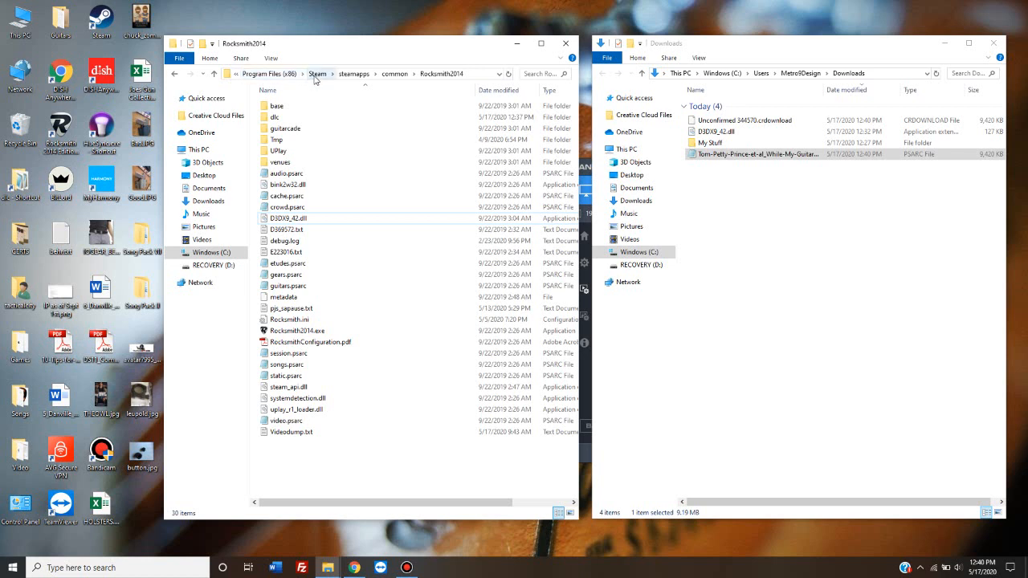
pyautogui.moveTo(389, 79)
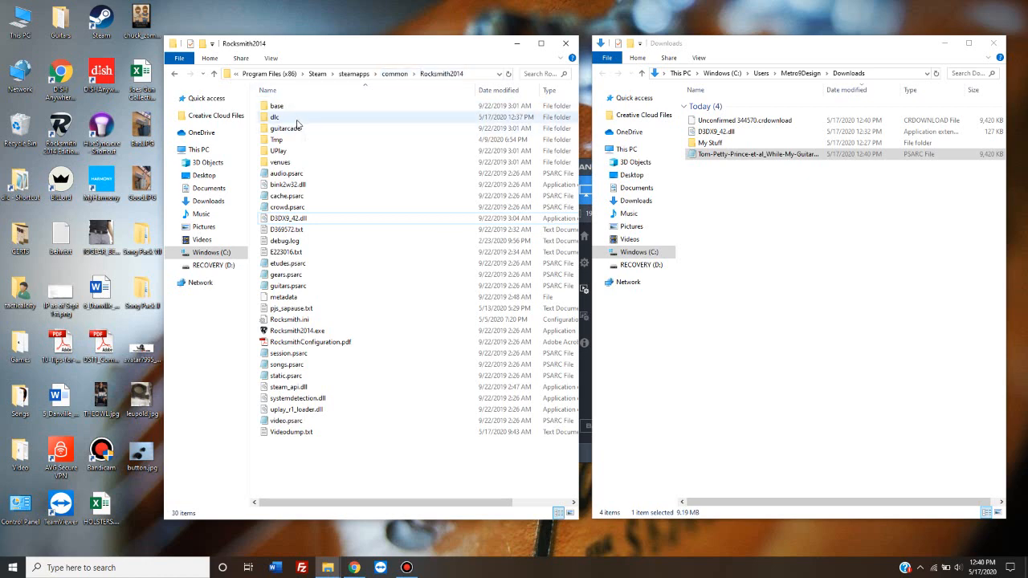
# - Drag the v1_0_p.psarc file from Downloads into the Rocksmith2014 dlc folder
pyautogui.doubleClick(277, 117)
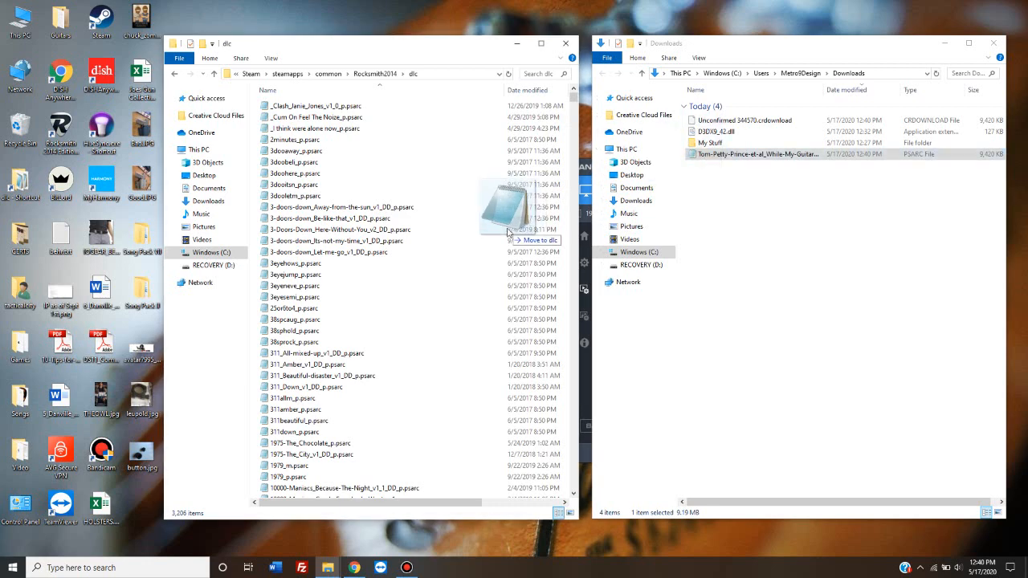
pyautogui.moveTo(506, 233); pyautogui.dragTo(253, 208)
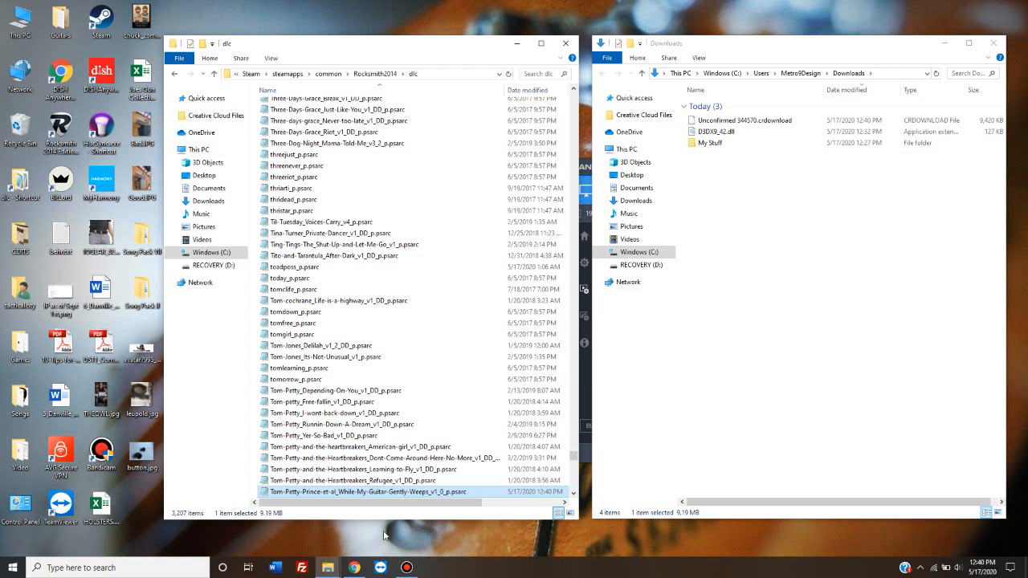
pyautogui.moveTo(384, 496)
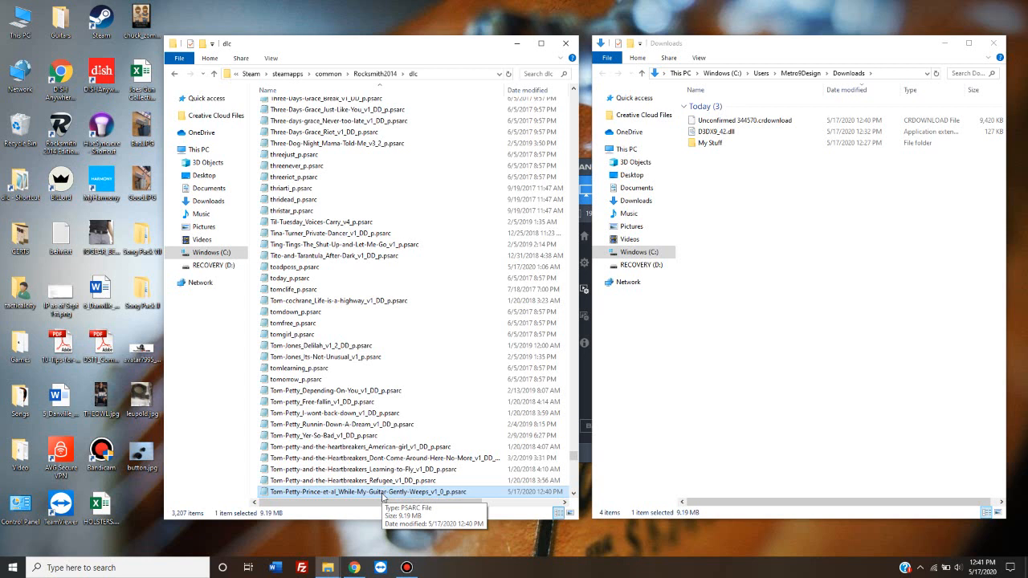
pyautogui.moveTo(302, 188)
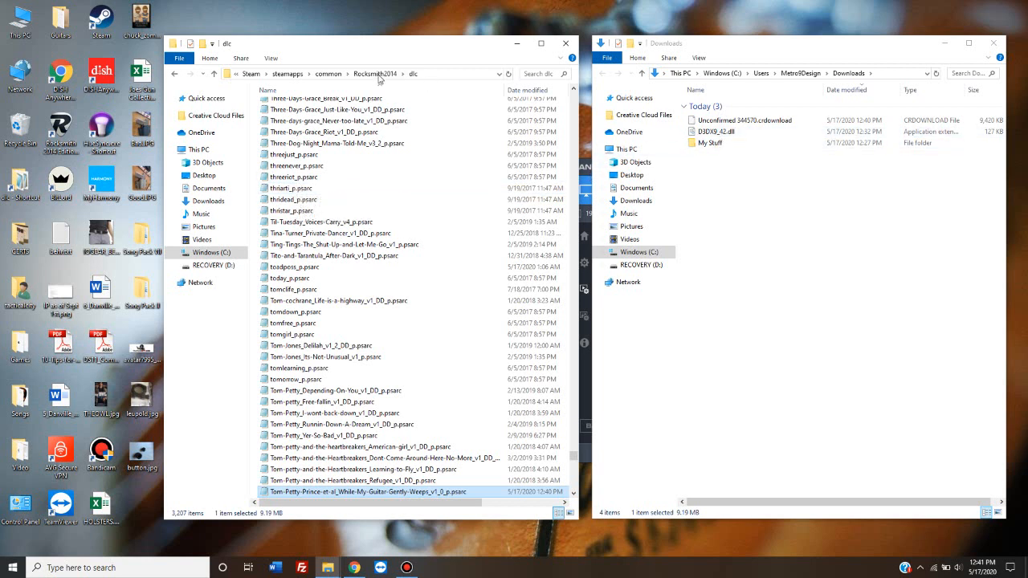
pyautogui.click(375, 73)
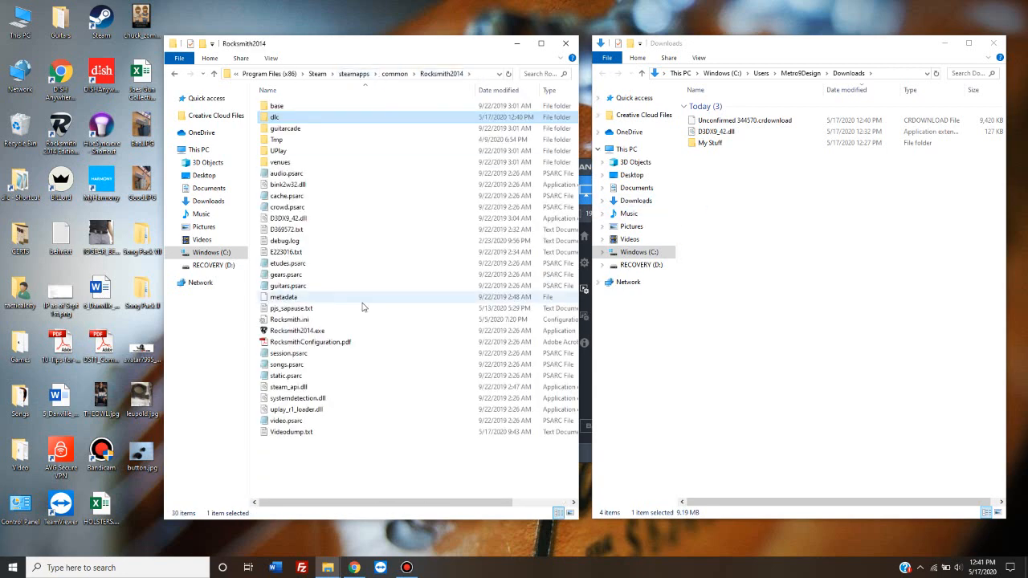
pyautogui.click(396, 471)
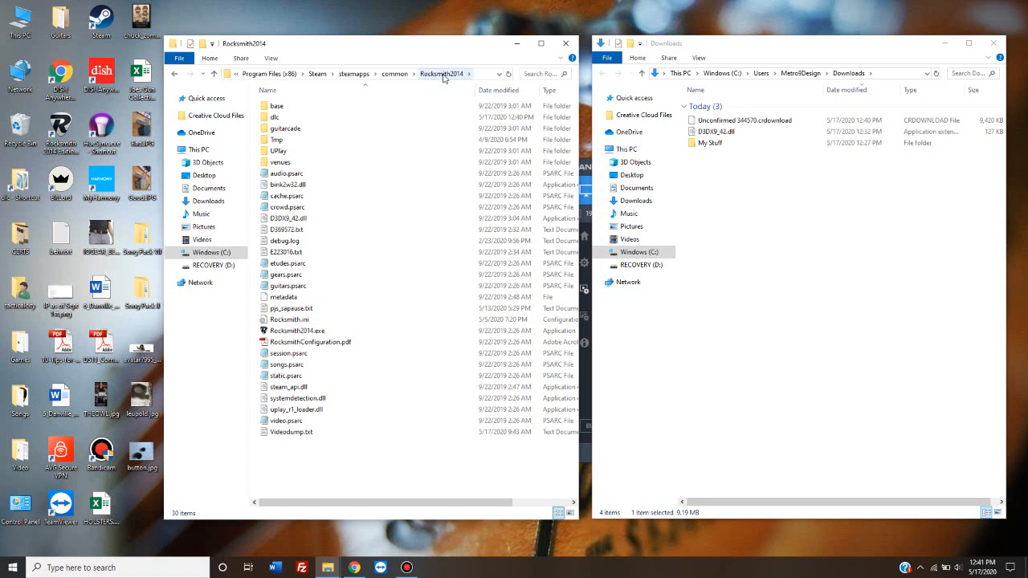
pyautogui.moveTo(214, 73)
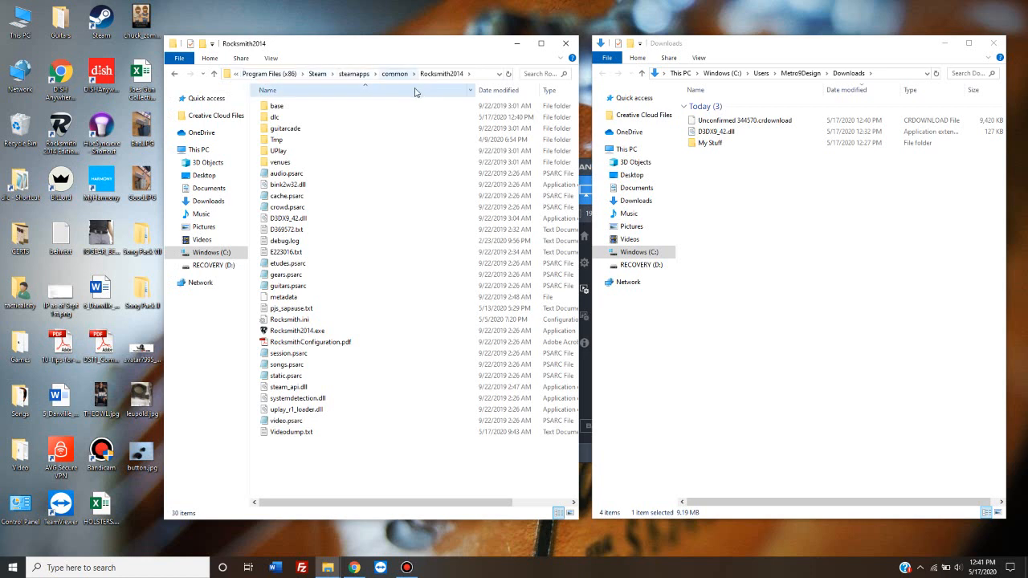
pyautogui.click(289, 375)
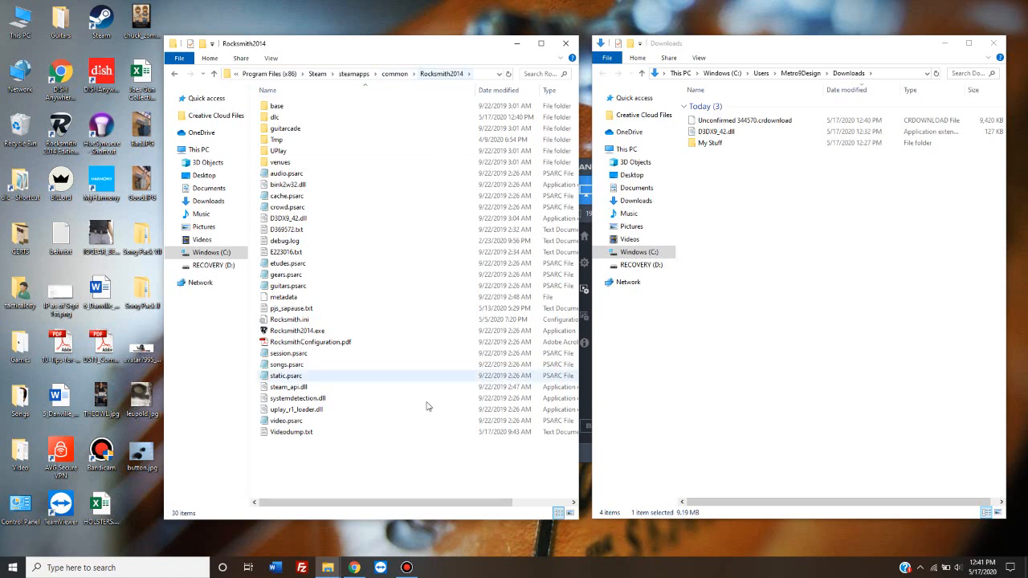
pyautogui.click(289, 229)
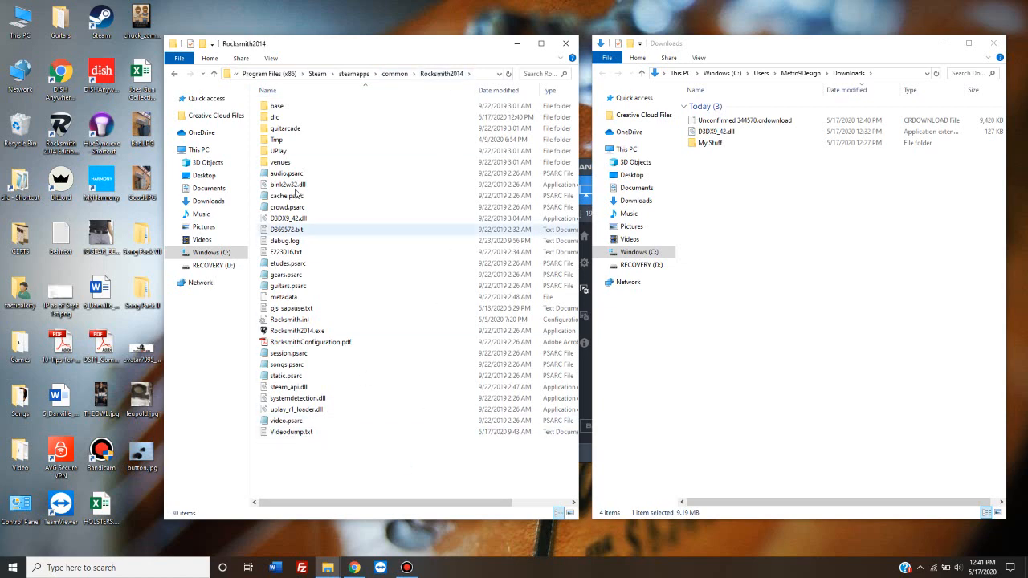
pyautogui.doubleClick(278, 117)
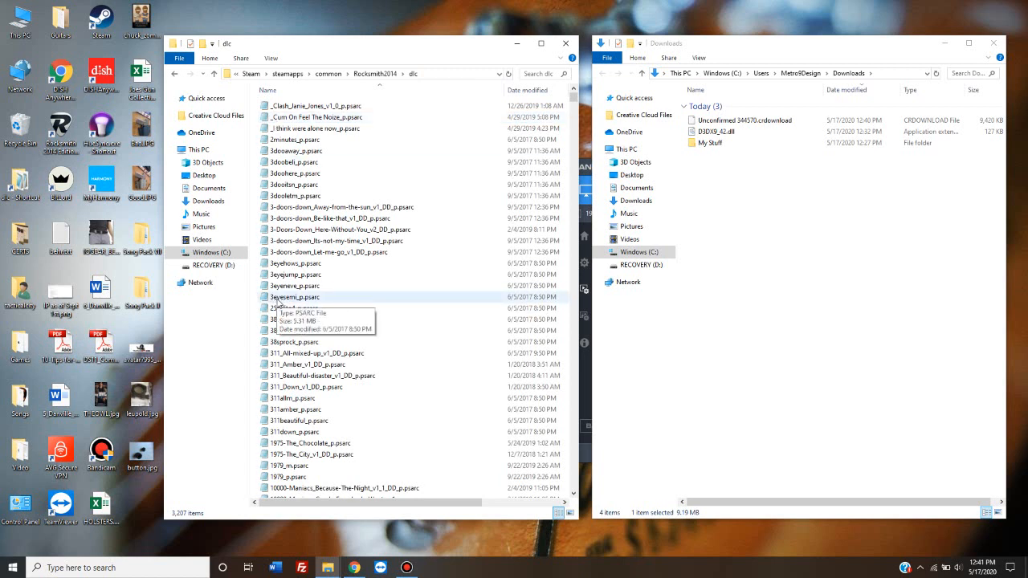
pyautogui.moveTo(400, 282)
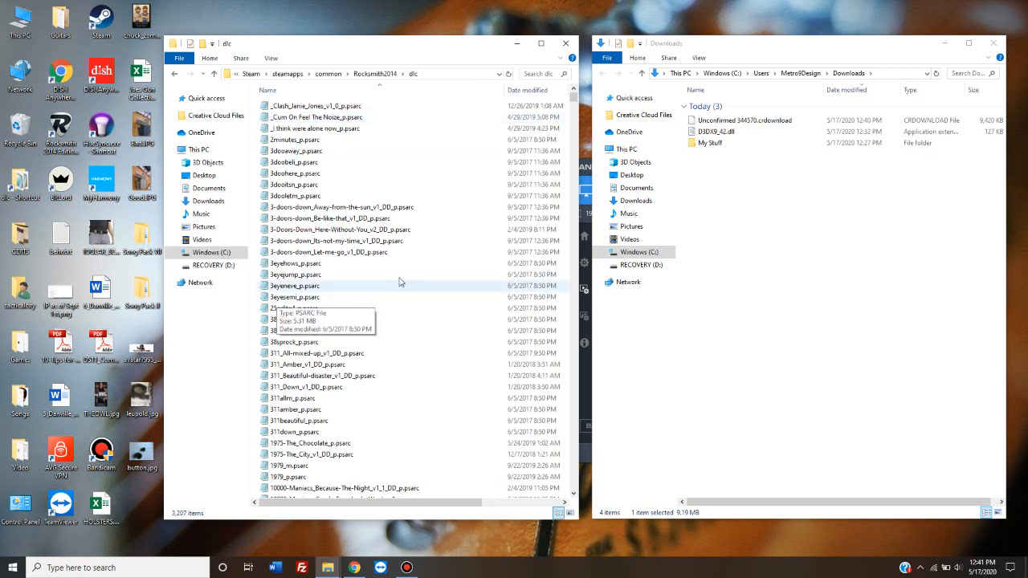